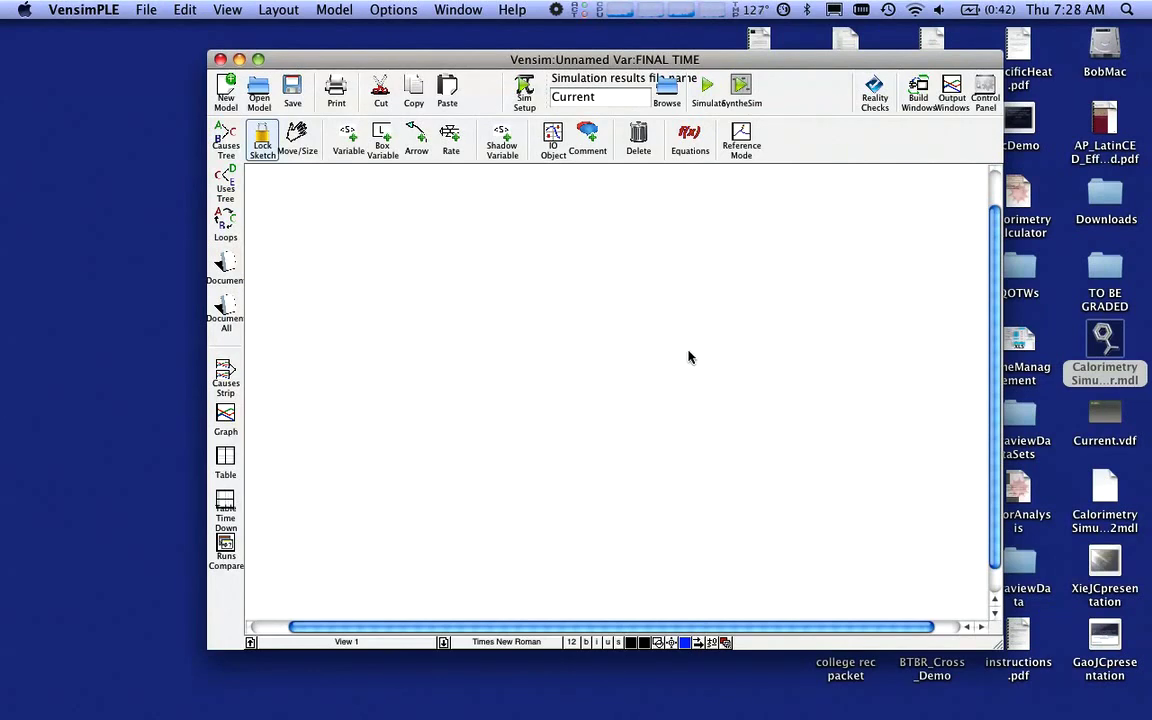
mouse_move(698, 356)
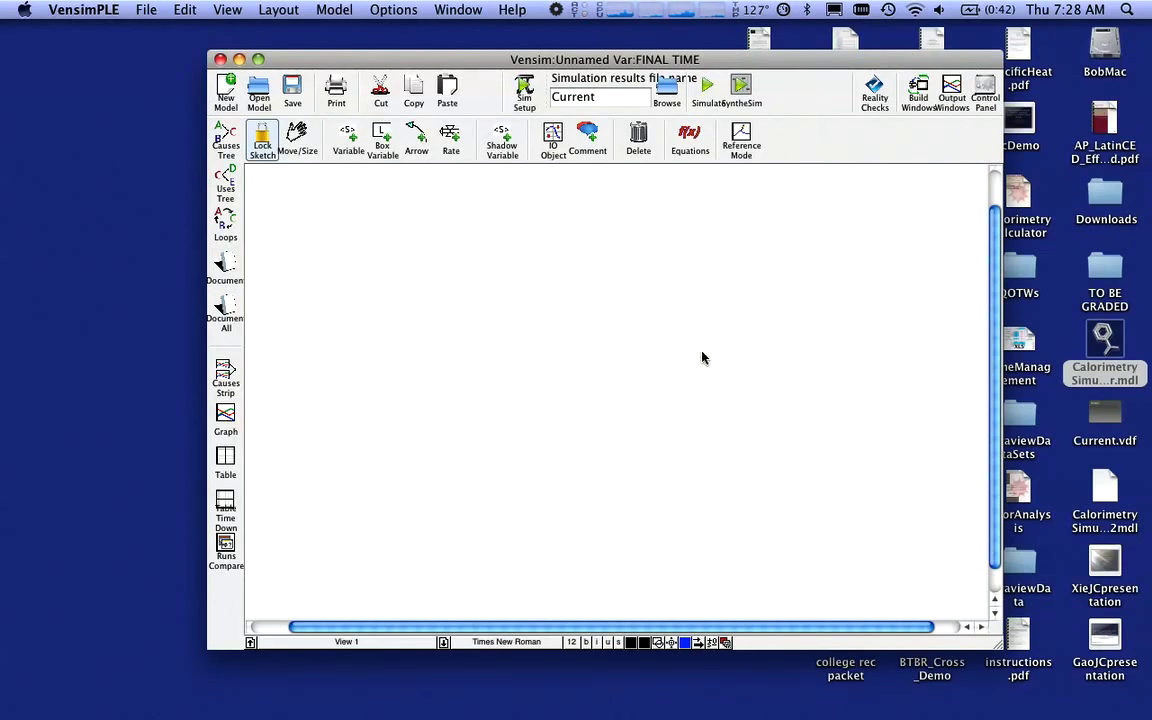
Select the Box Variable tool in the sketch toolbar for drawing stocks
click(382, 138)
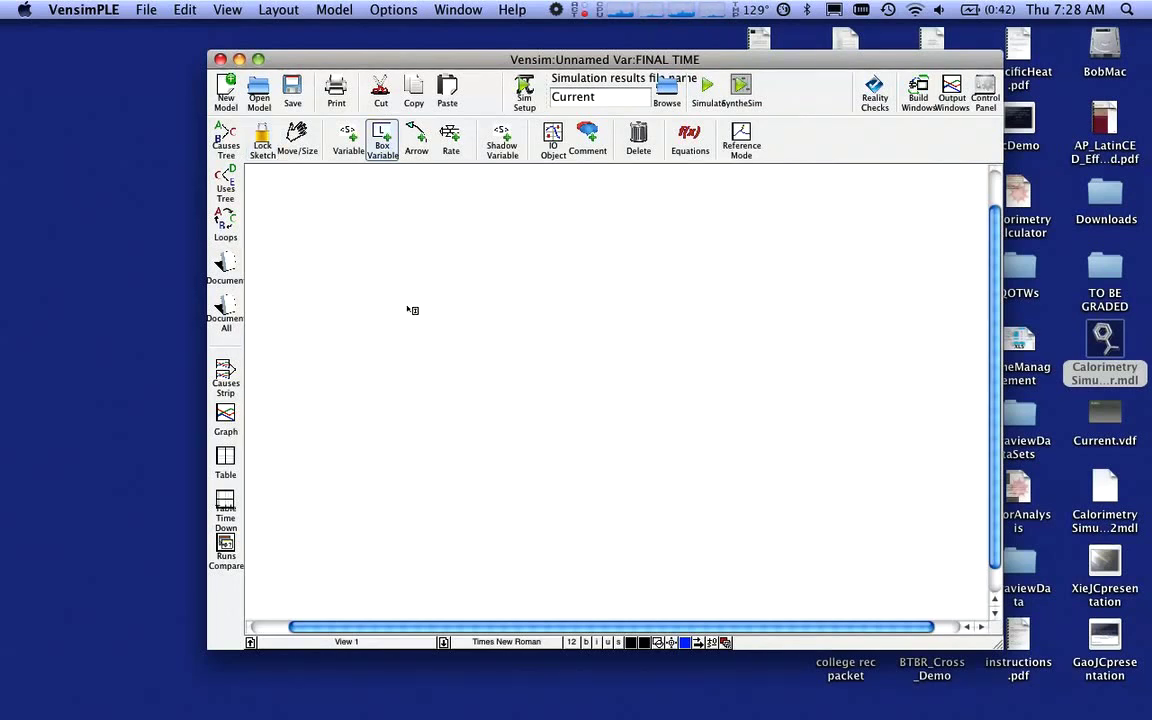
Place and name stock boxes Susceptibles S, Infecteds I and a first Recovereds stock
click(406, 306)
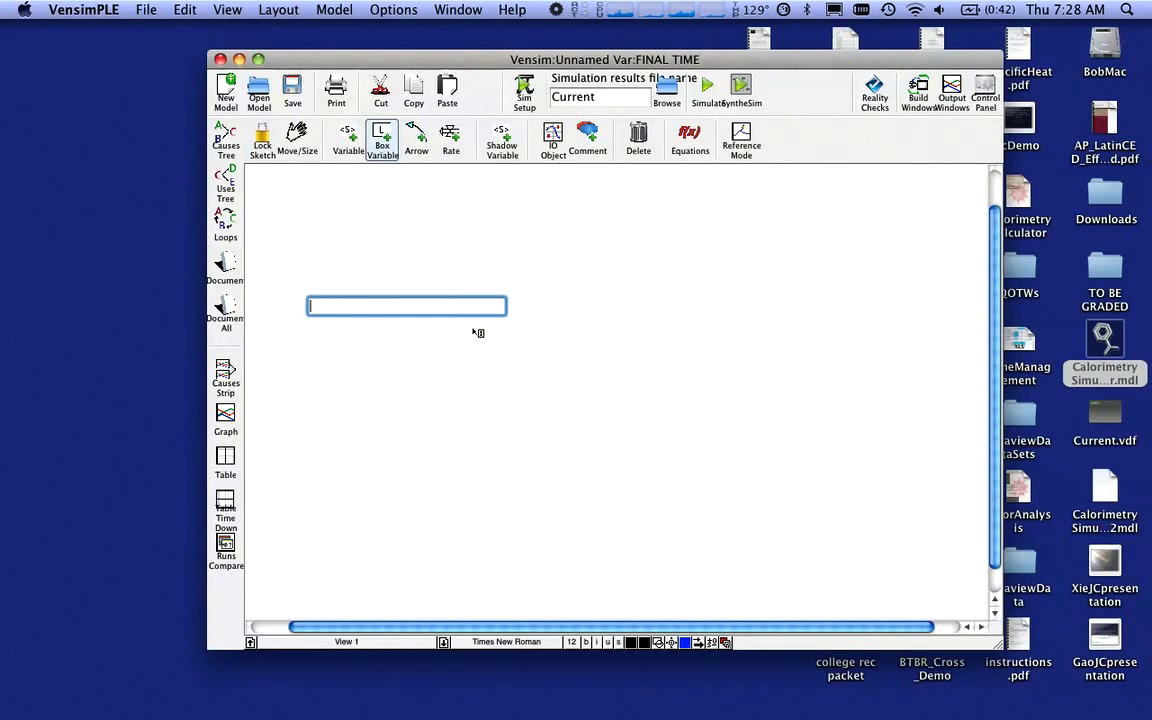
text(Susceptib)
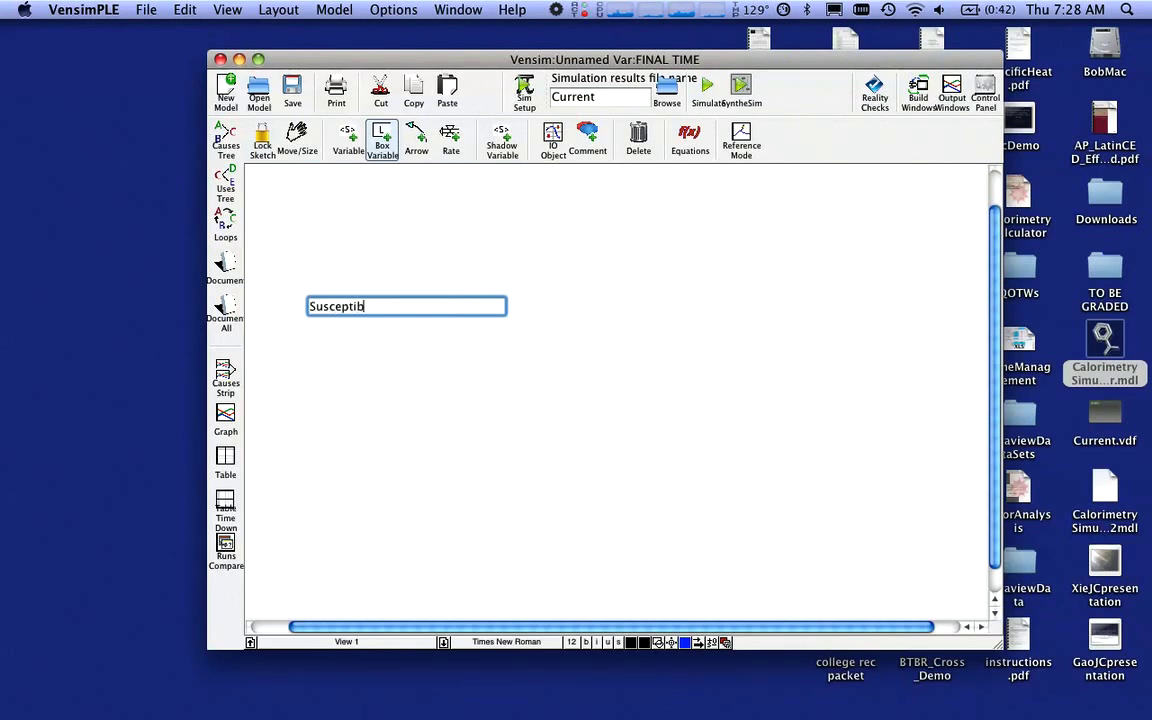
text(les S)
text(Infe)
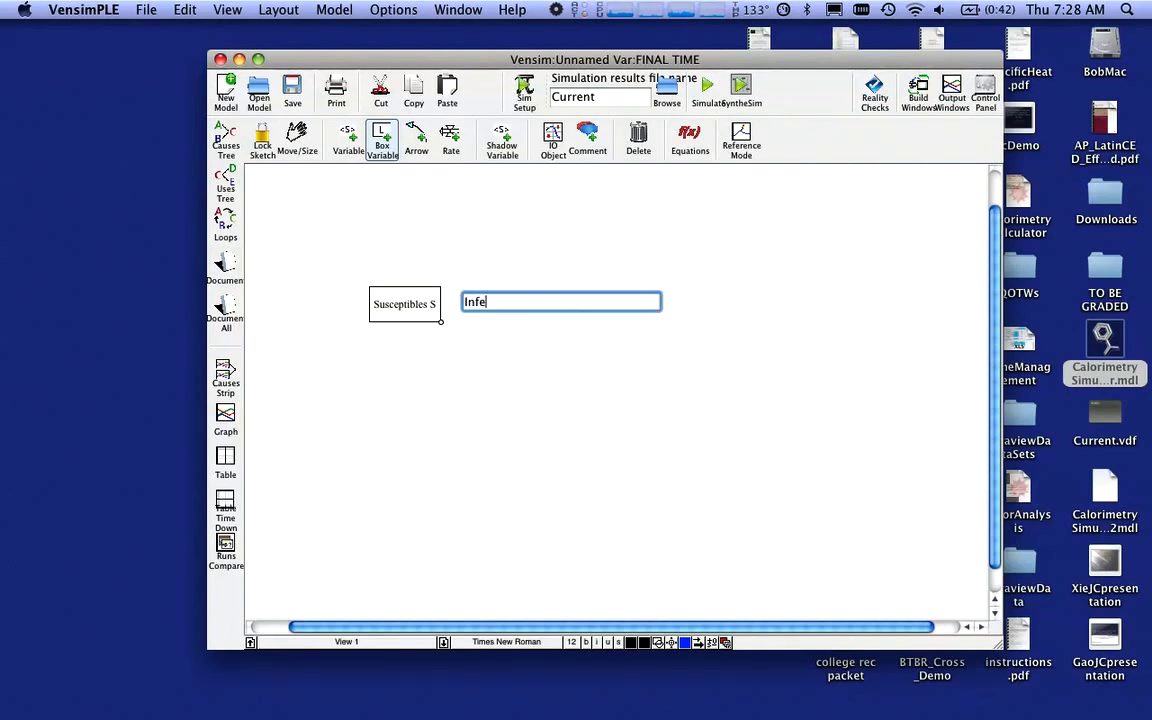
text(cteds I)
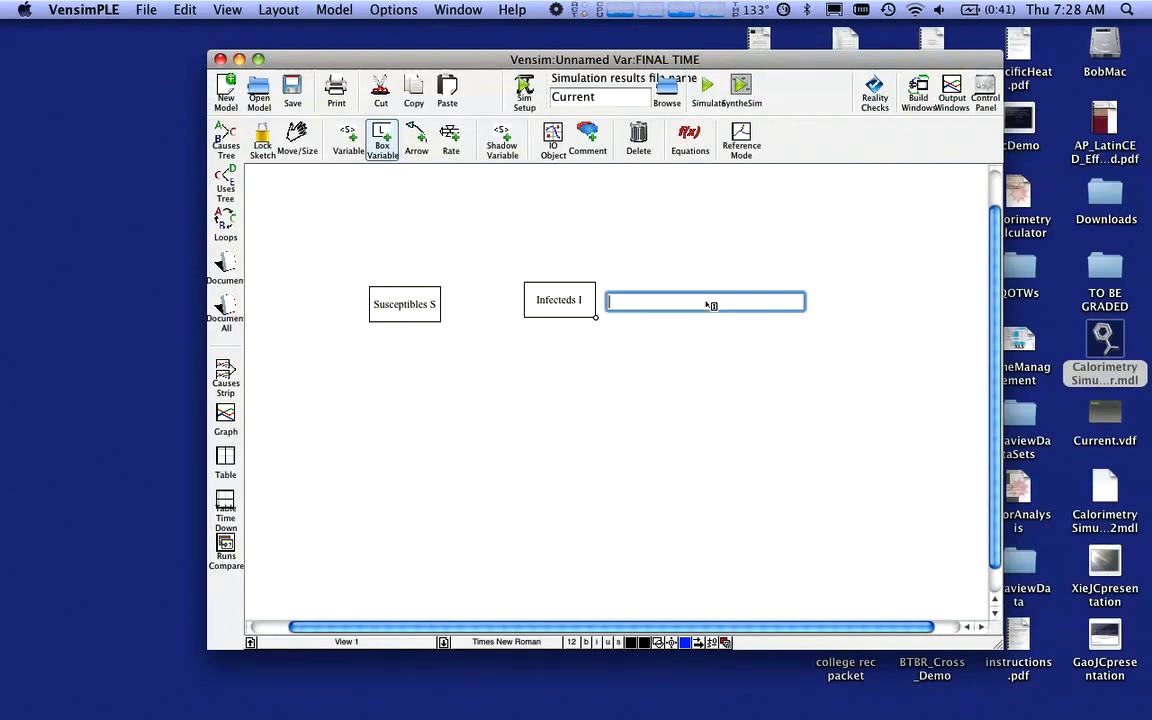
text(RE)
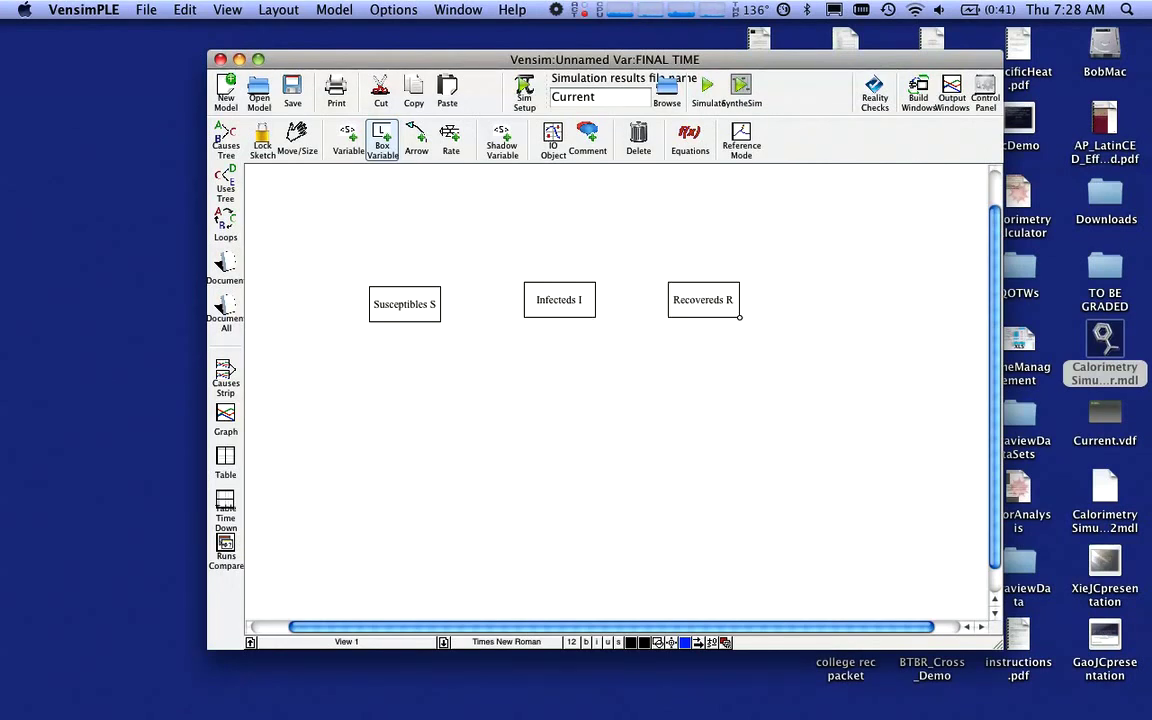
Delete the misplaced Recovereds stock and redraw it as 'Recovereds R'
click(297, 138)
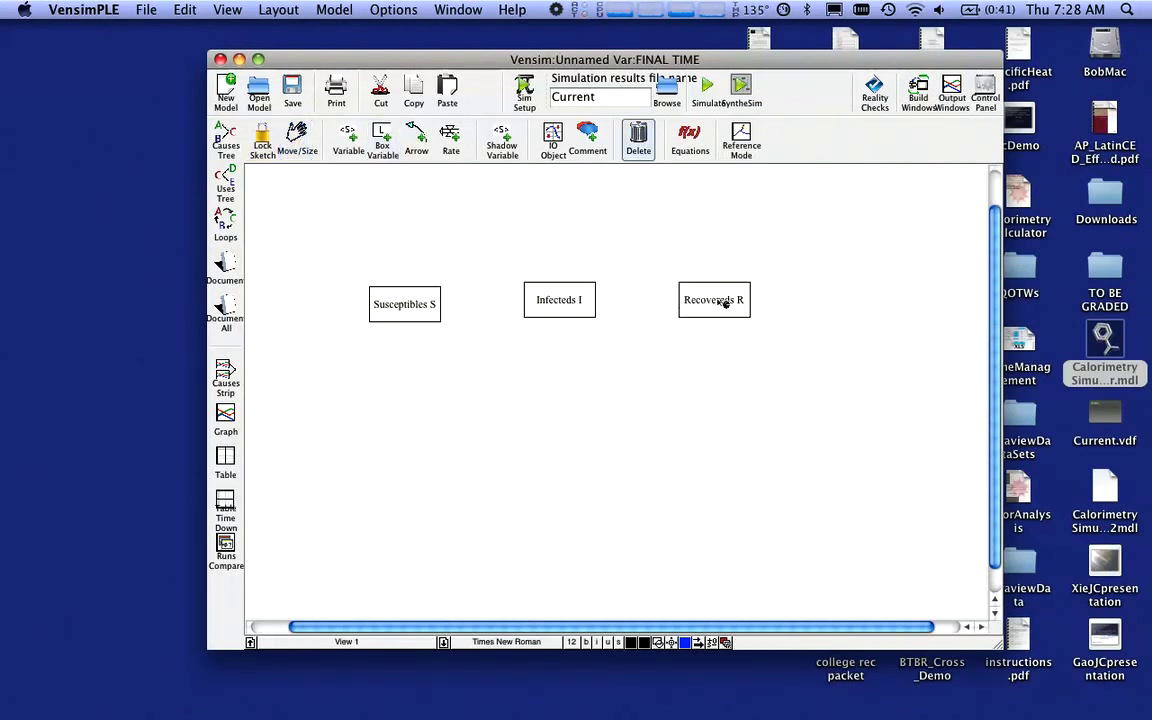
mouse_move(710, 295)
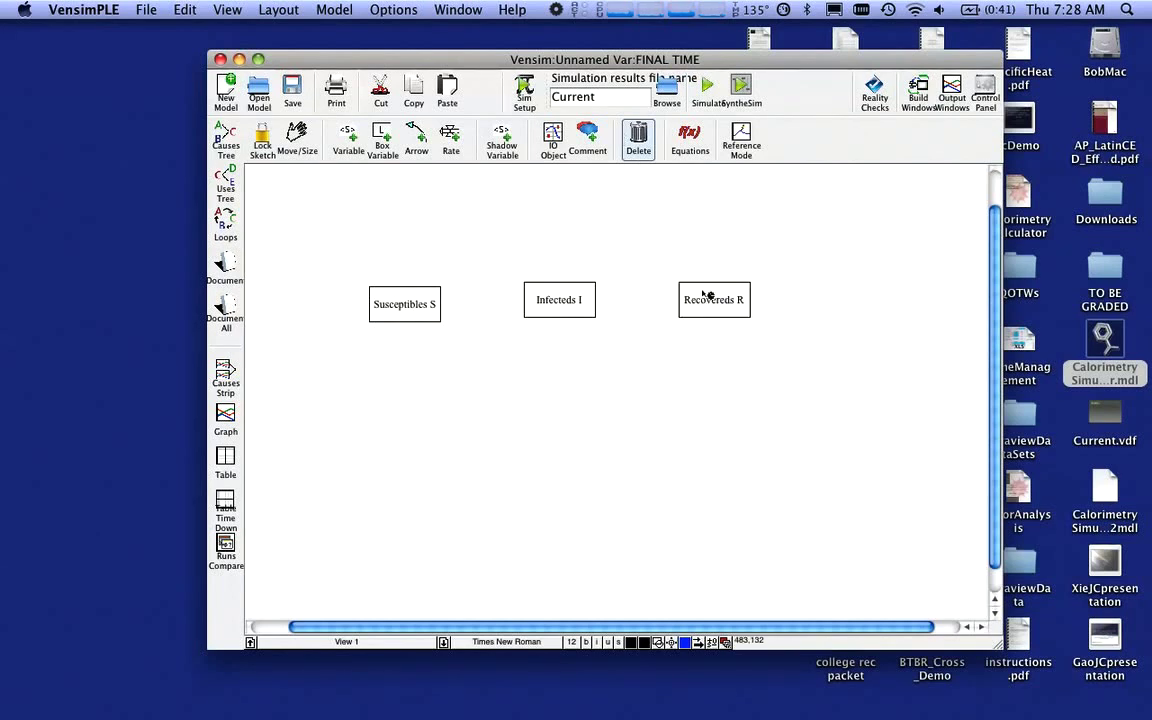
click(714, 299)
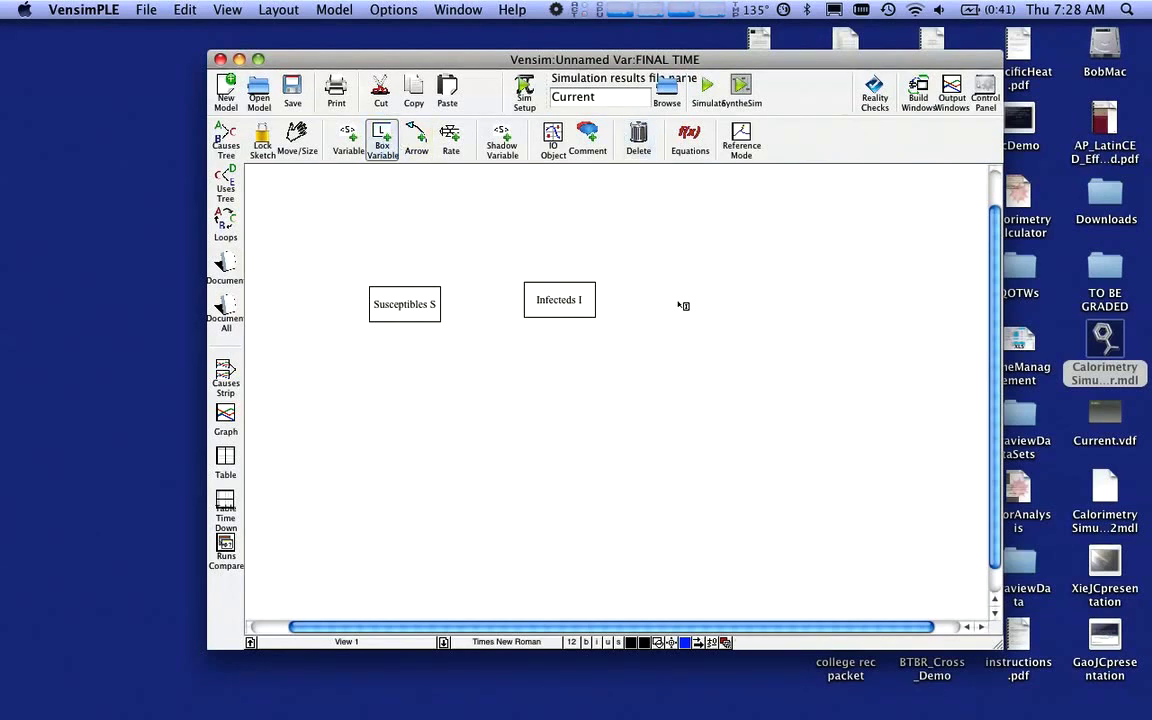
text(Recov)
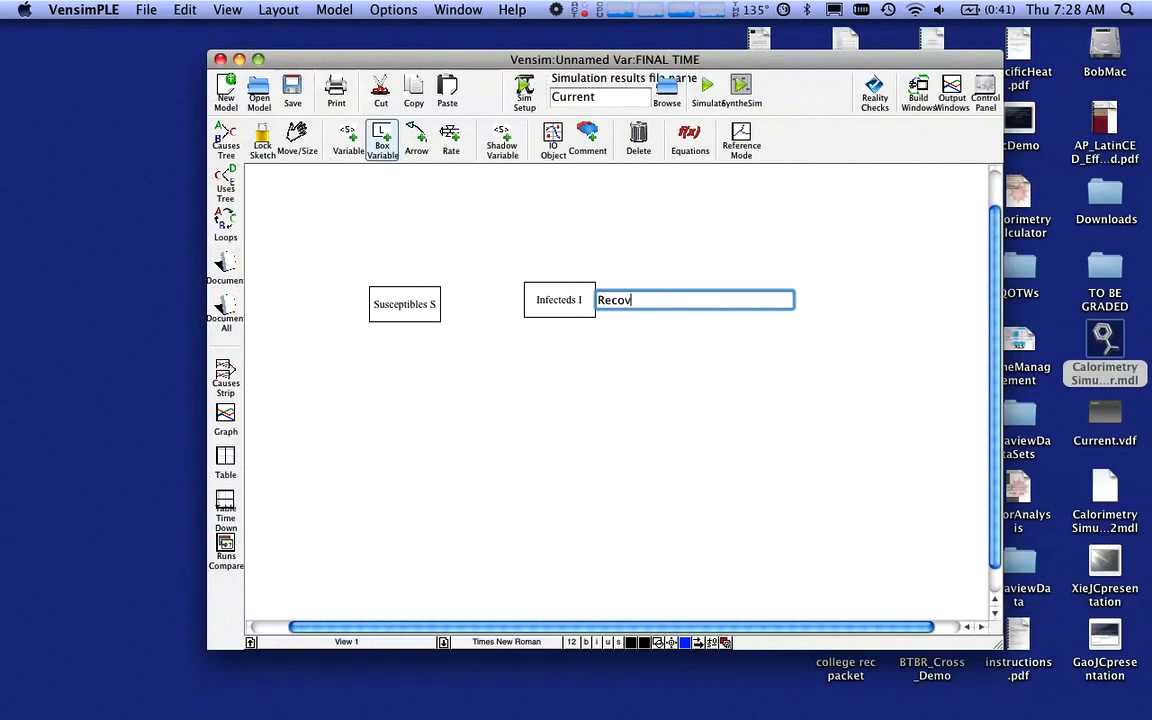
text(ereds R)
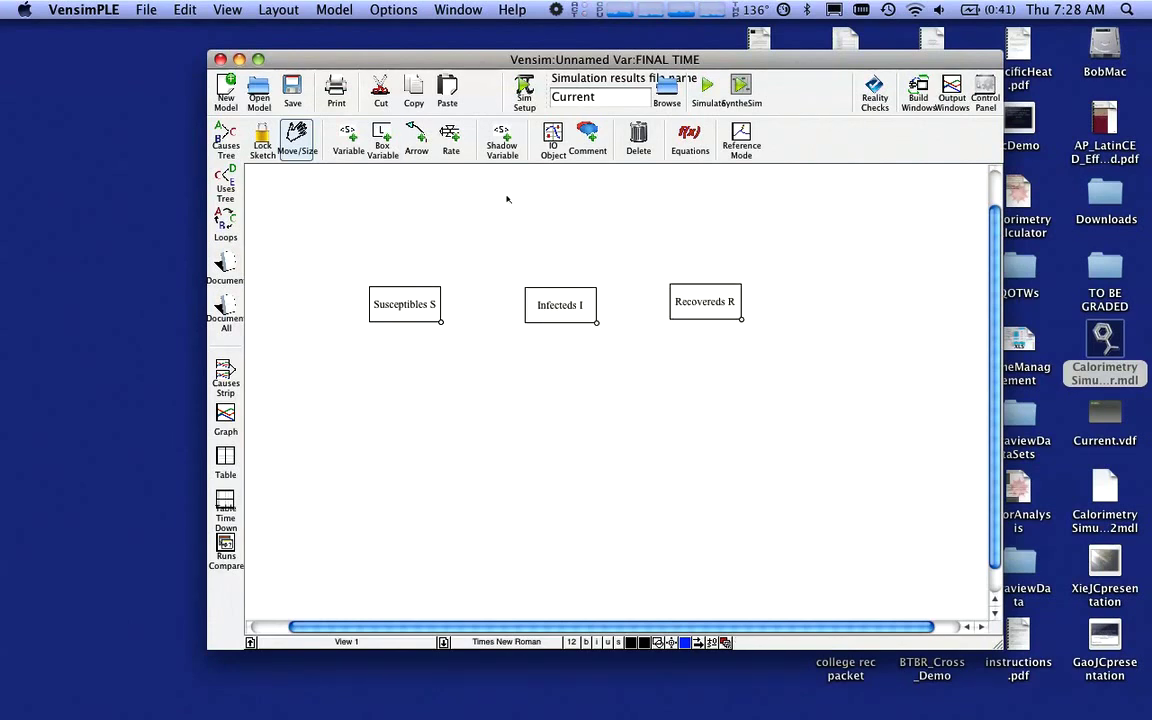
mouse_move(462, 231)
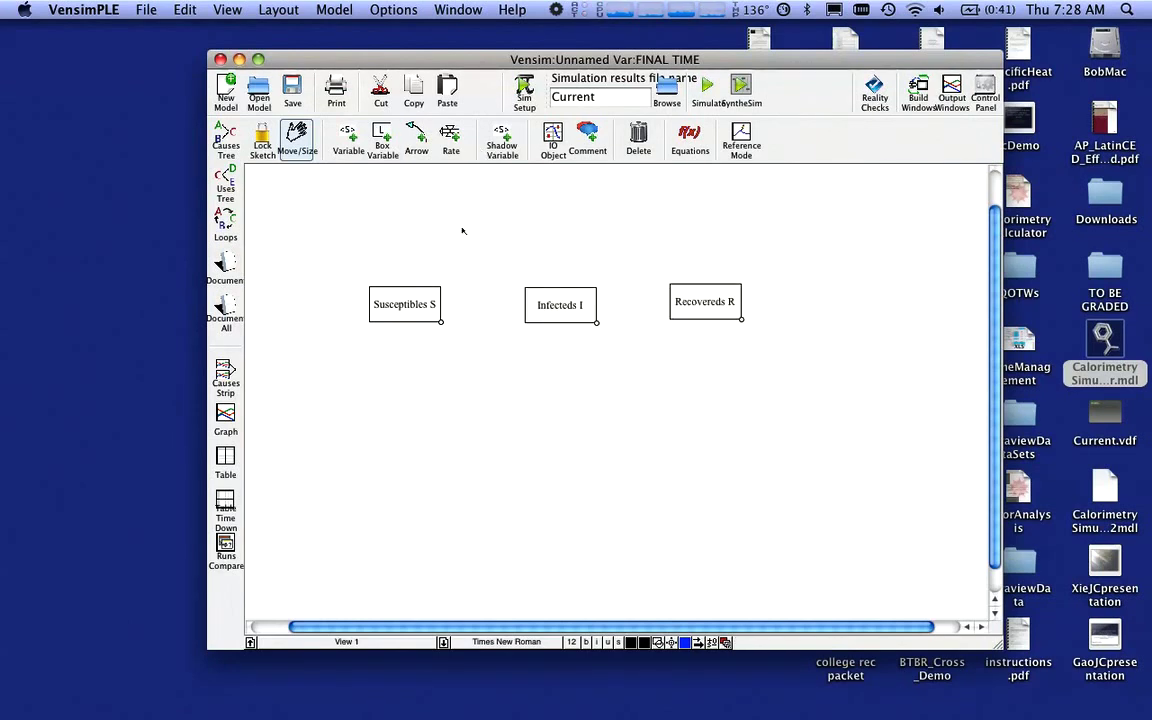
Draw rate flows 'get sick' from Susceptibles S and 'get better' into Recovereds R
click(450, 138)
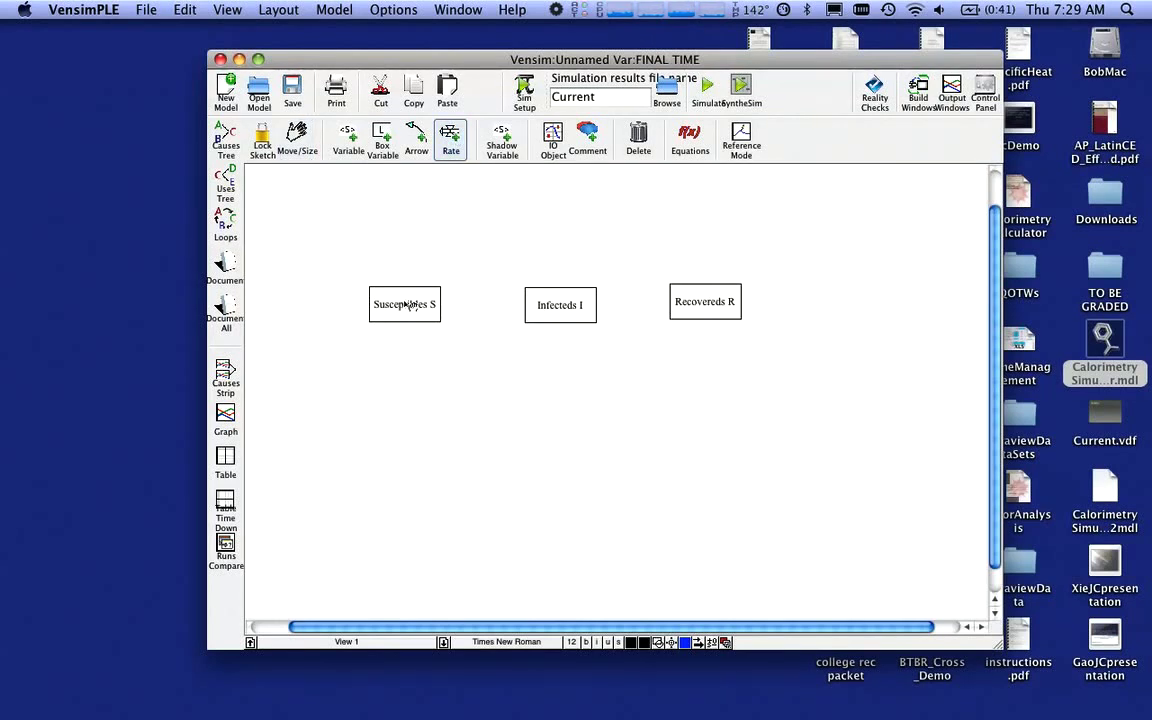
drag(440, 304, 560, 305)
text(get sick)
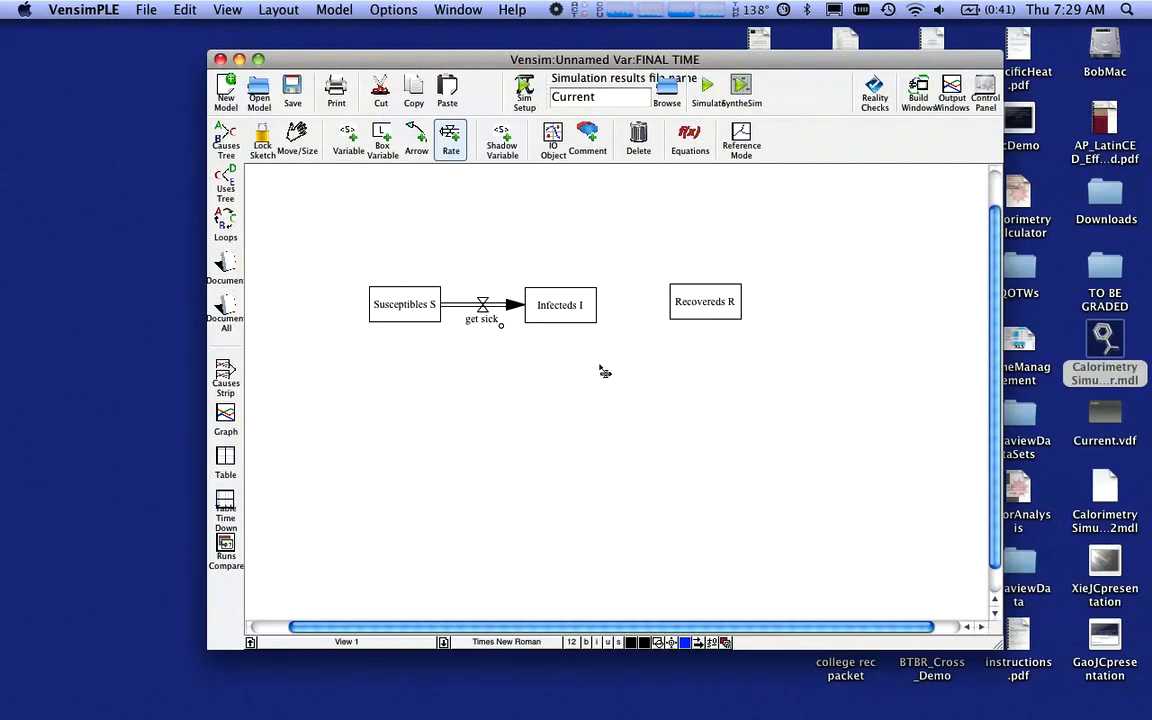
mouse_move(608, 378)
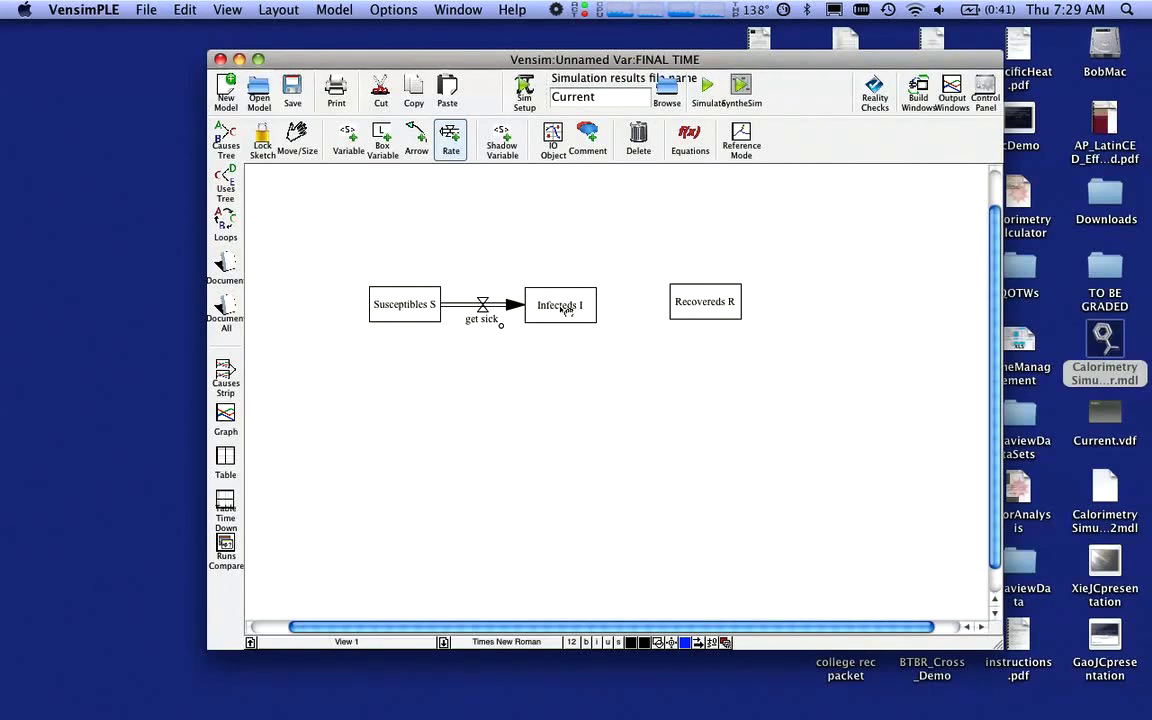
mouse_move(640, 340)
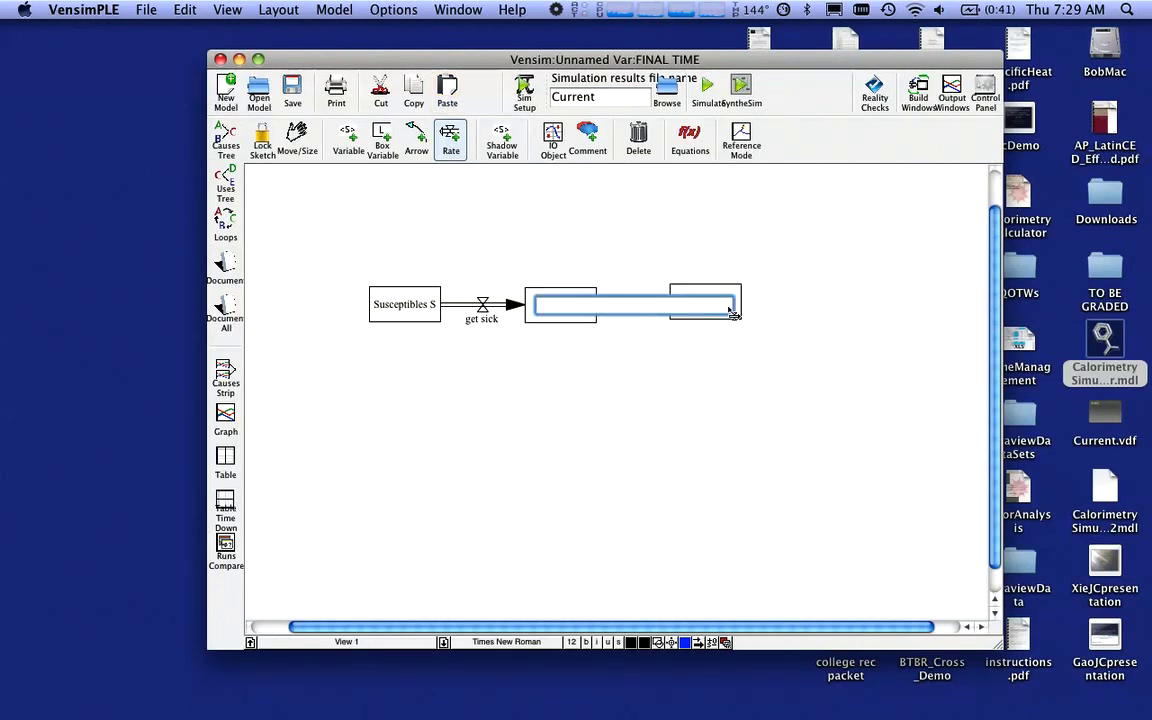
text(get better)
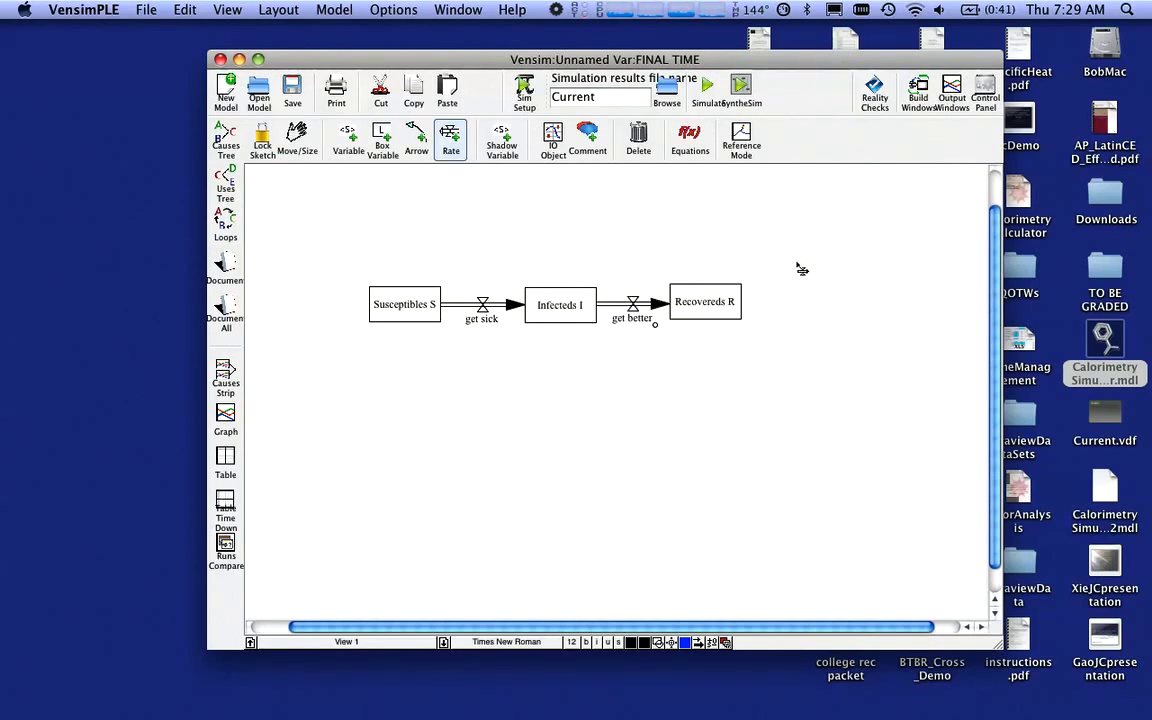
mouse_move(792, 262)
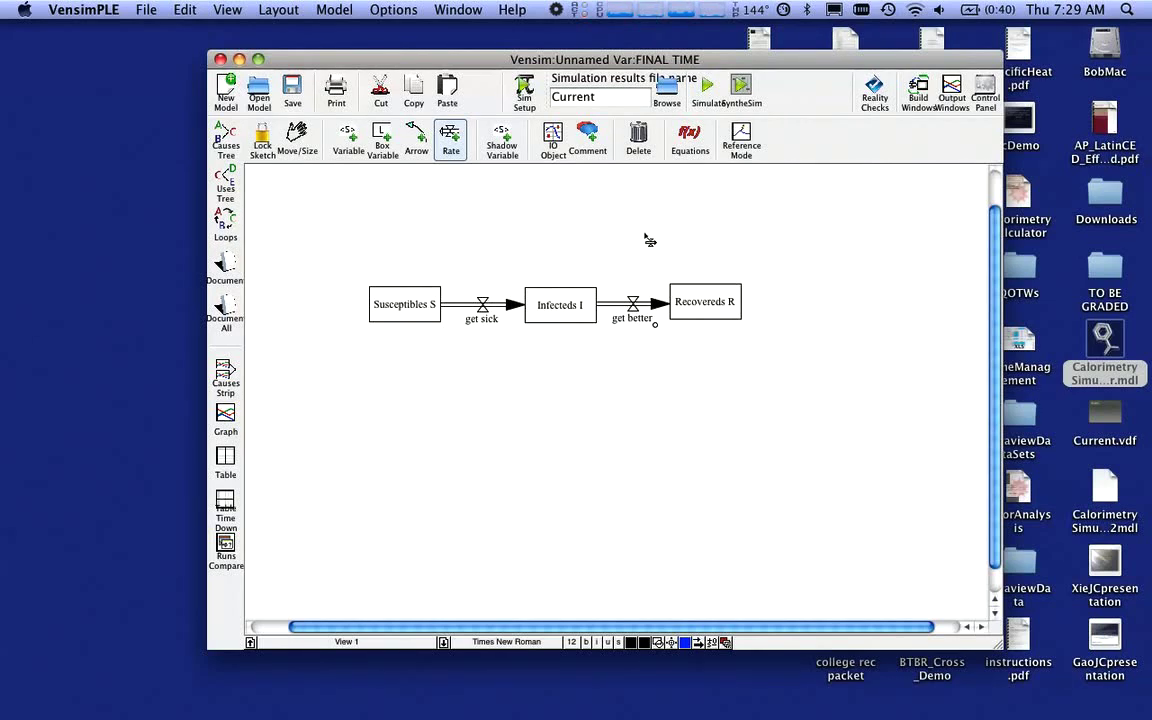
mouse_move(628, 235)
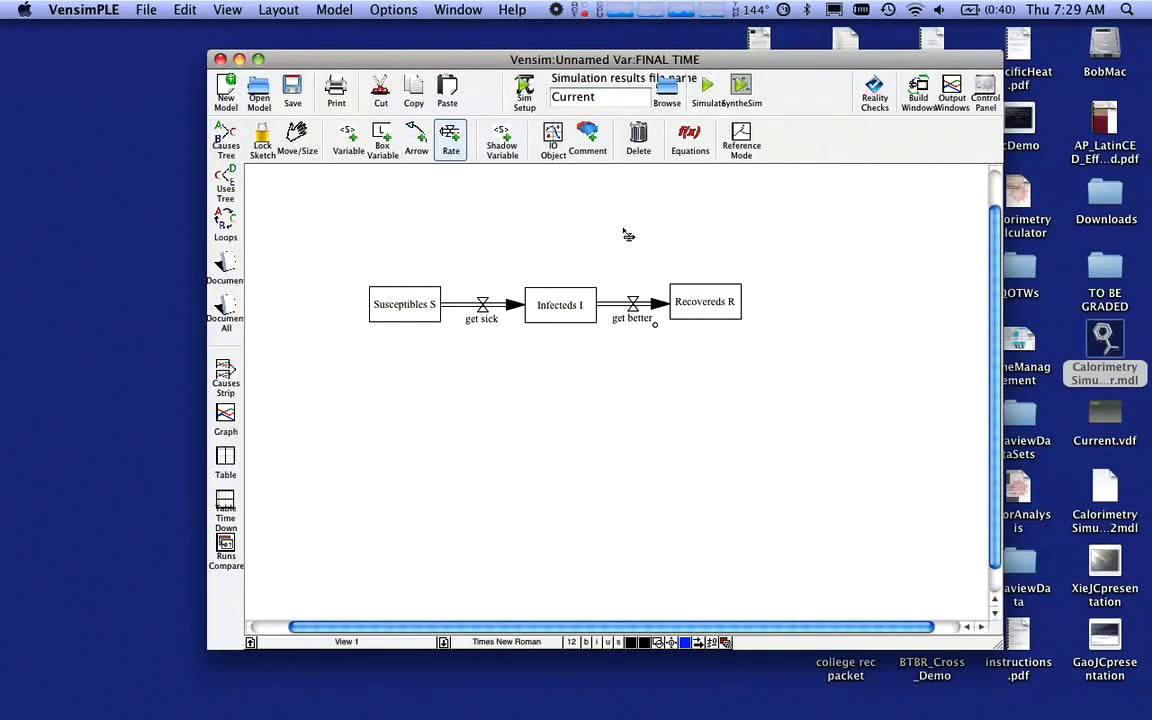
Add auxiliaries 'infection probability' and 'recovery time', then rename them with r and a
click(347, 140)
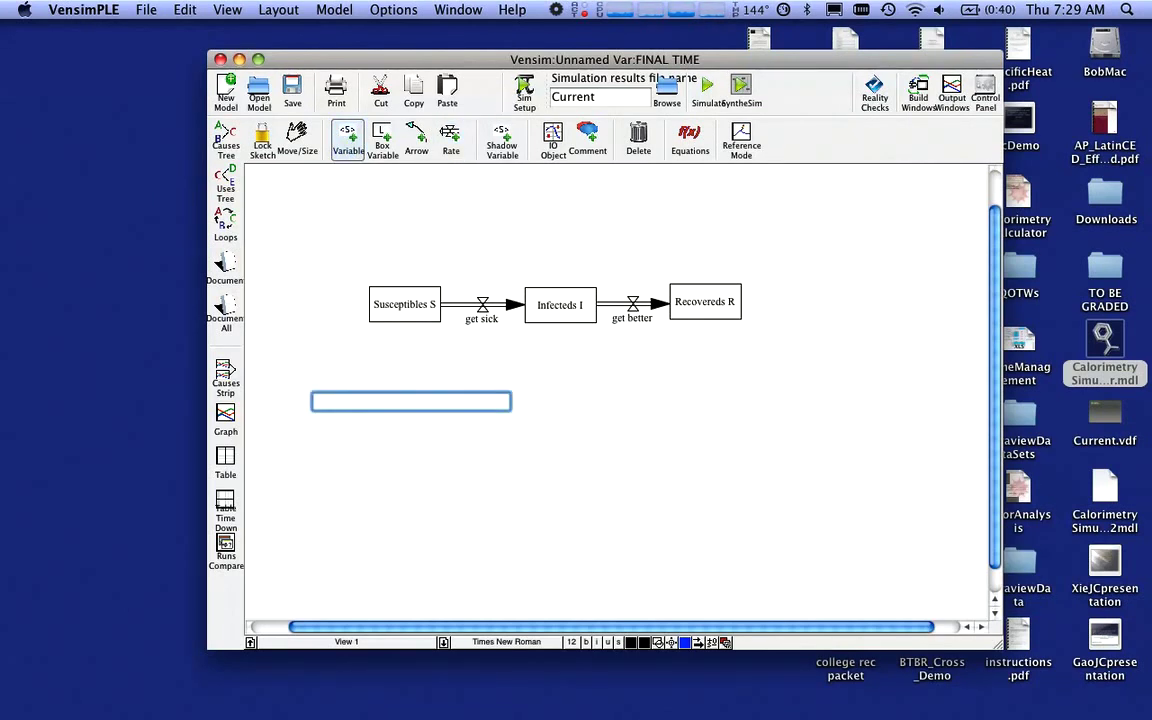
text(infection)
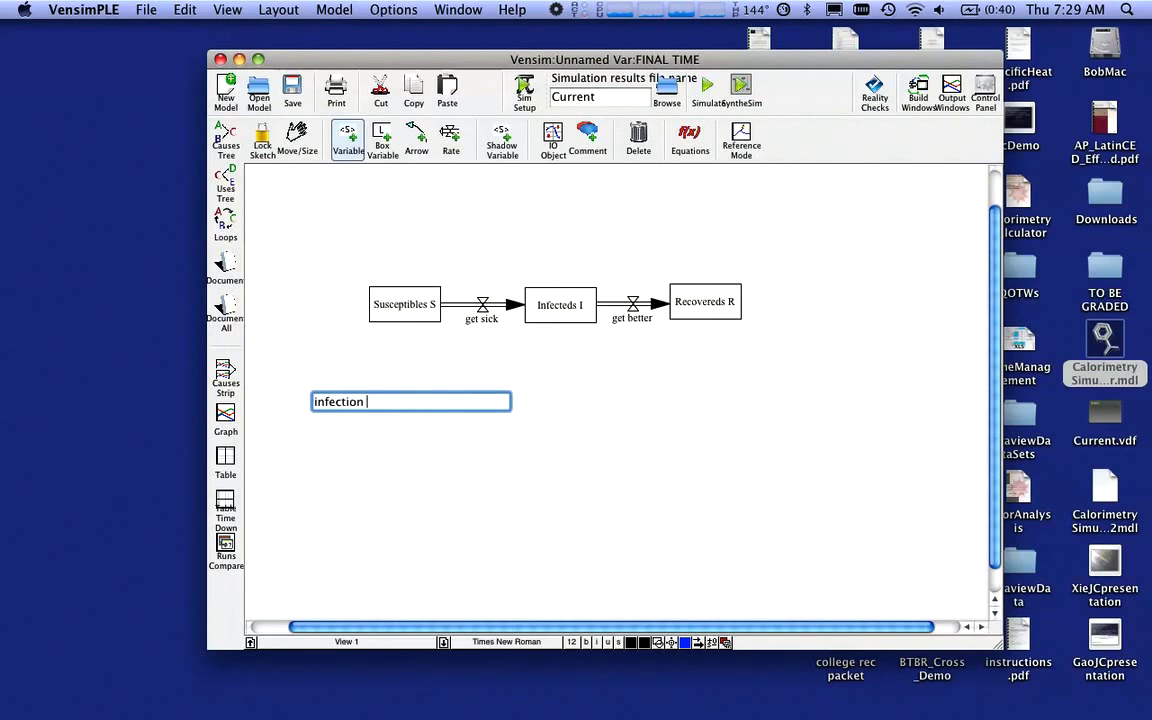
text(probability)
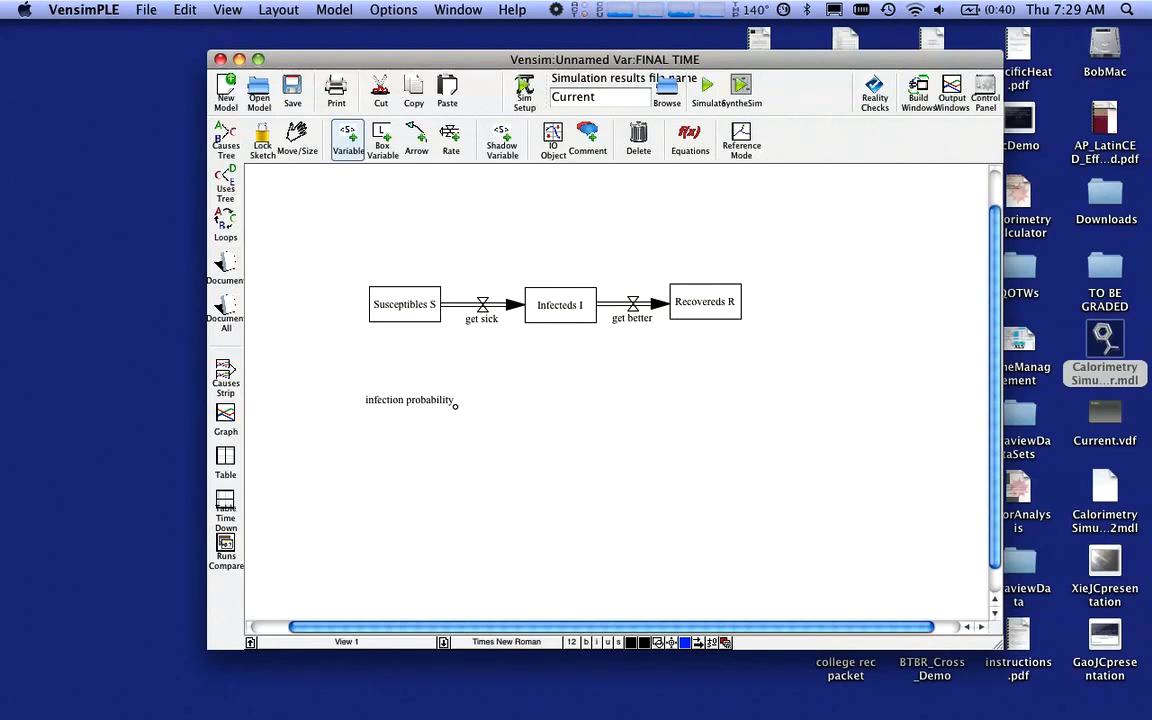
mouse_move(410, 178)
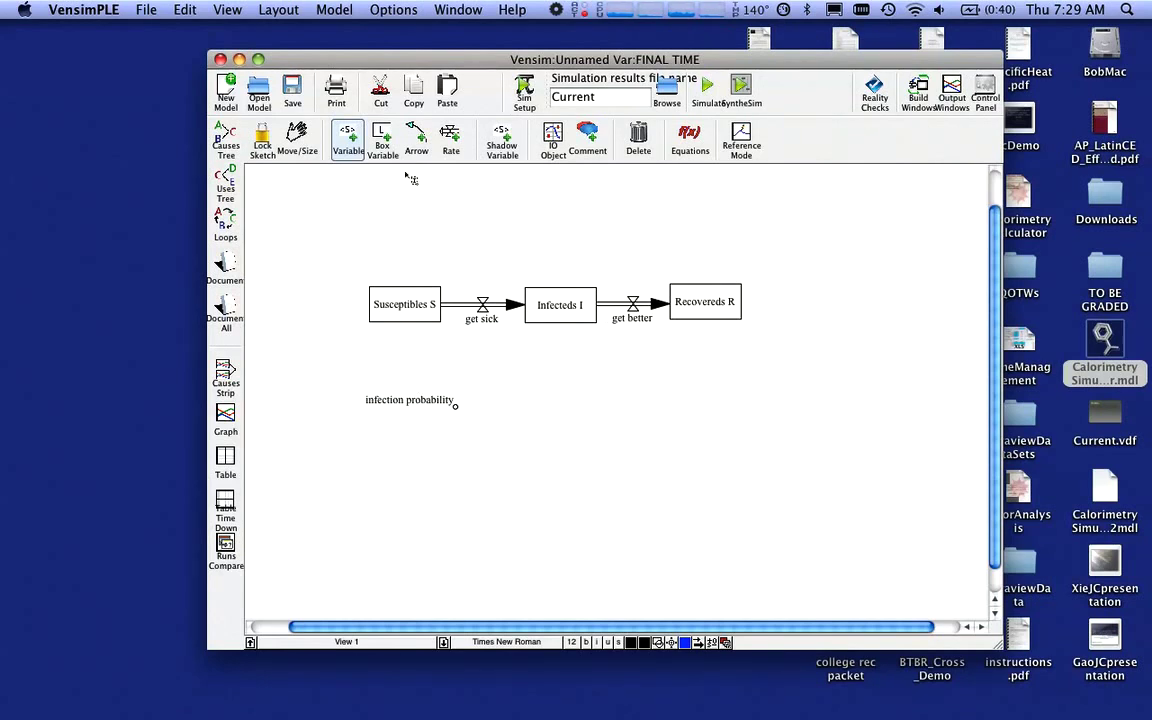
click(662, 394)
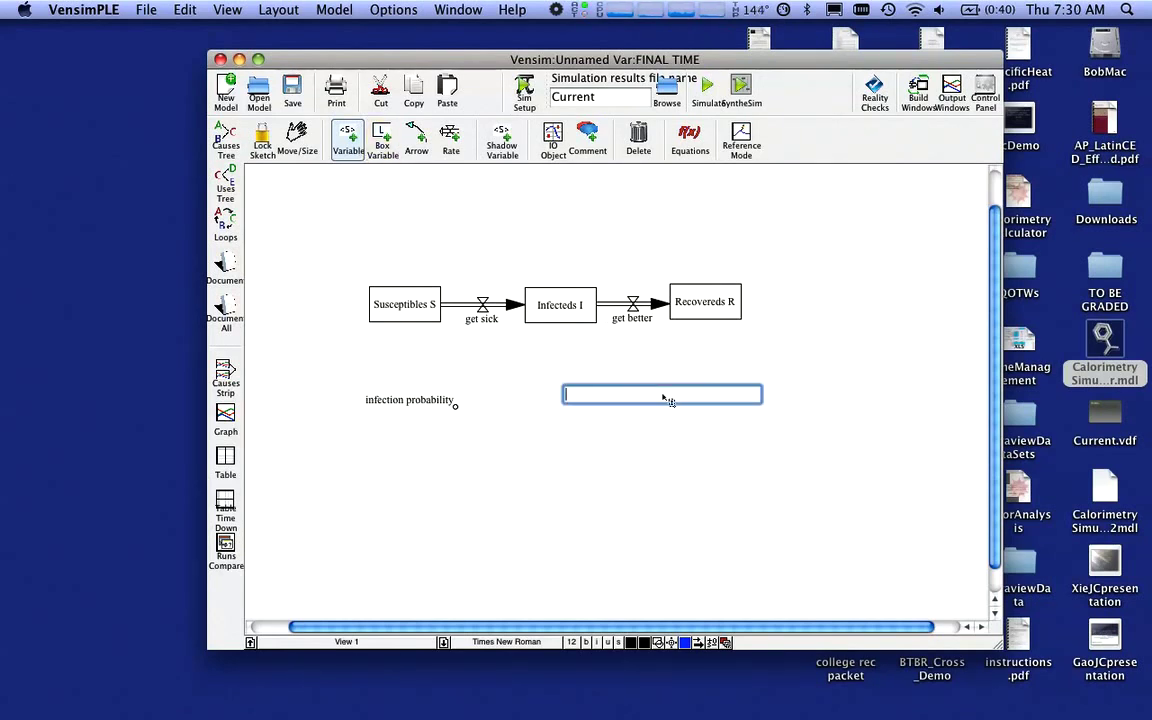
text(recovery time)
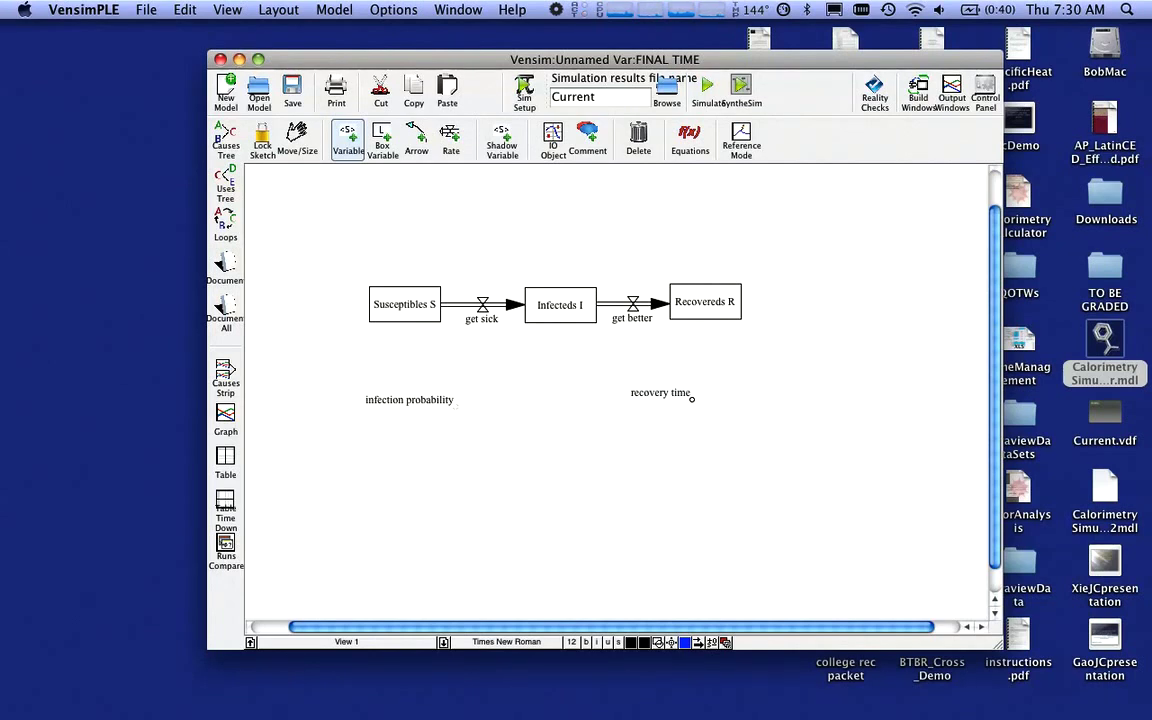
mouse_move(670, 337)
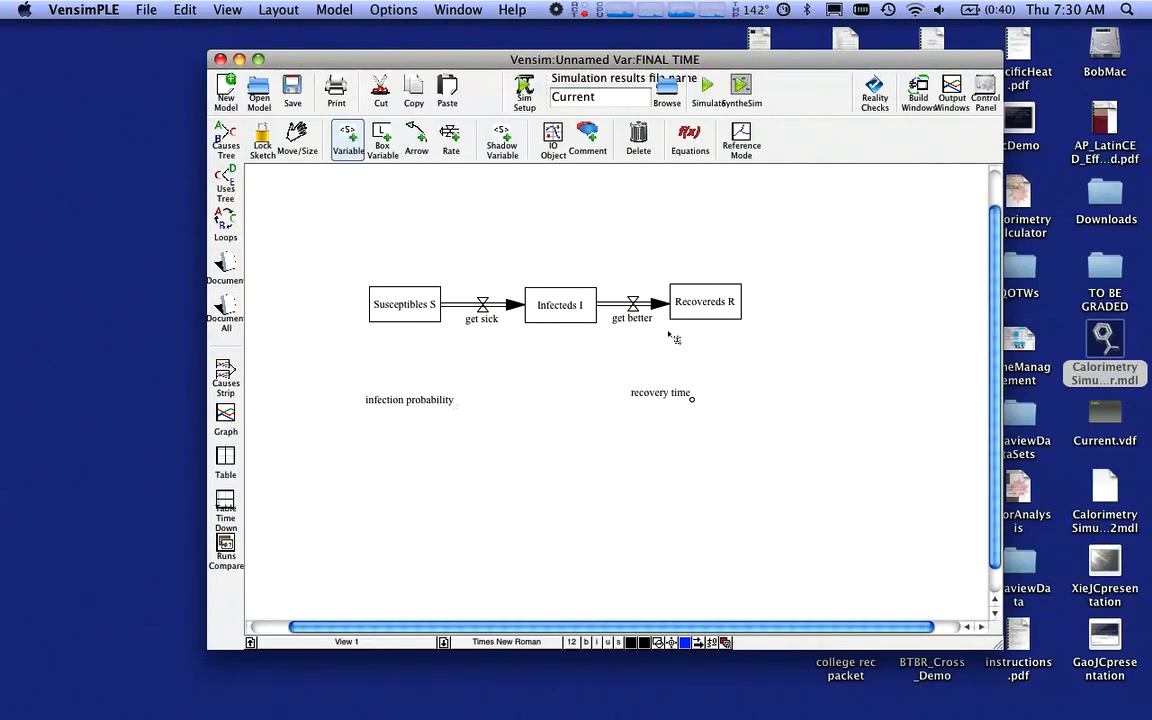
mouse_move(487, 267)
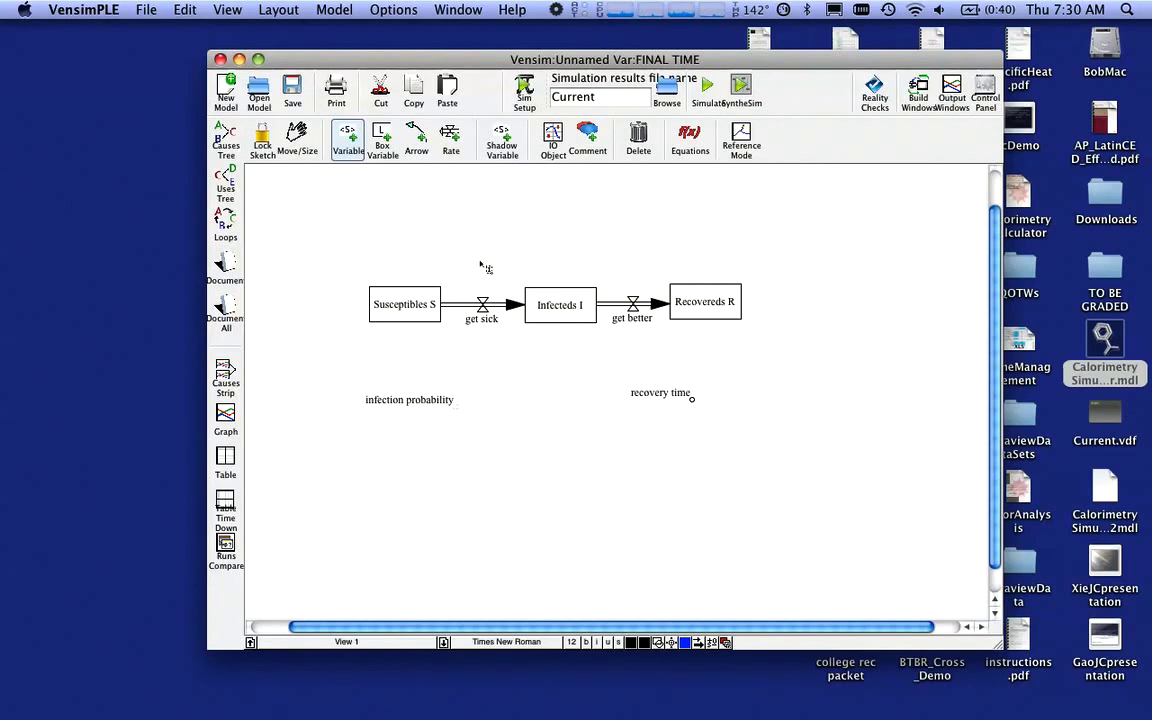
mouse_move(433, 388)
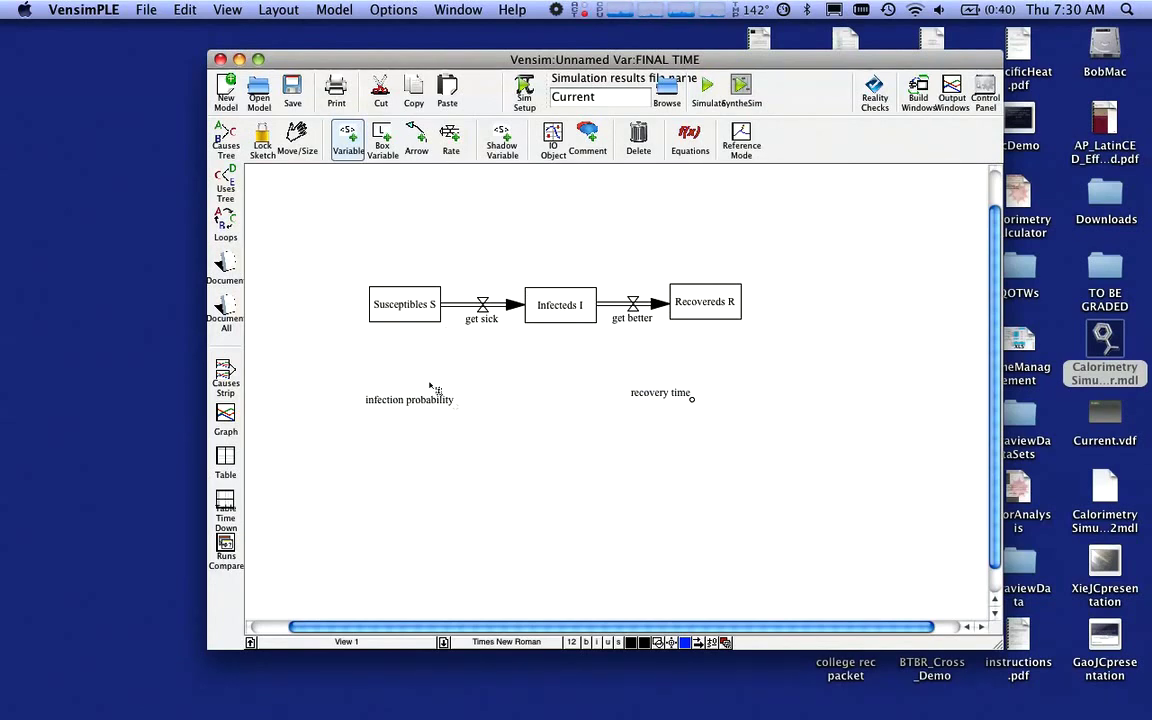
mouse_move(508, 381)
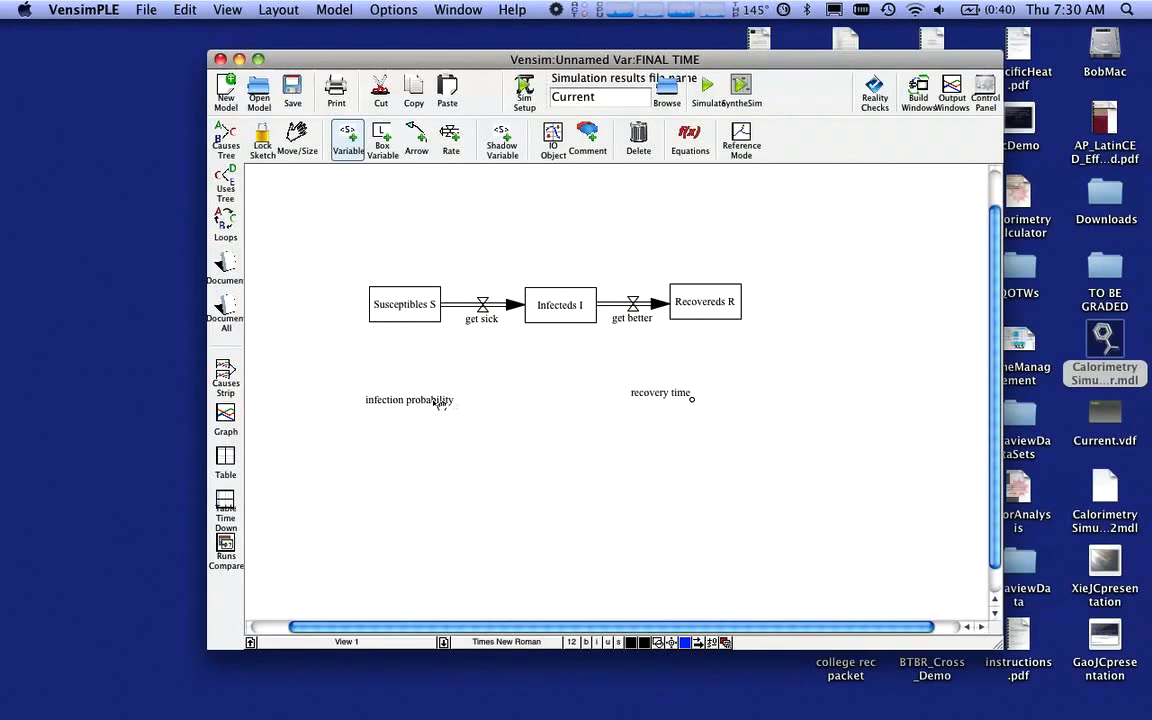
double_click(409, 399)
text( r)
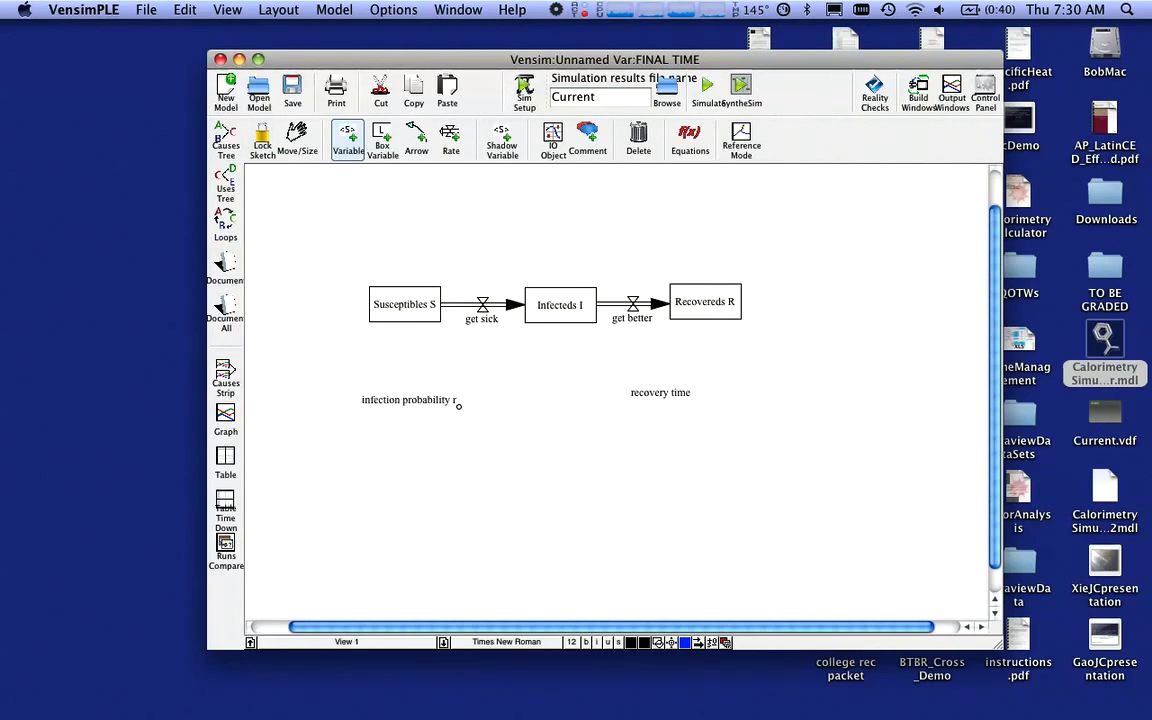
double_click(660, 392)
text( a)
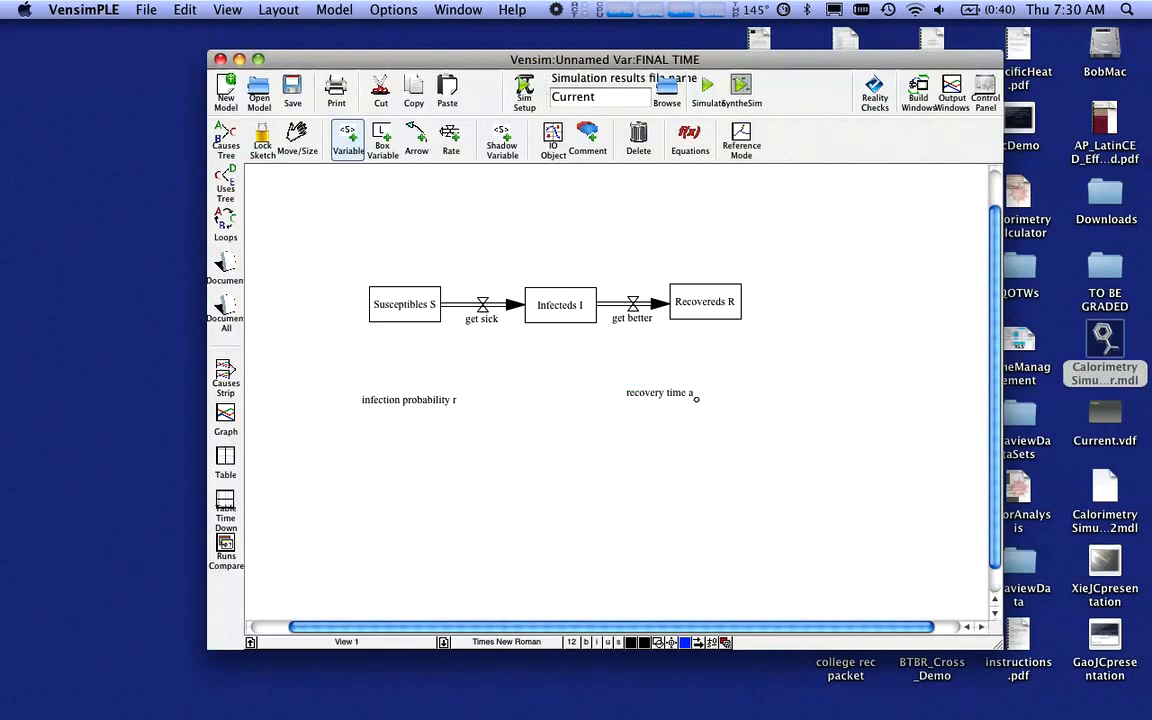
mouse_move(510, 347)
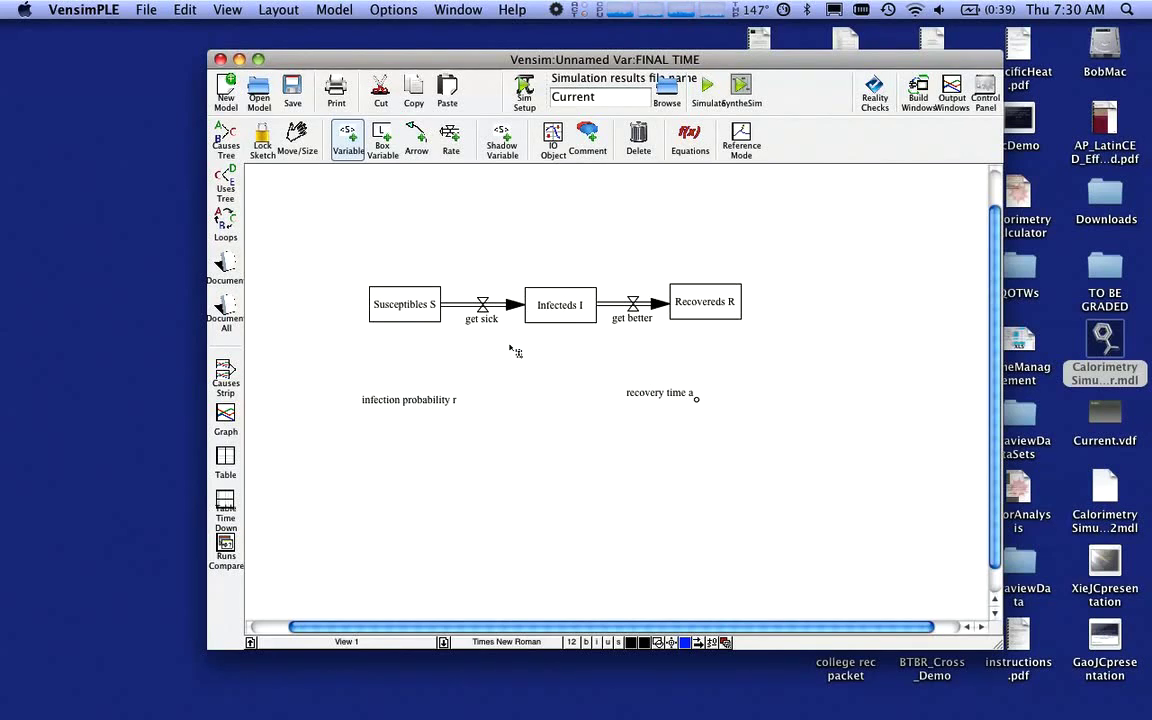
mouse_move(478, 400)
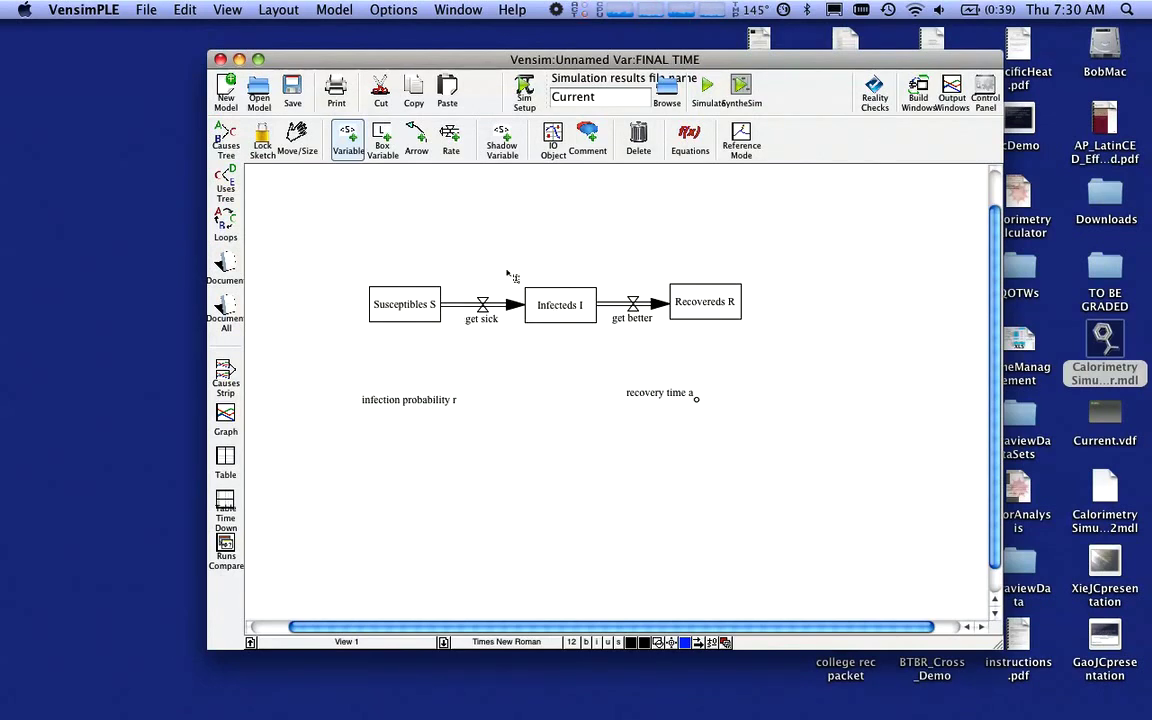
Draw causal arrows from the stocks and both constants into the get sick and get better valves
click(416, 140)
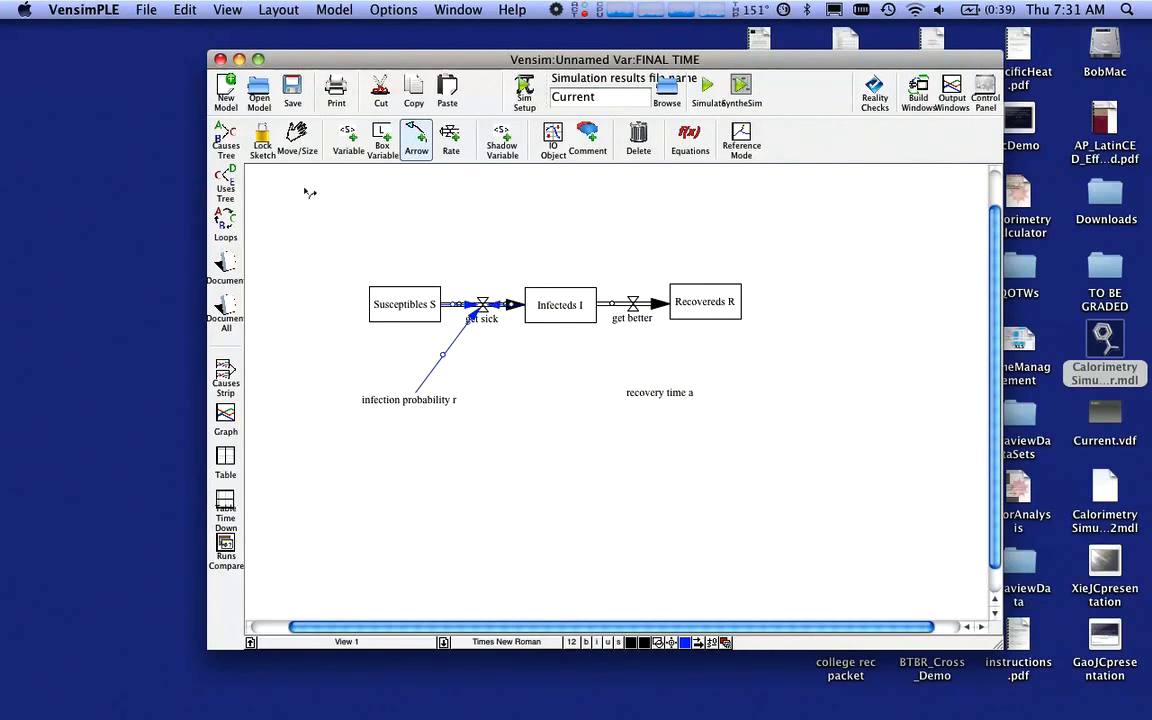
click(297, 138)
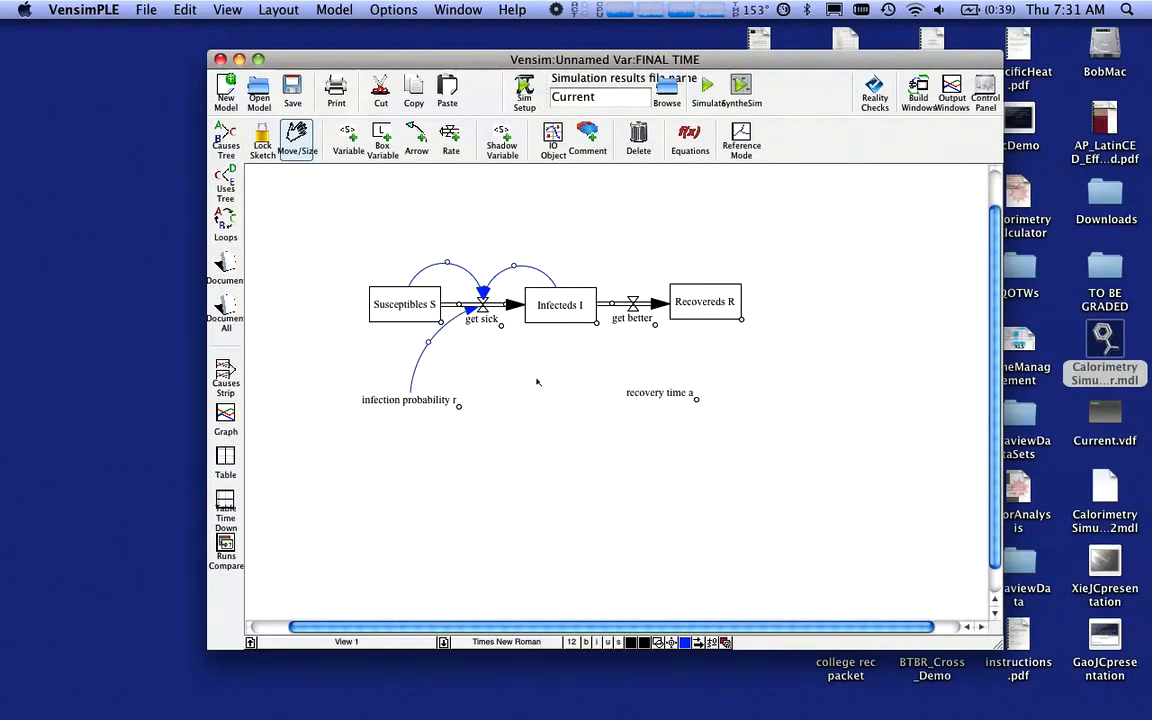
click(416, 138)
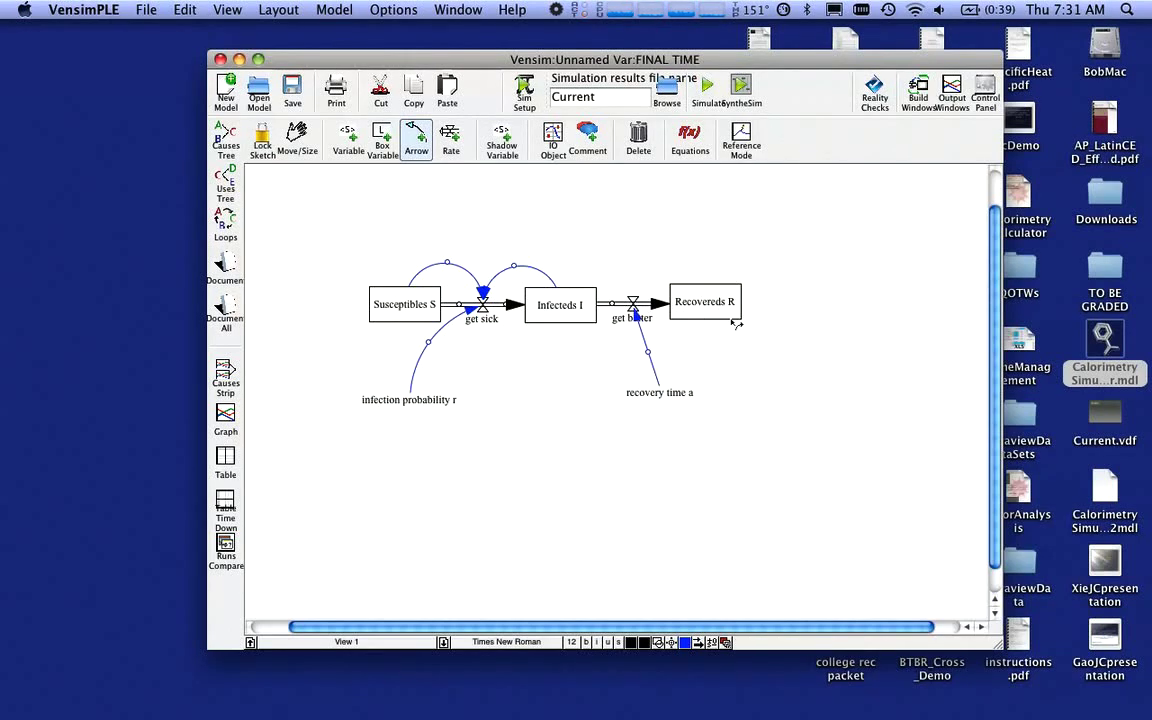
click(559, 305)
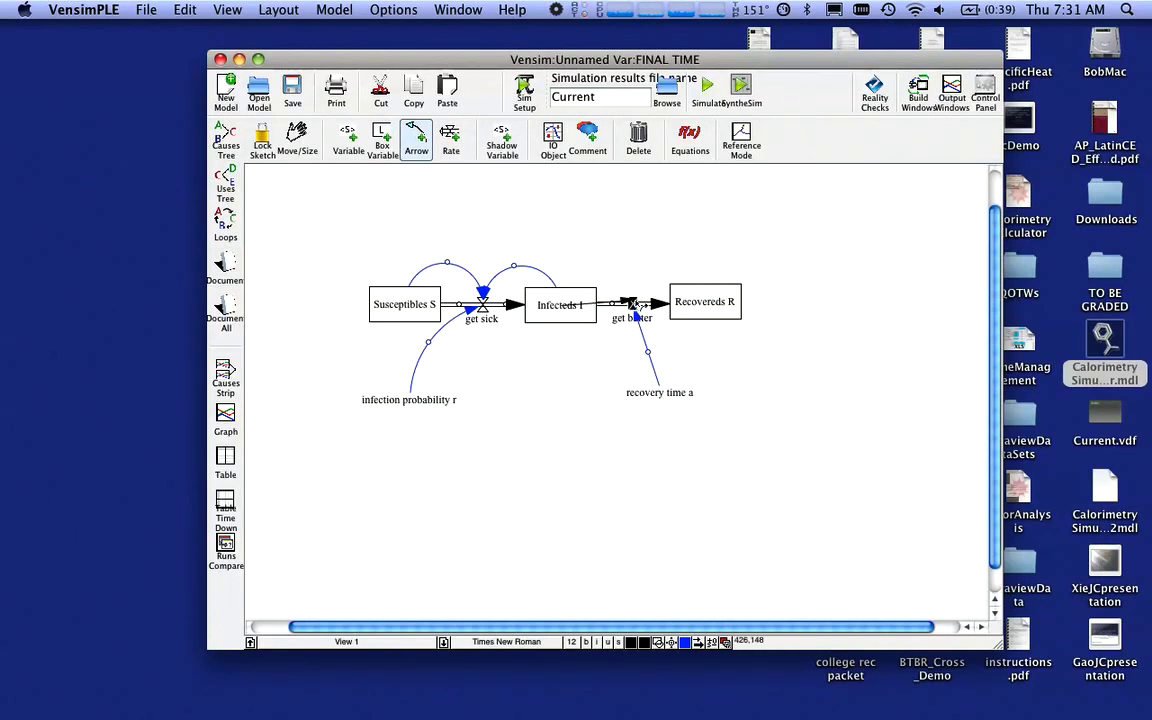
click(297, 140)
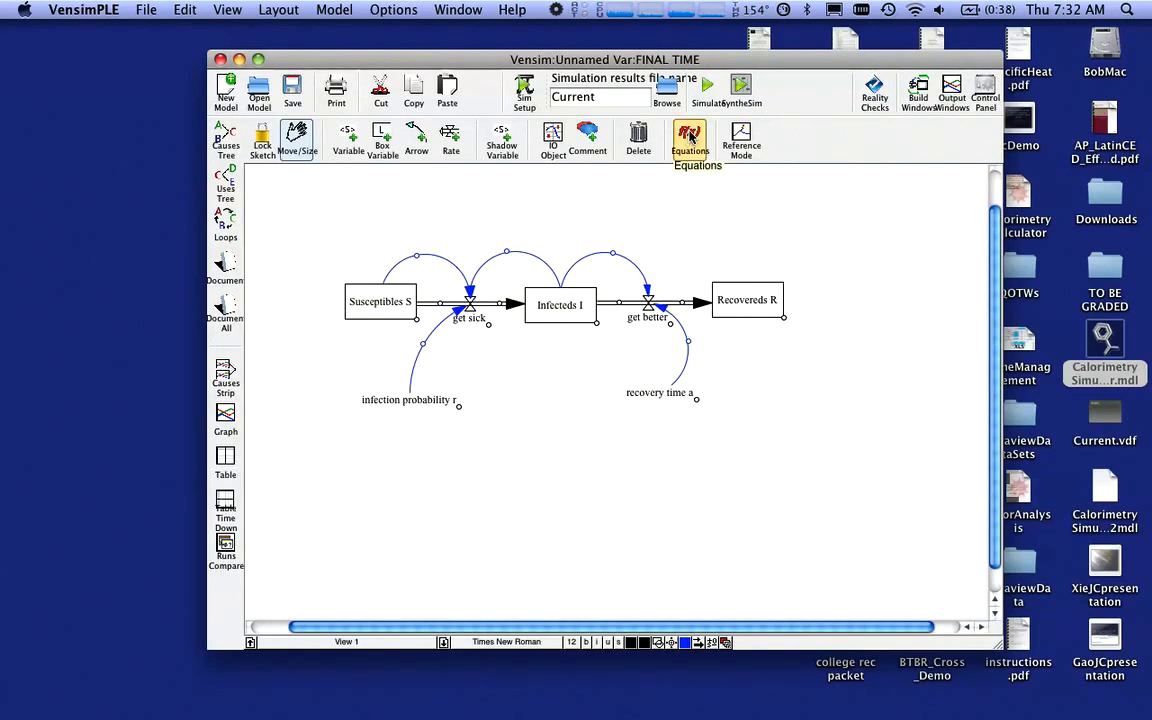
Give Susceptibles S, Infecteds I and Recovereds R initial values 999, 1 and 0
click(689, 138)
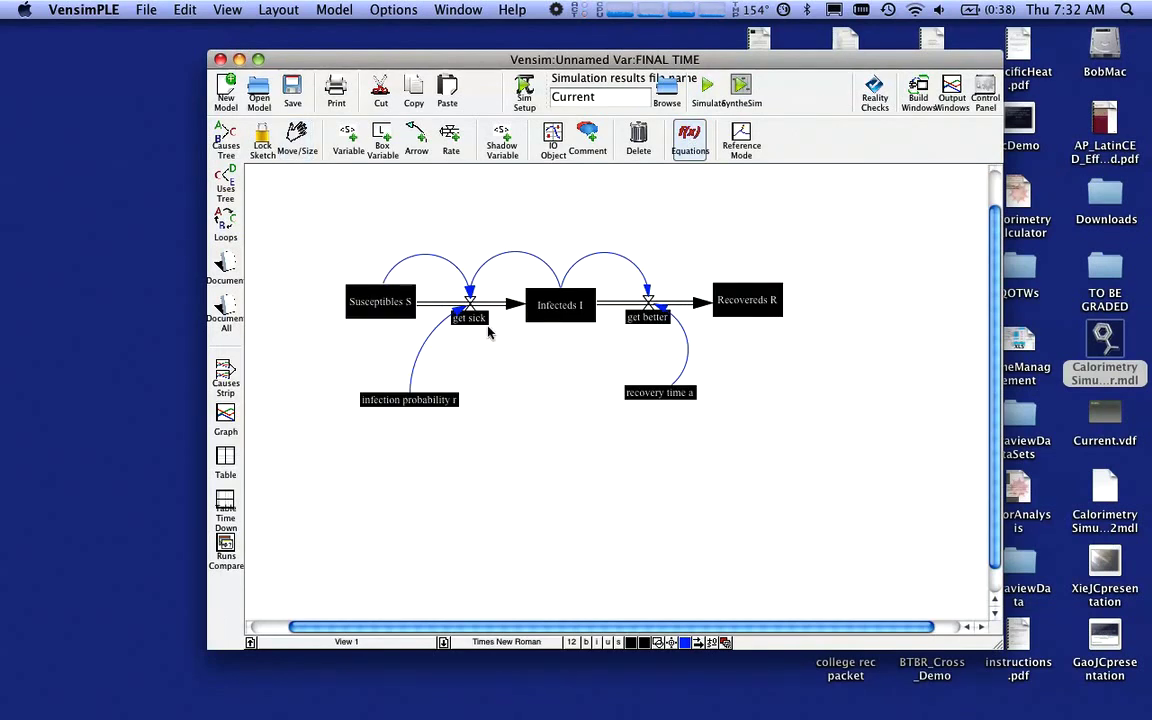
double_click(379, 301)
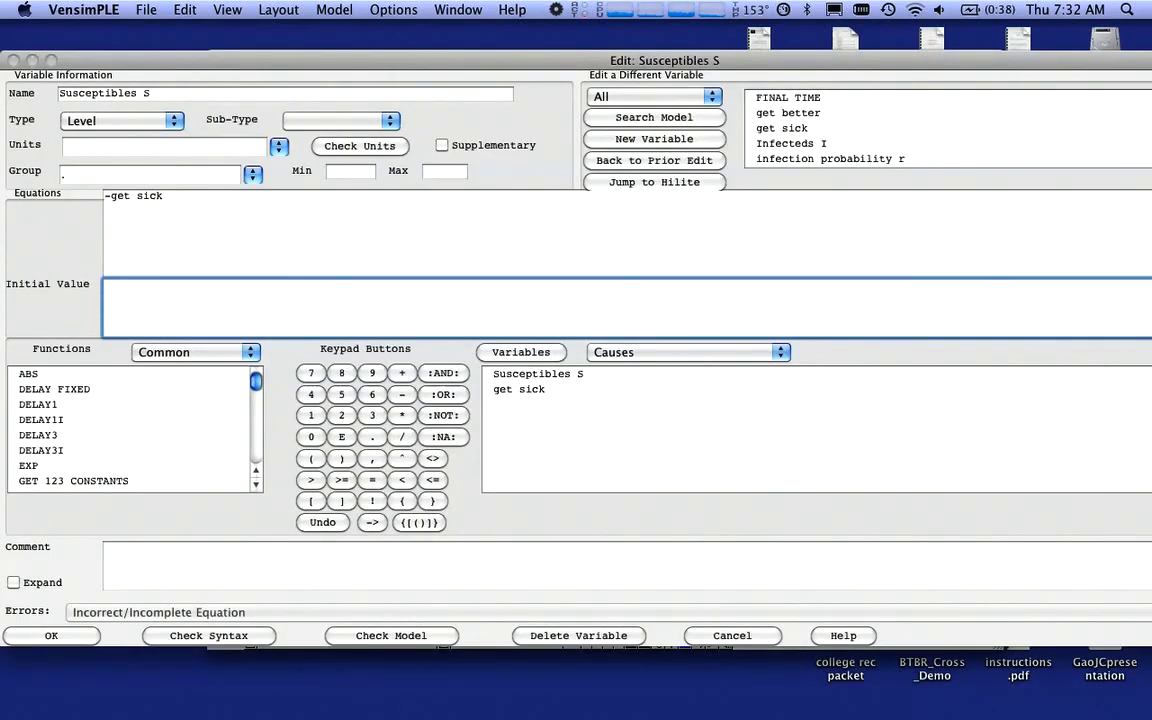
text(99)
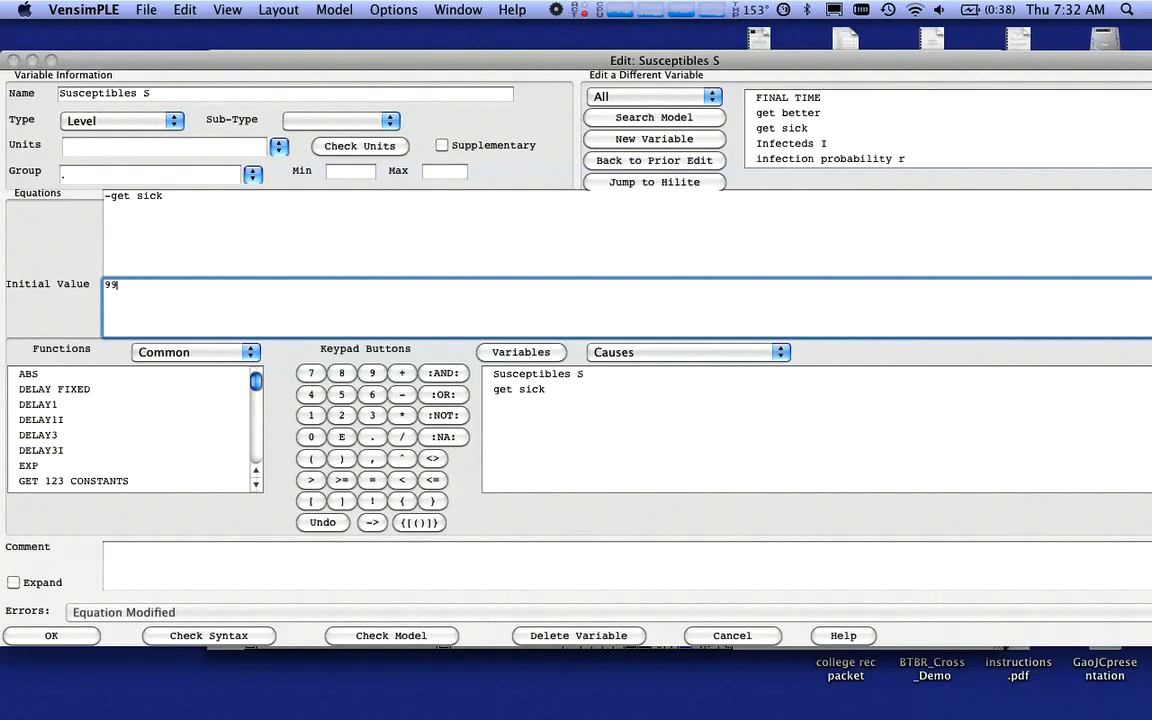
text(9)
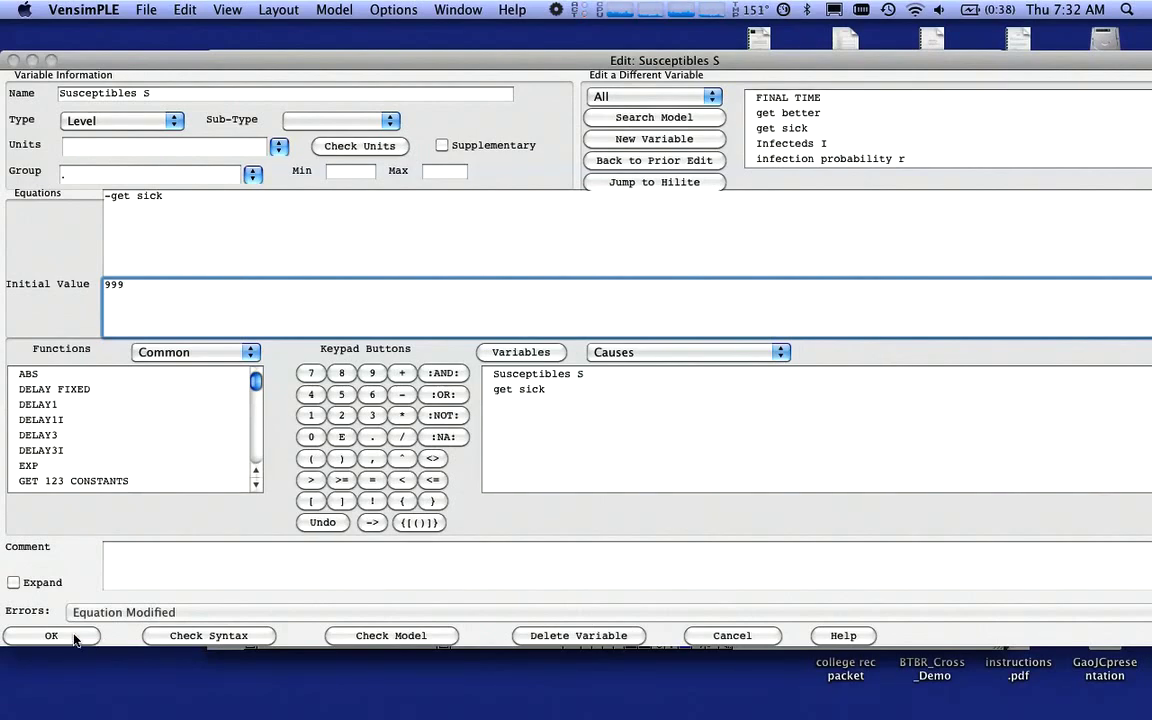
click(52, 635)
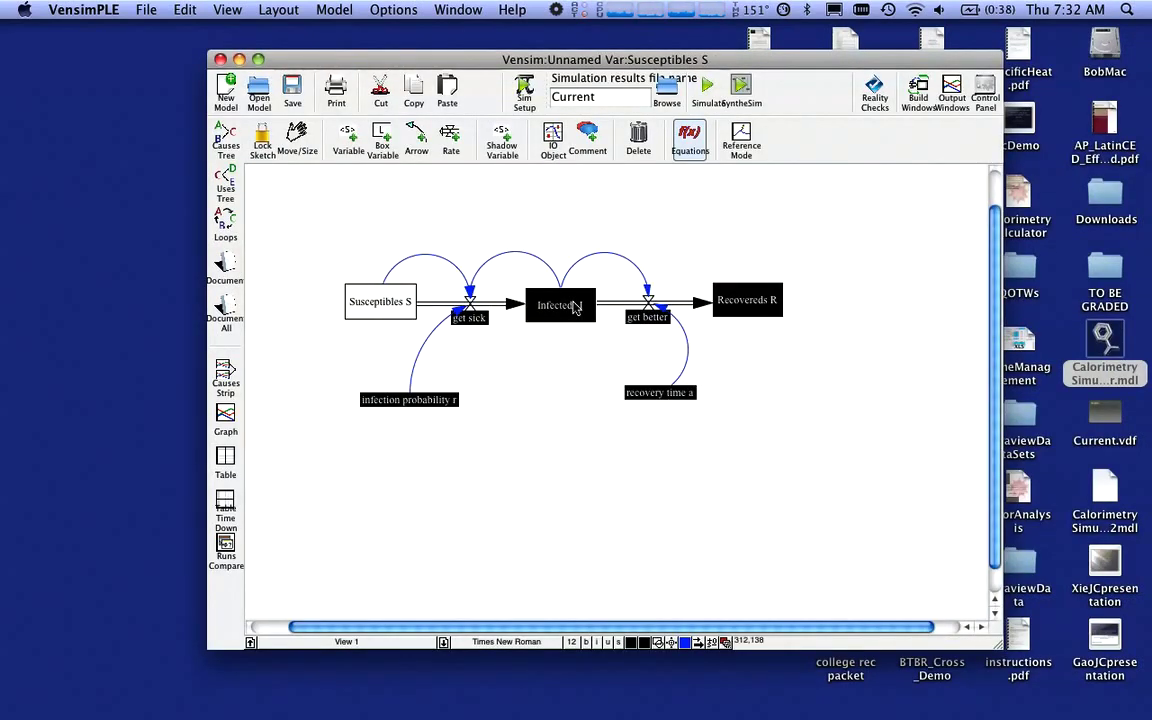
double_click(560, 305)
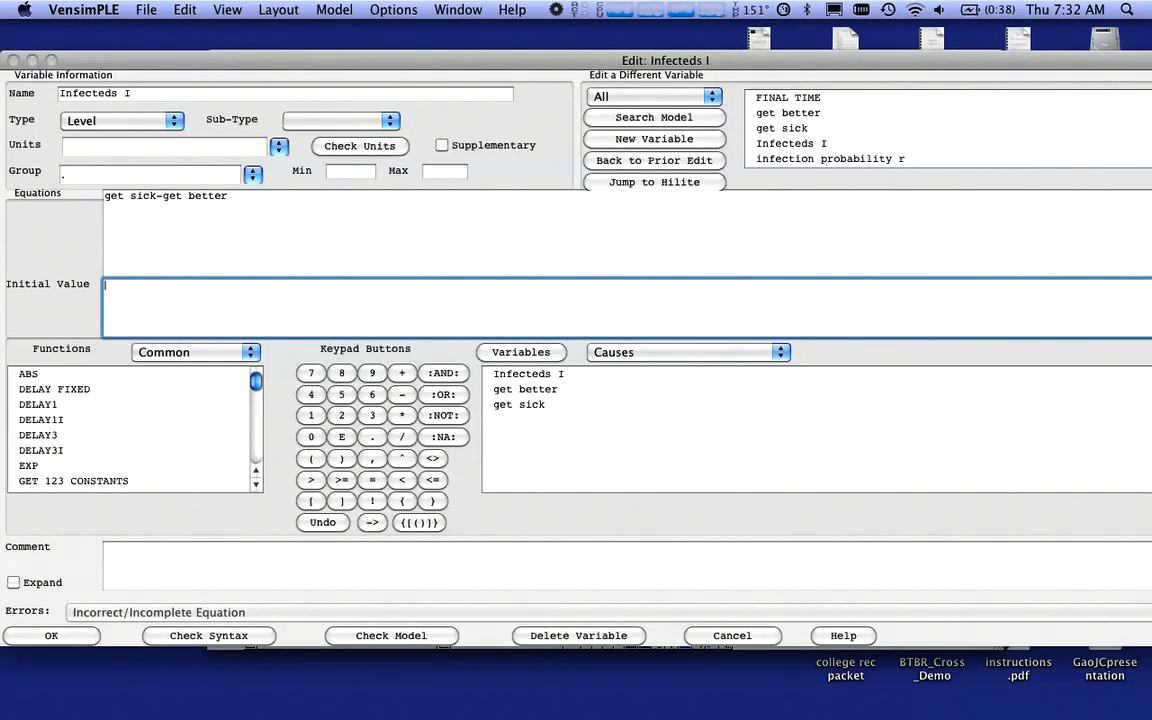
text(1)
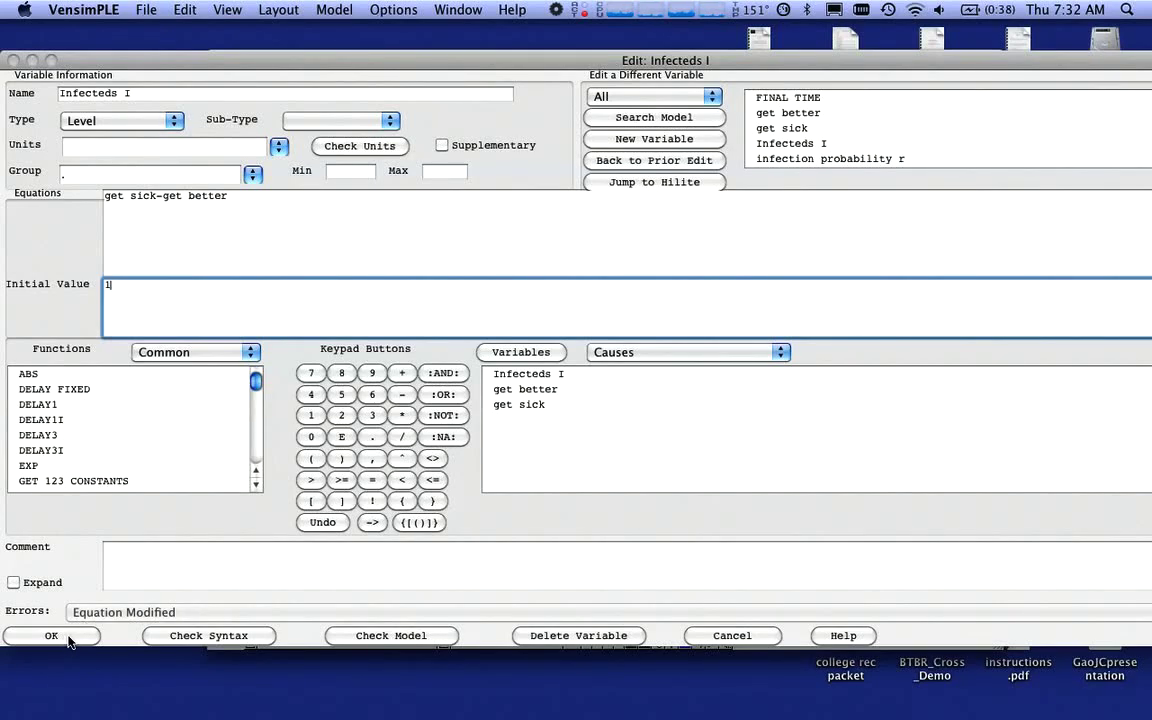
click(52, 635)
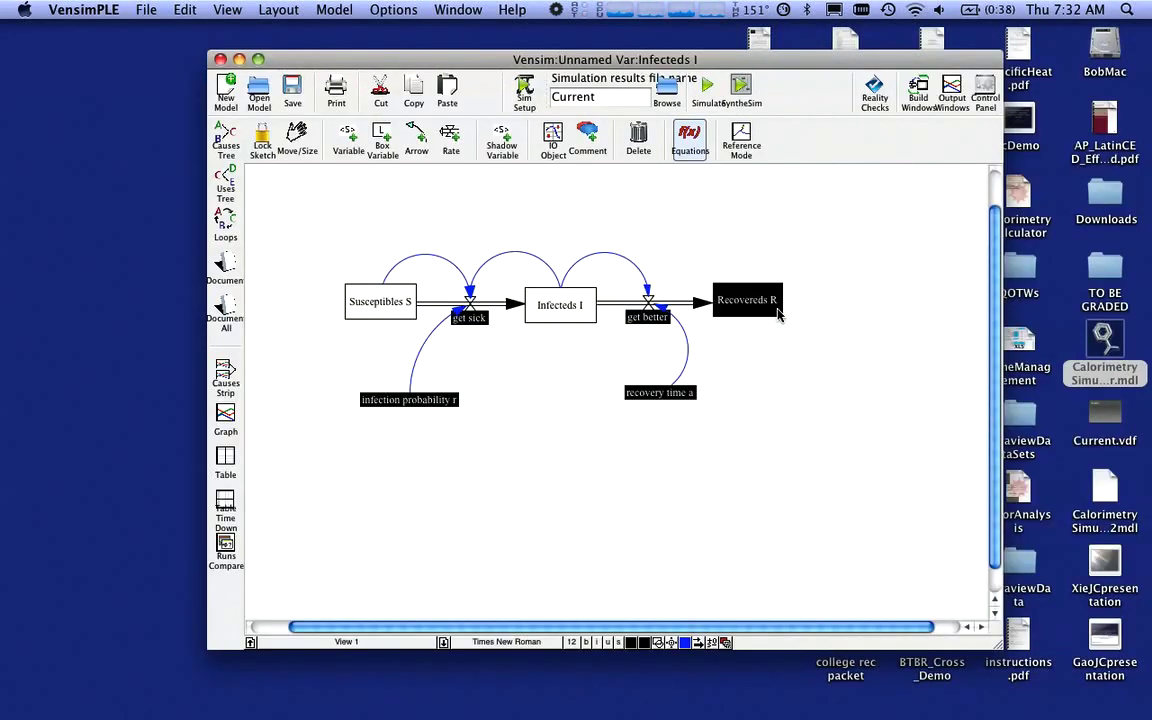
double_click(746, 299)
text(0)
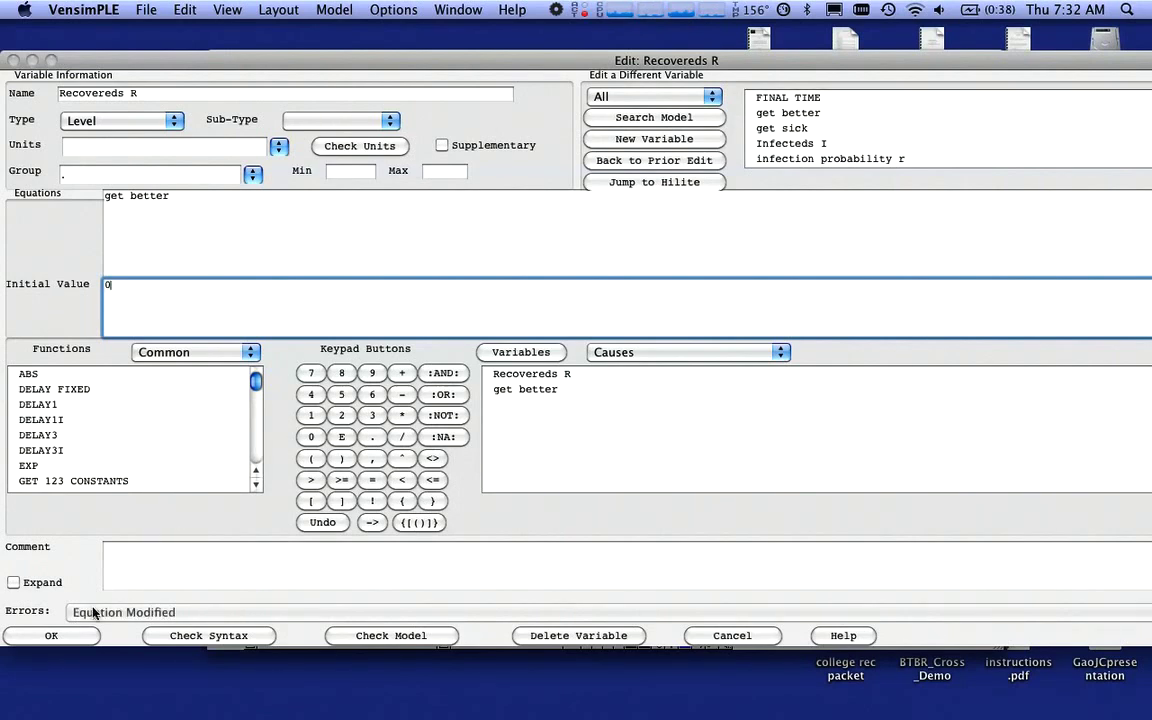
click(51, 635)
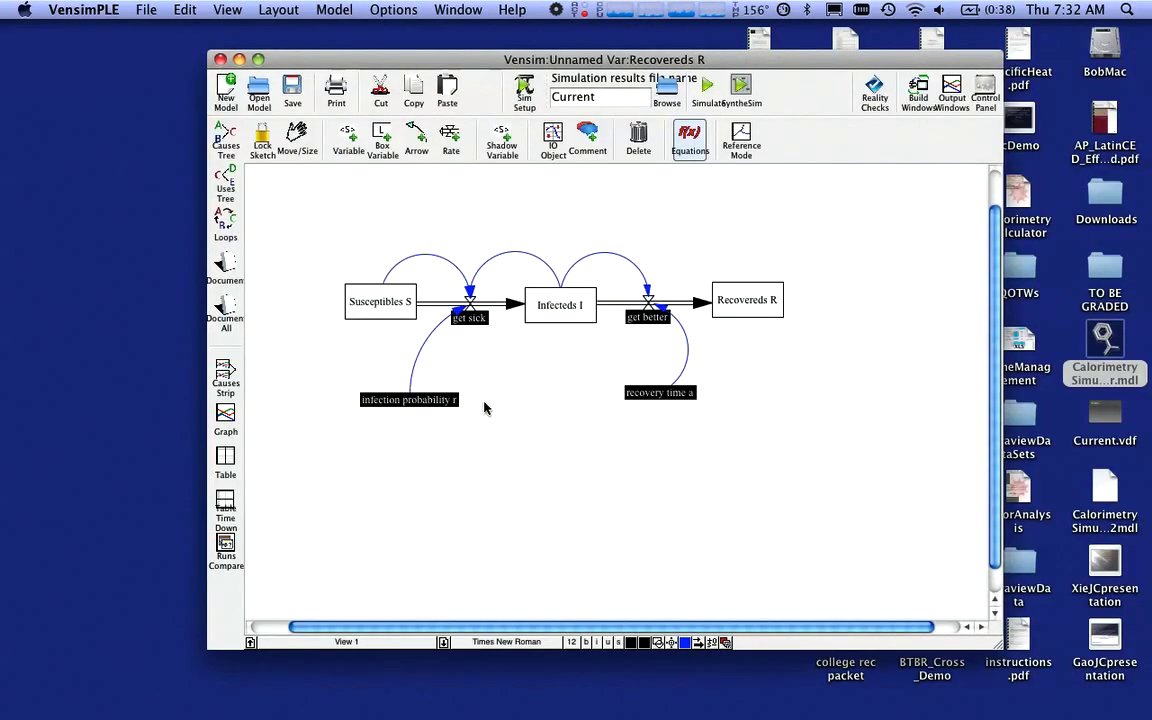
Set infection probability r to 1/500 and recovery time a to 1/2
double_click(409, 399)
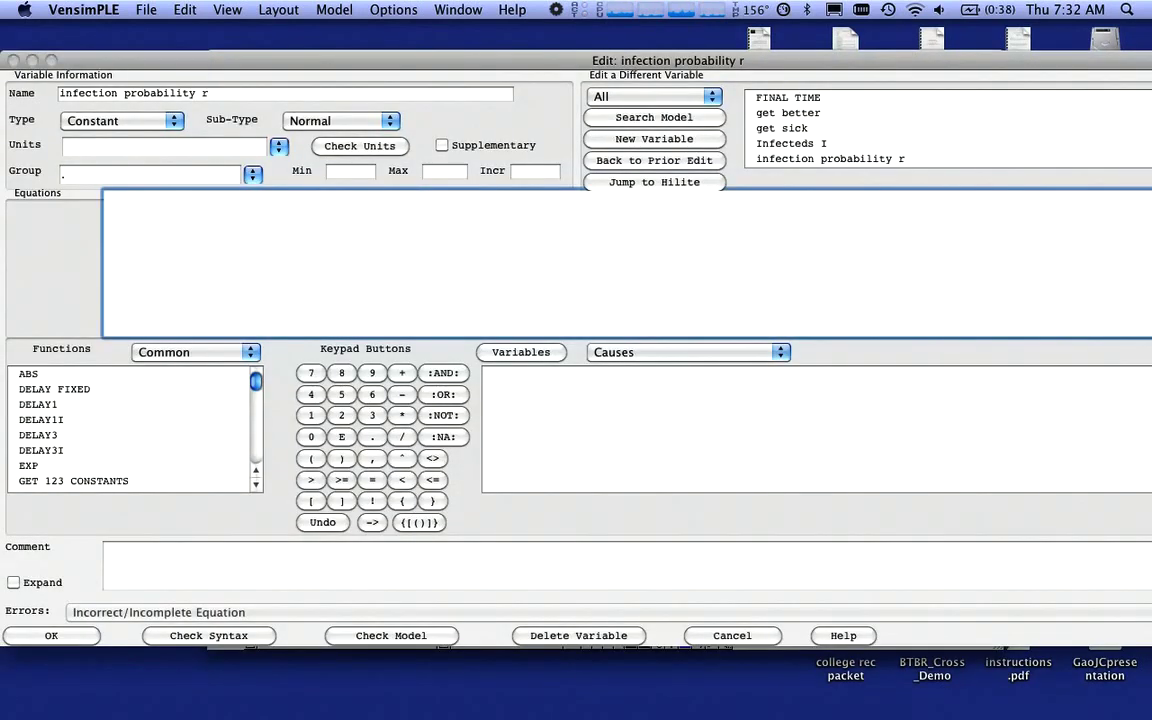
text(1)
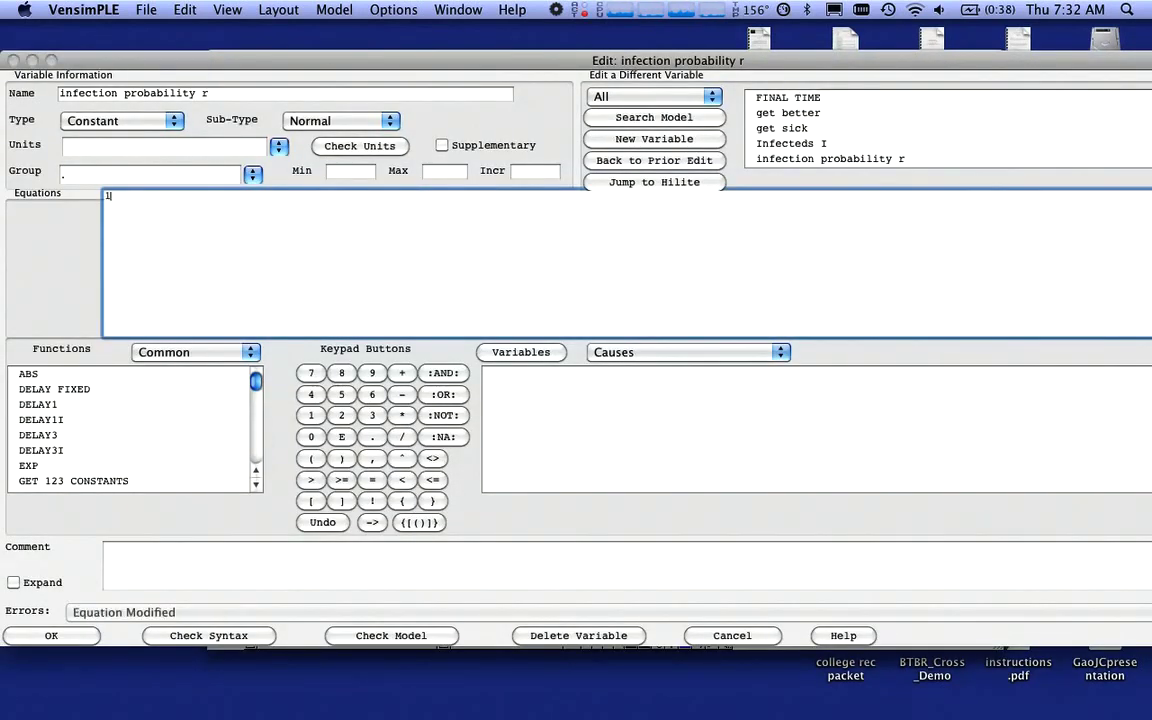
text(/500)
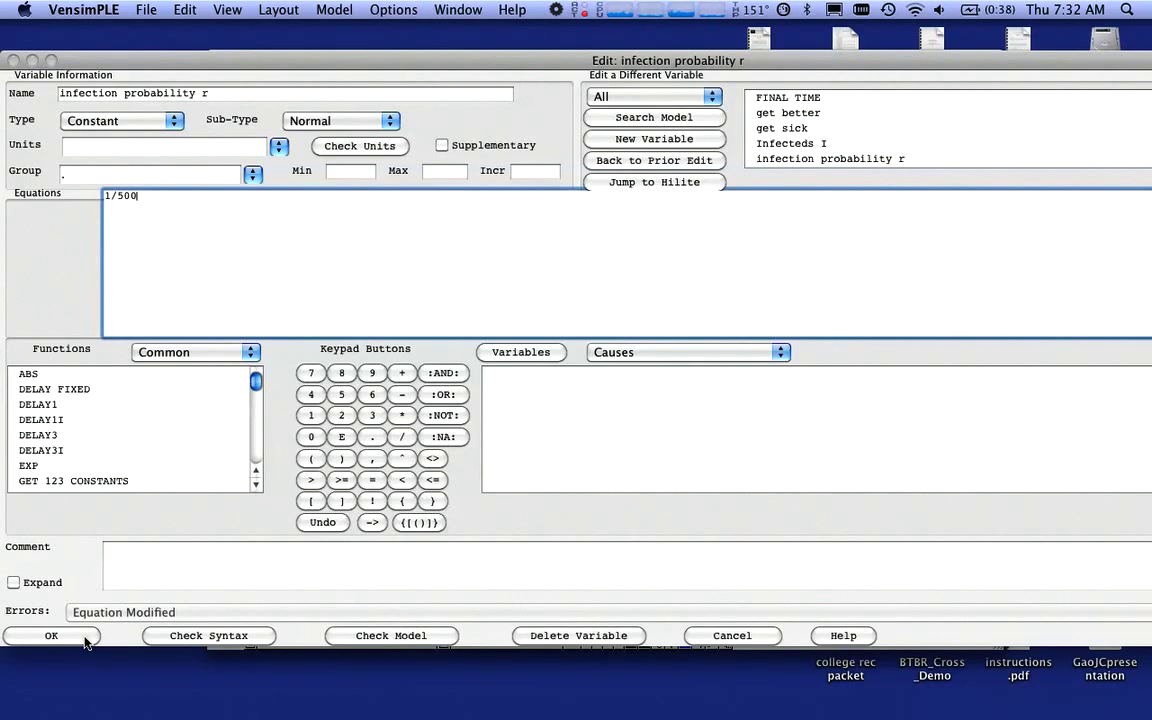
click(51, 635)
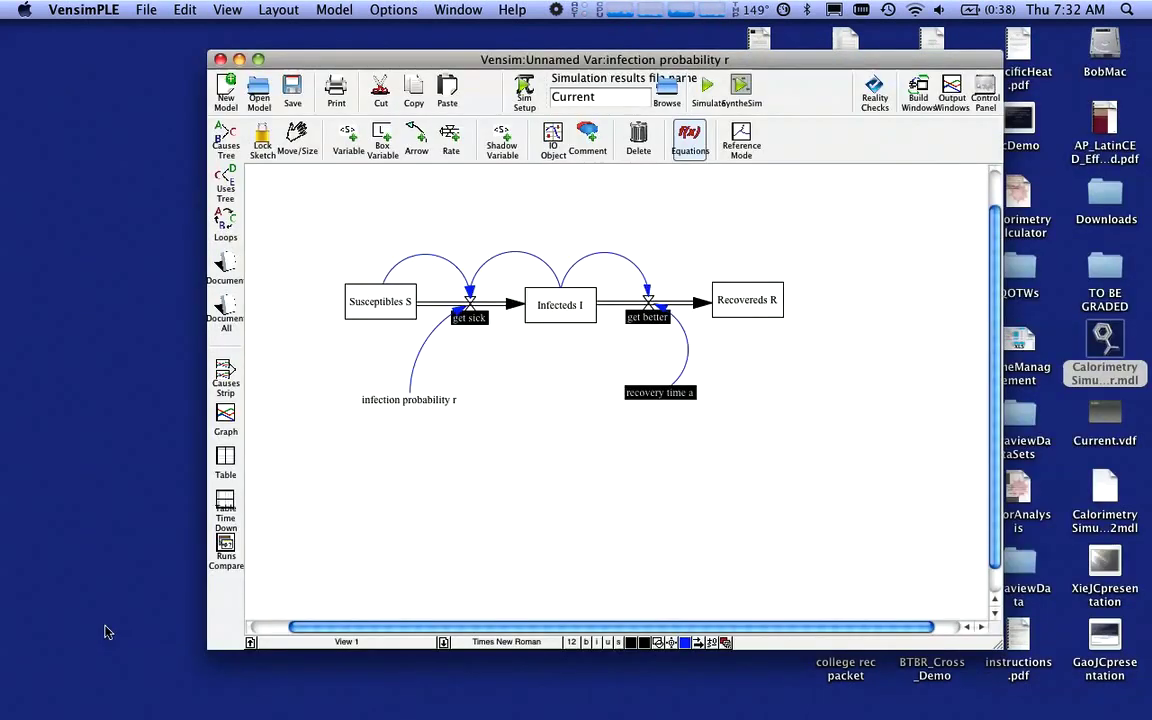
double_click(659, 392)
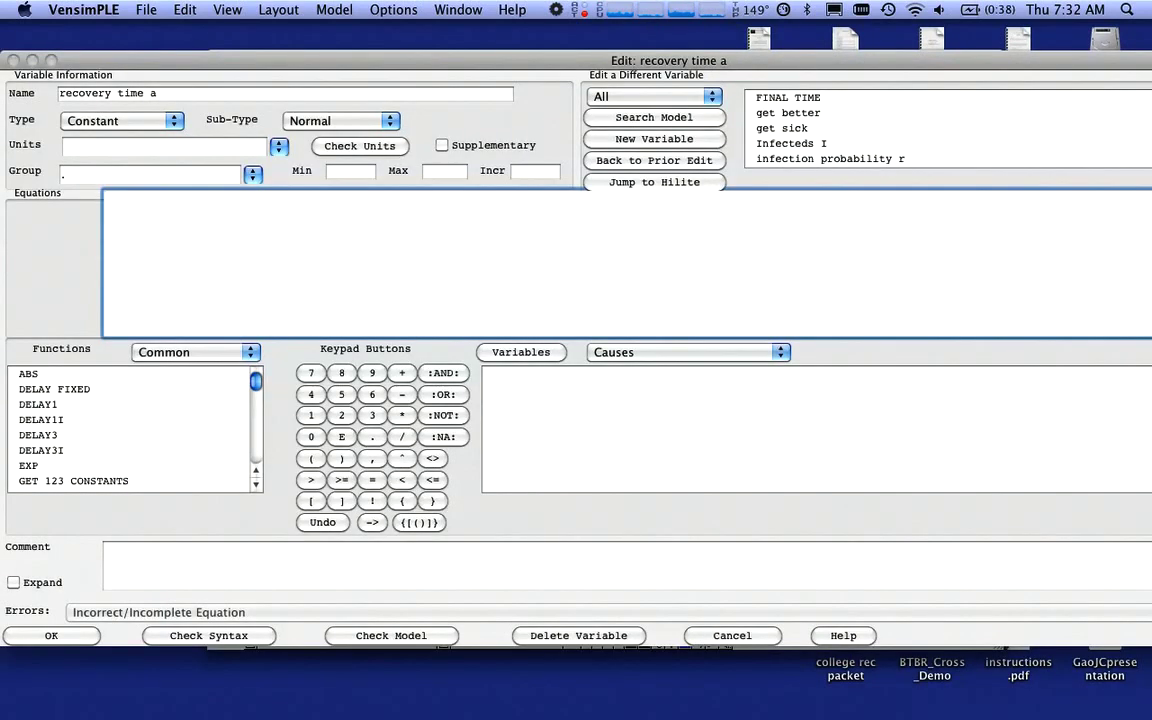
text(1/2)
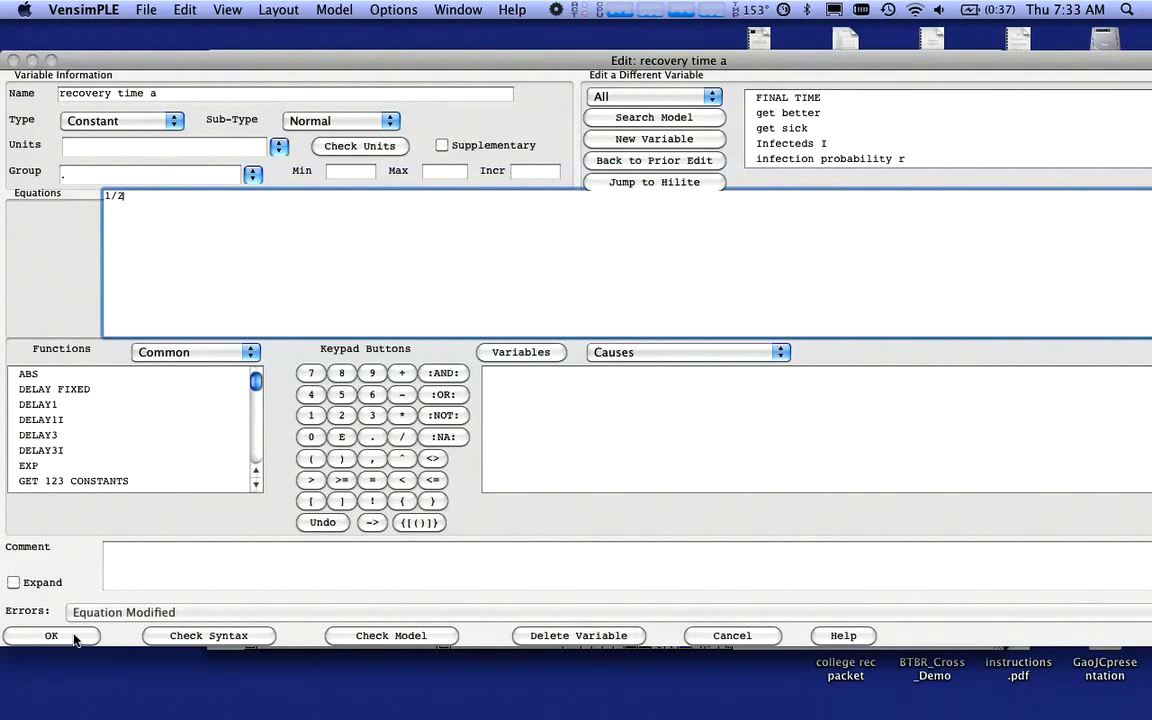
click(52, 635)
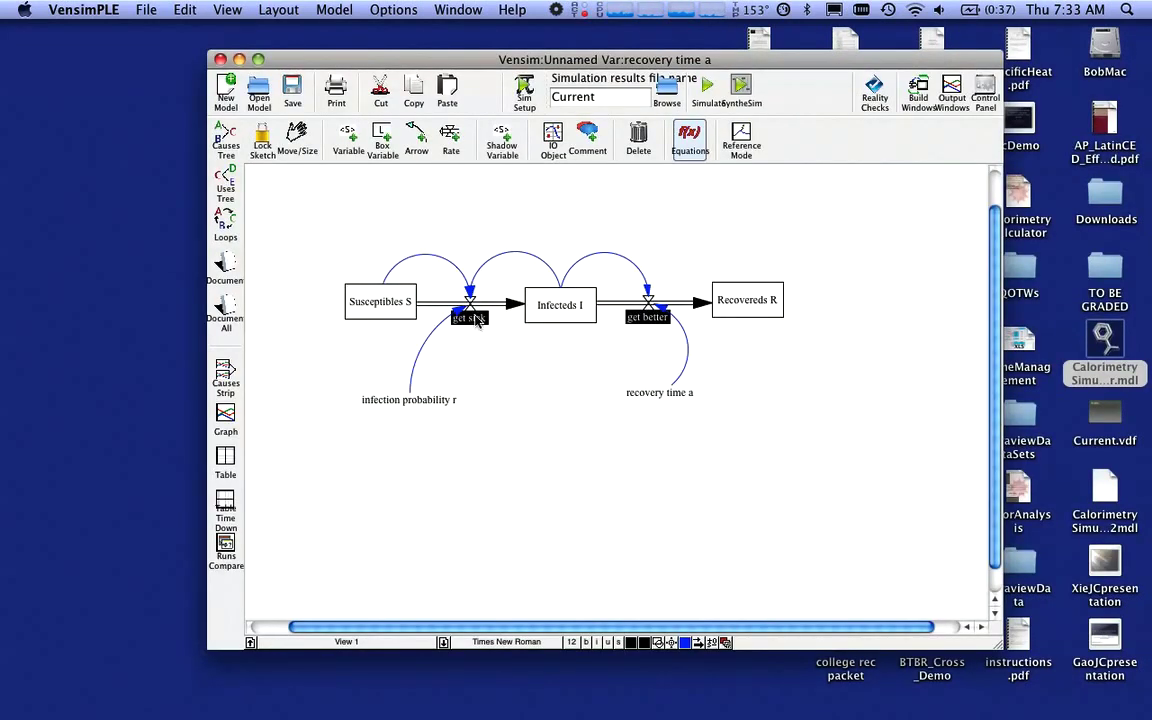
mouse_move(478, 330)
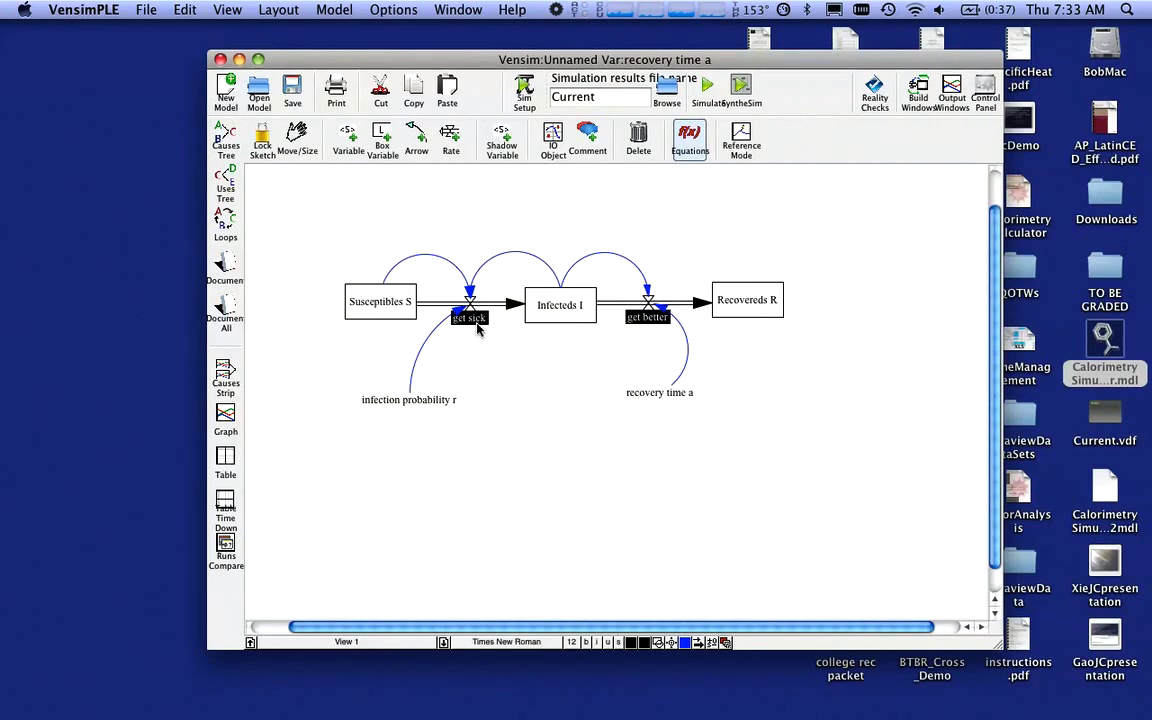
Enter get sick = infection probability r*Susceptibles S*Infecteds I and get better = recovery time a*Infecteds I
double_click(469, 318)
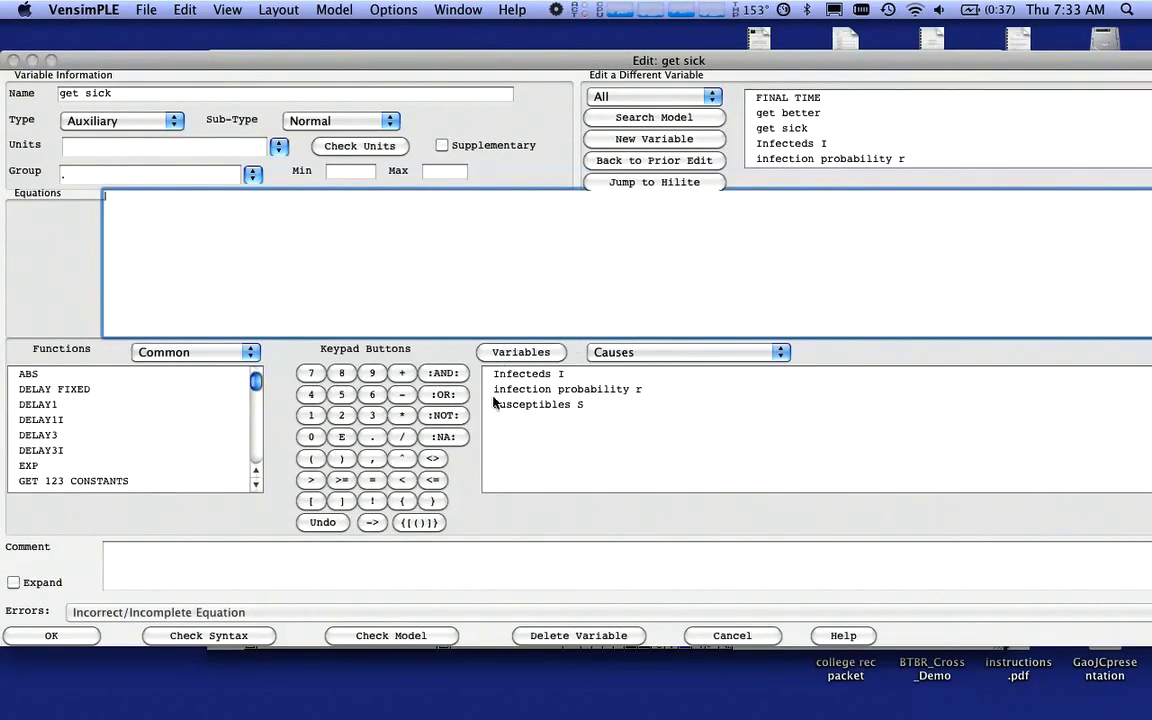
mouse_move(652, 425)
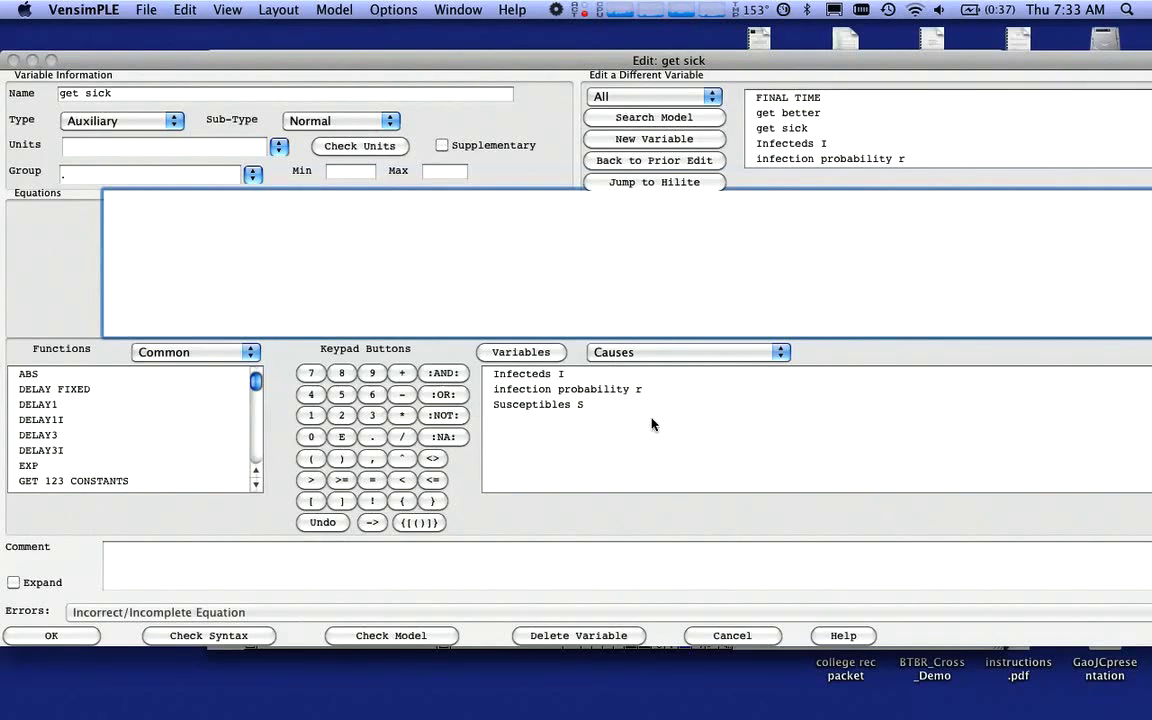
mouse_move(646, 424)
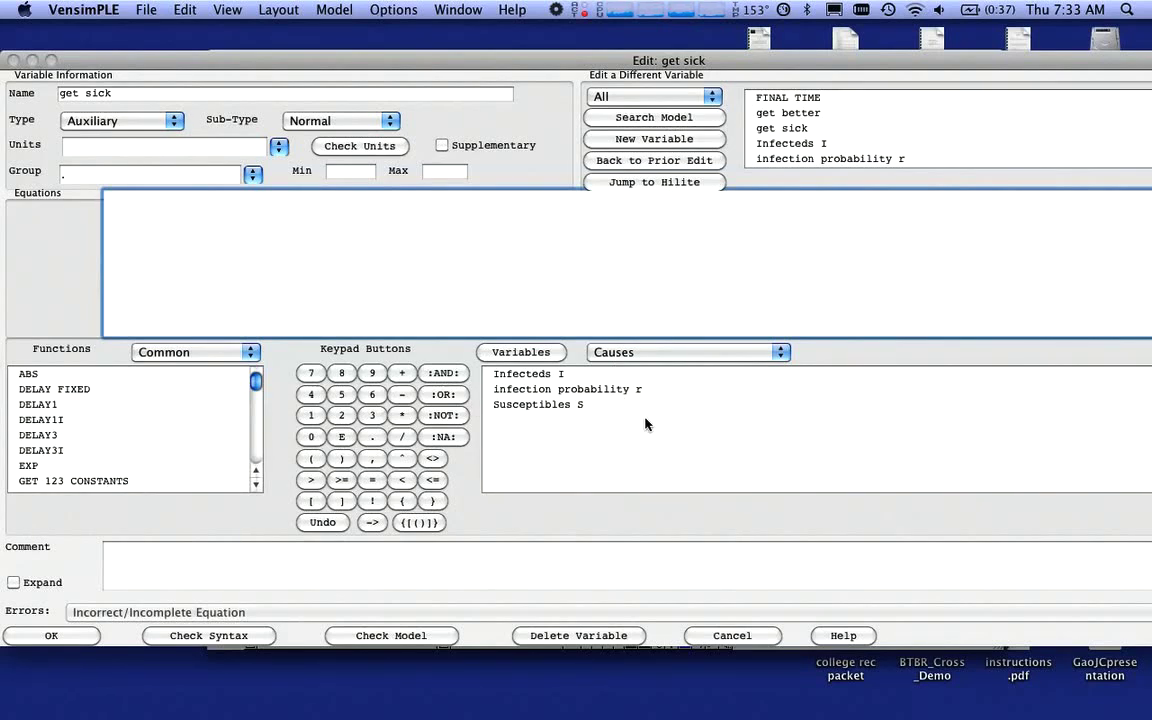
mouse_move(588, 400)
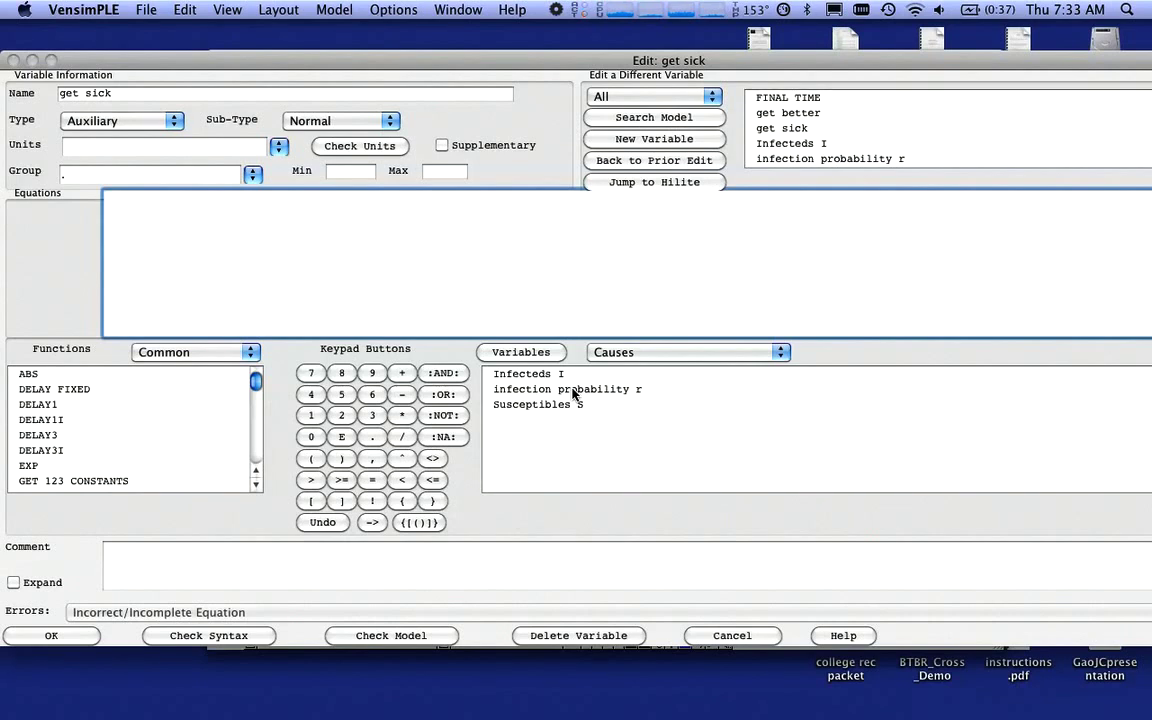
double_click(566, 389)
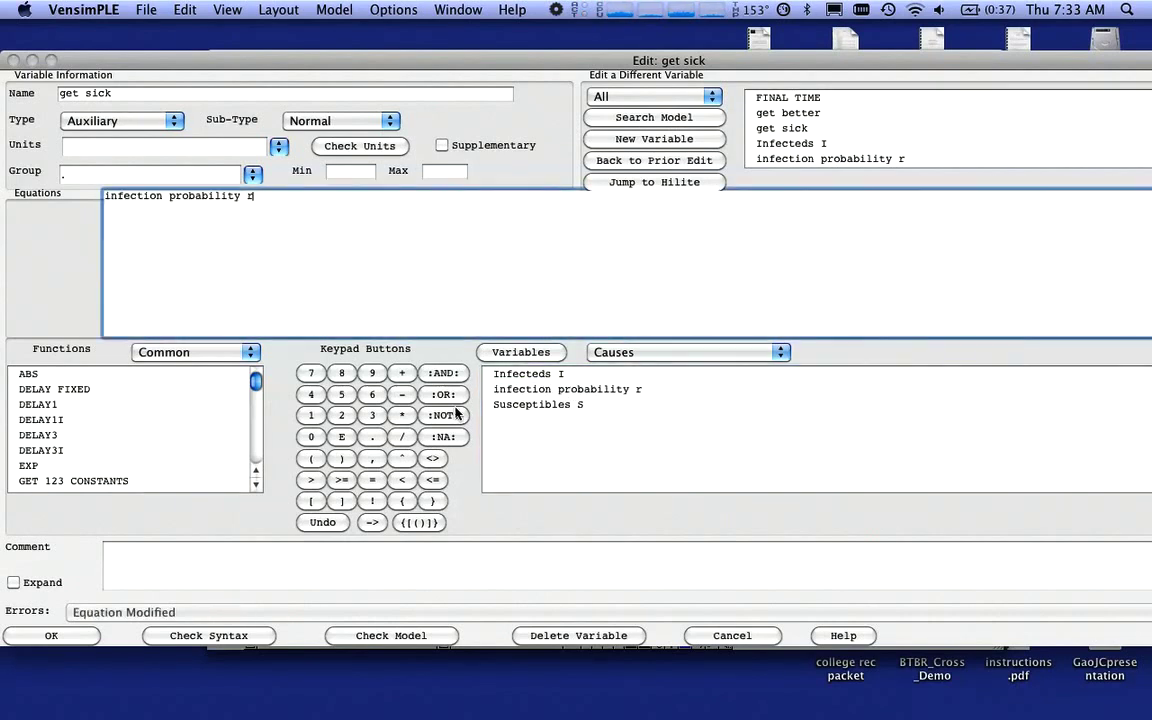
click(402, 415)
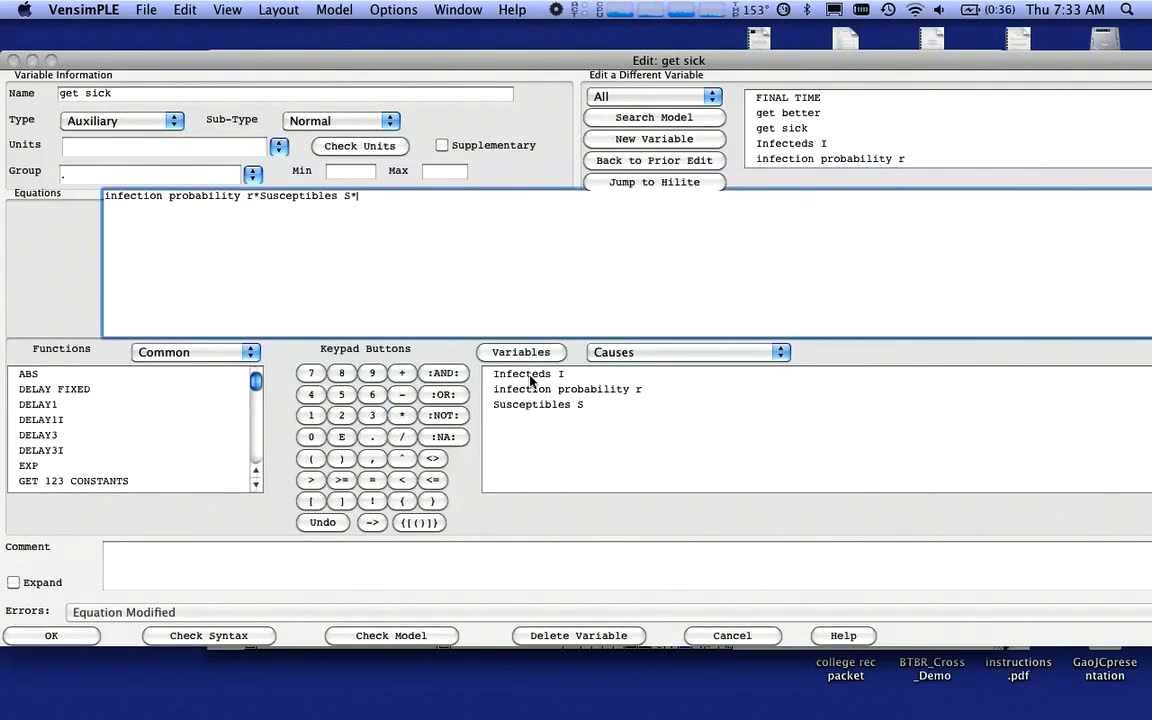
click(527, 373)
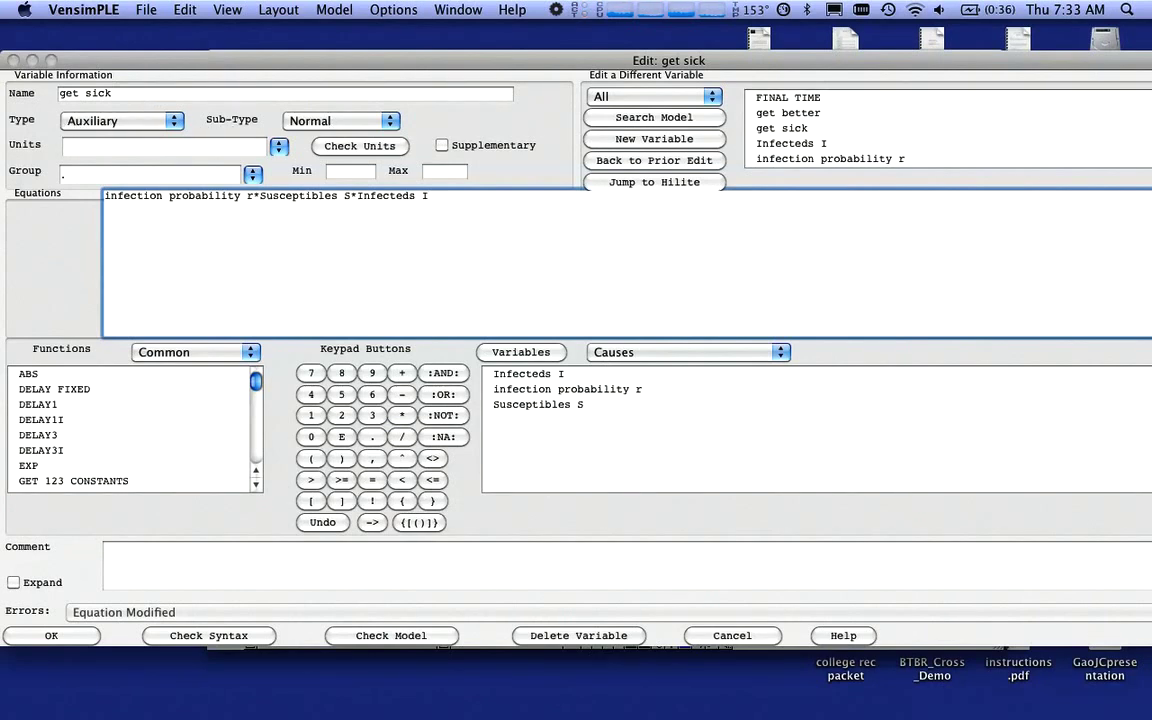
click(51, 635)
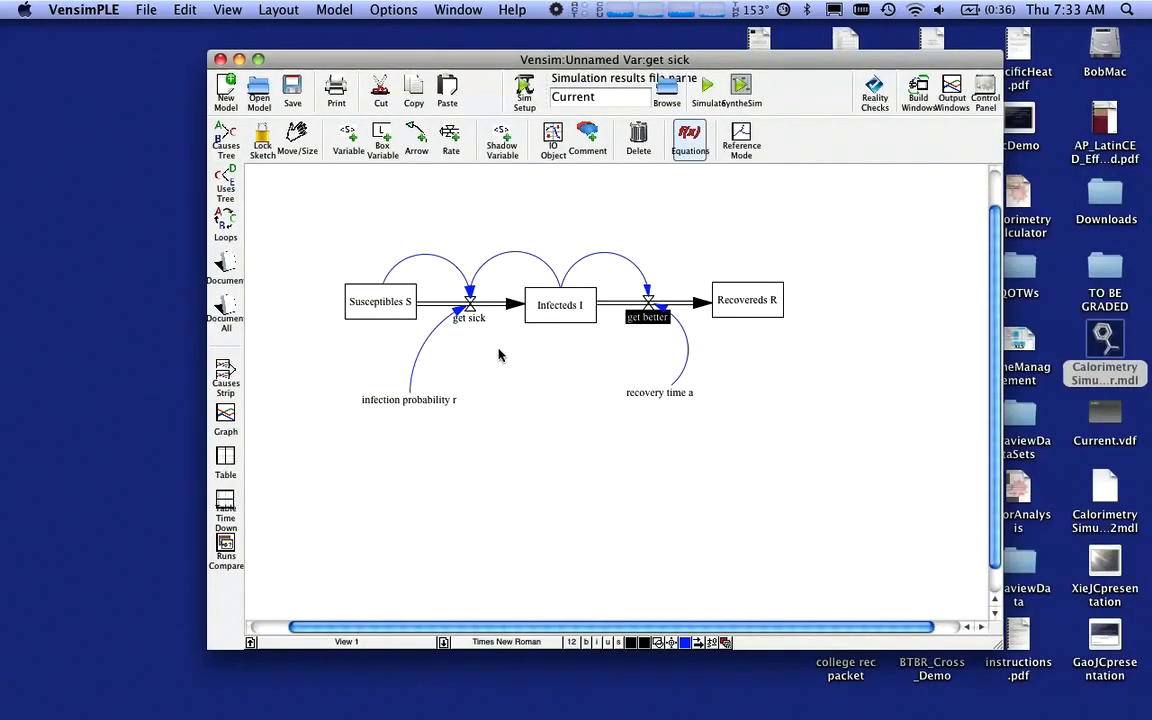
double_click(647, 317)
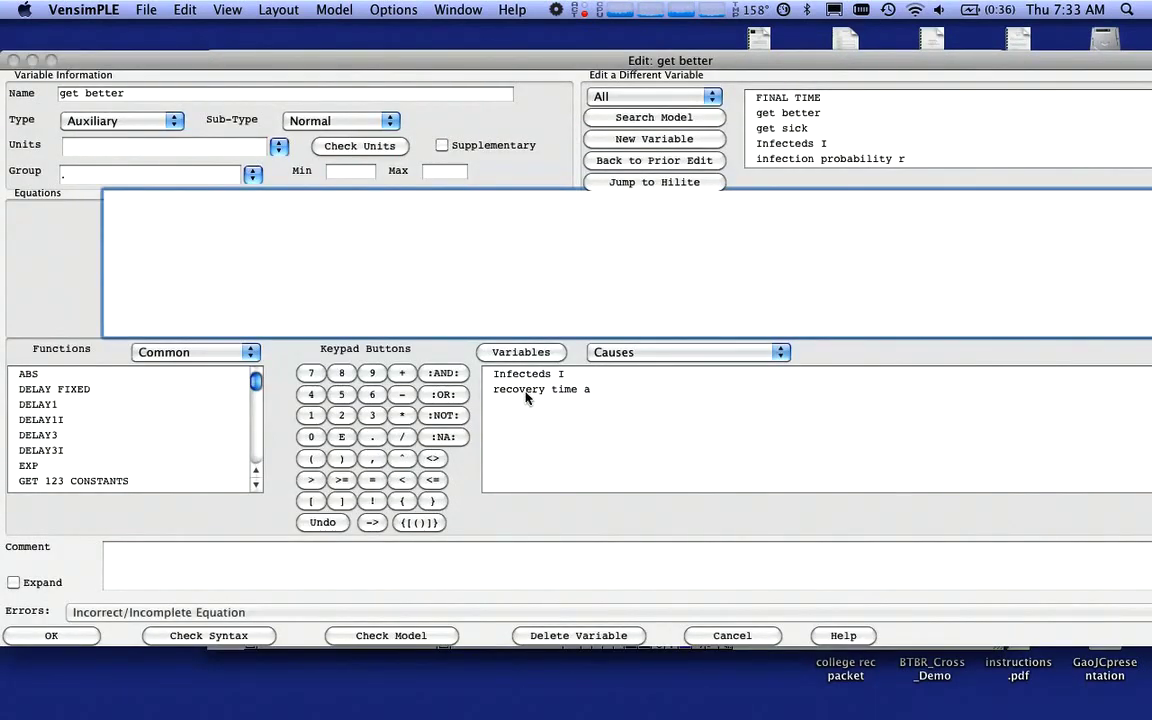
mouse_move(555, 398)
text(recovery time a*Infecteds I)
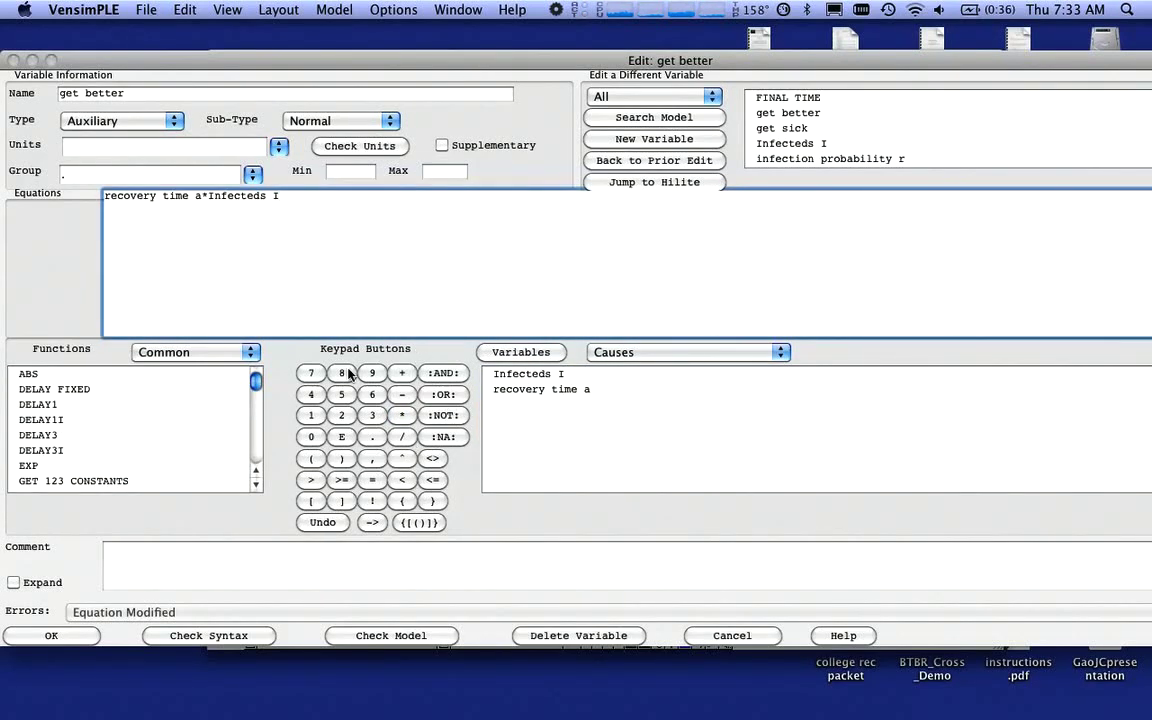
click(51, 635)
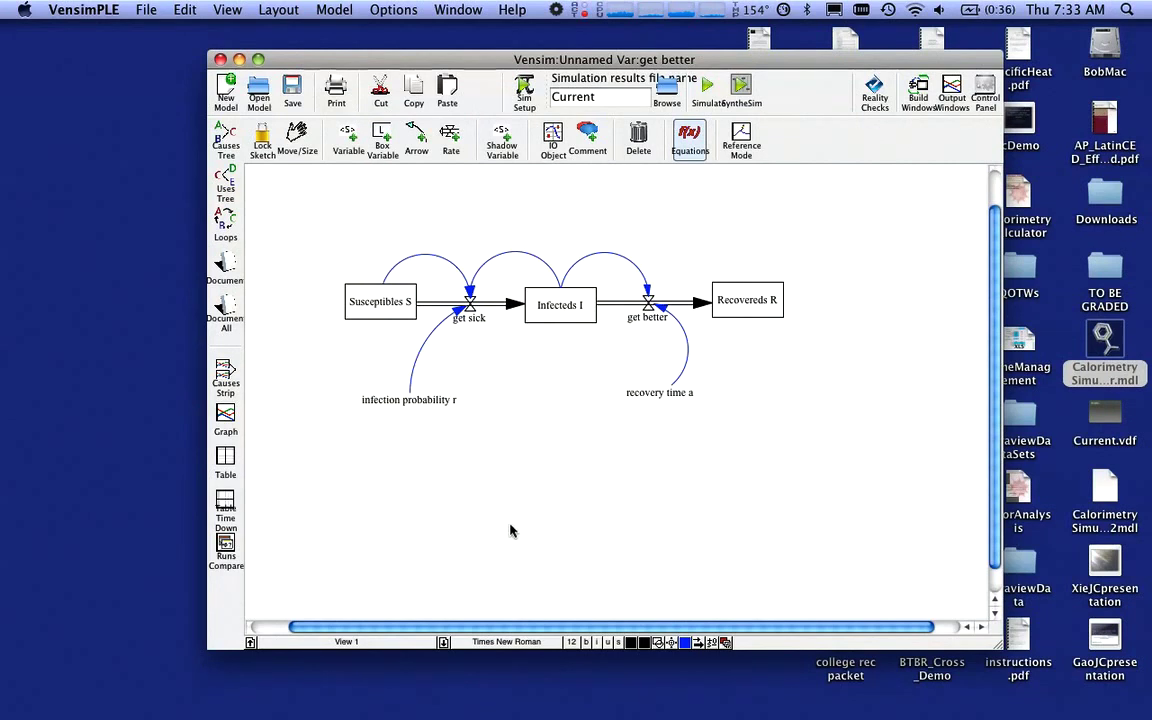
mouse_move(455, 336)
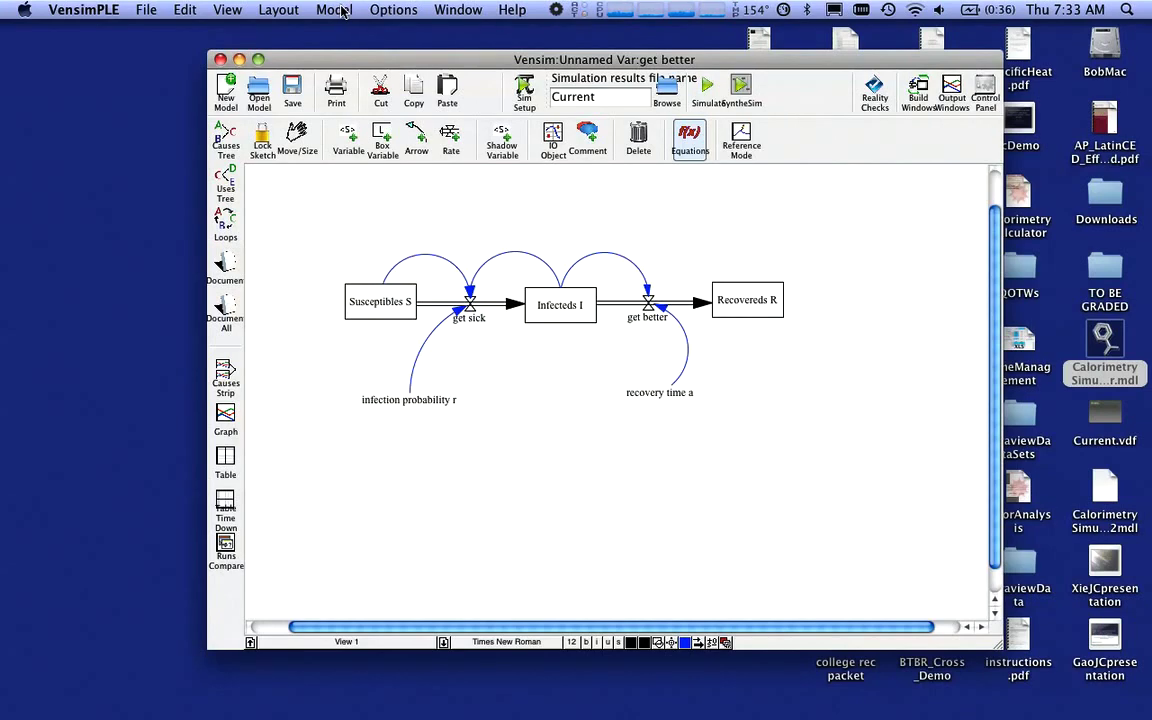
Save the model as 'sir model' on the Desktop while opening Model Settings
click(334, 9)
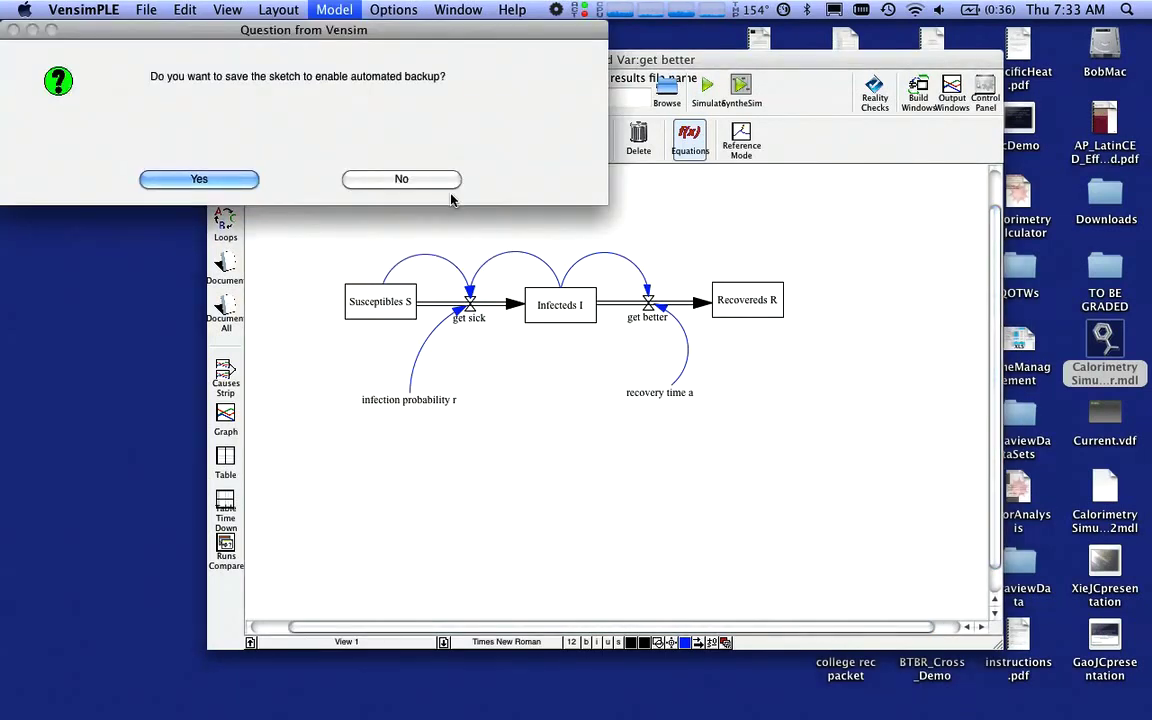
click(401, 179)
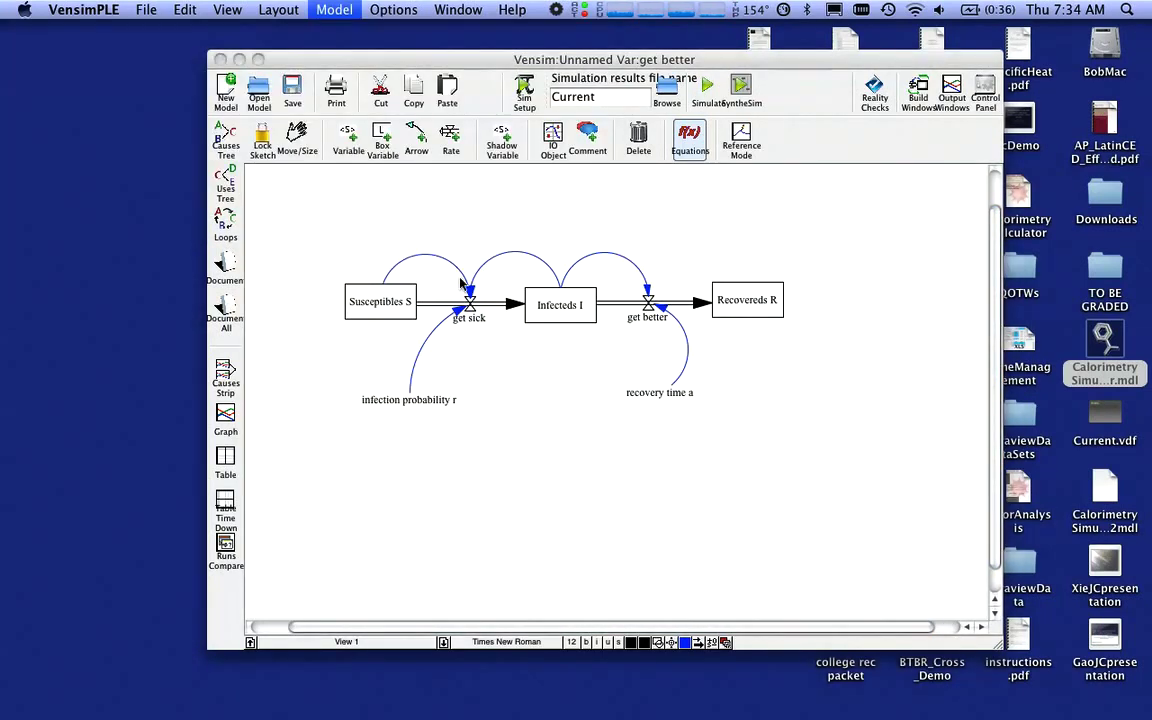
click(292, 90)
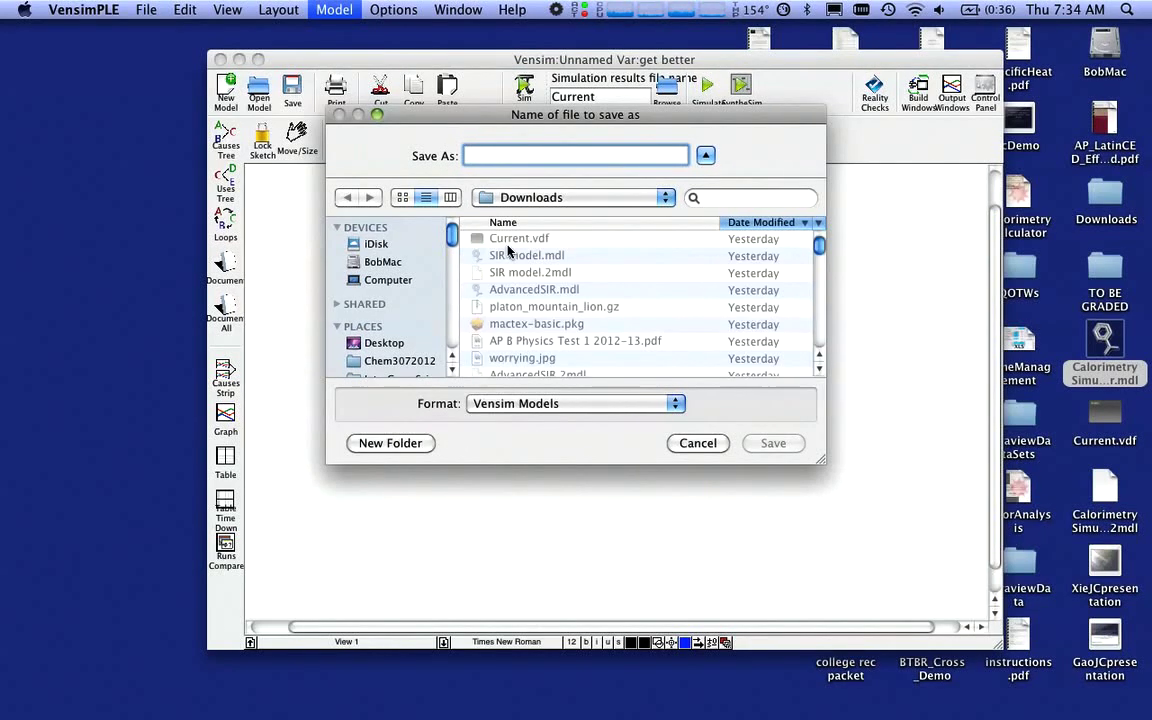
text(sir model)
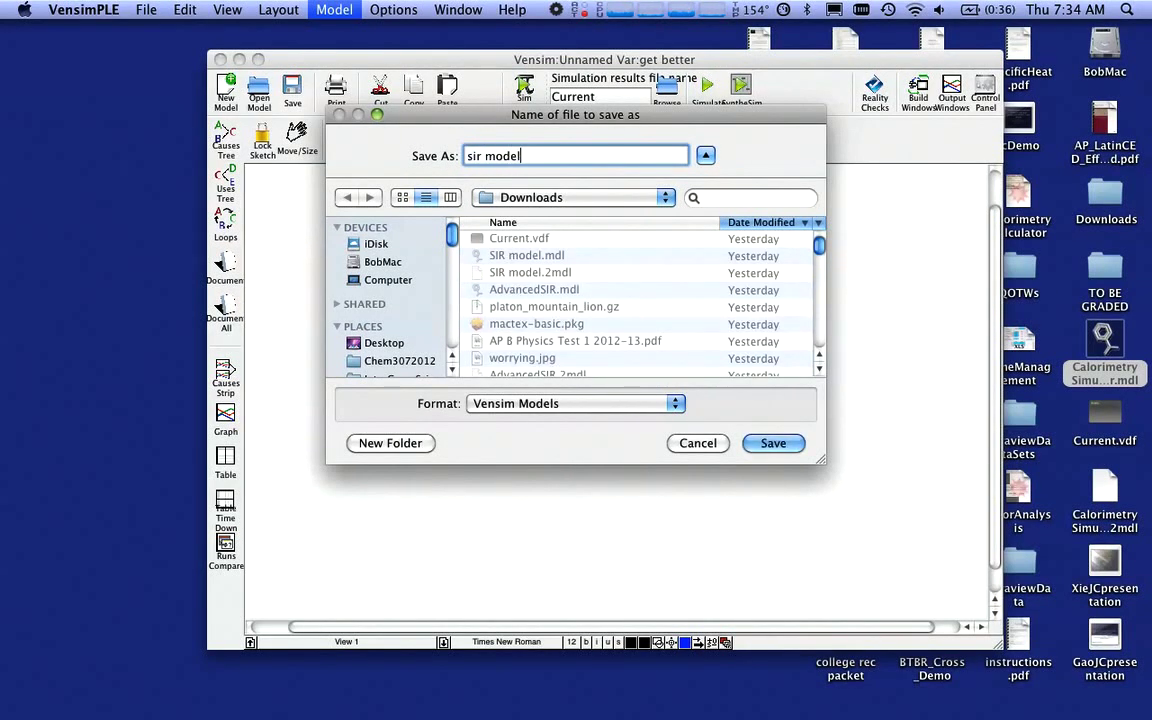
click(385, 342)
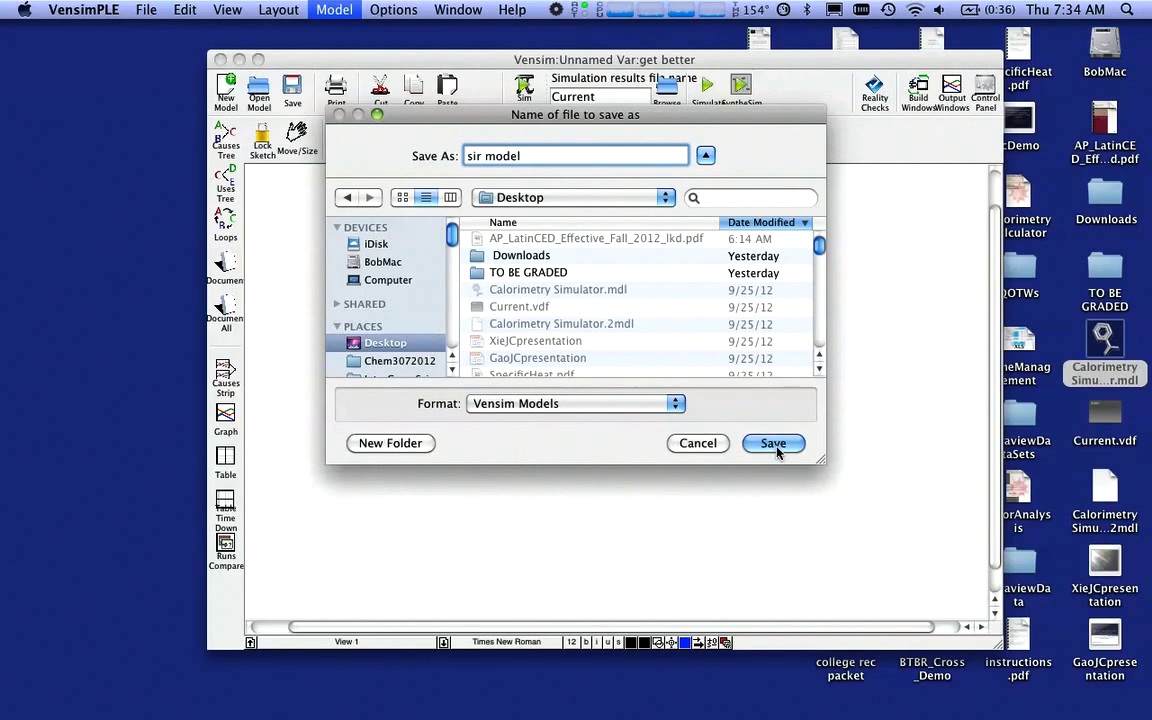
click(772, 443)
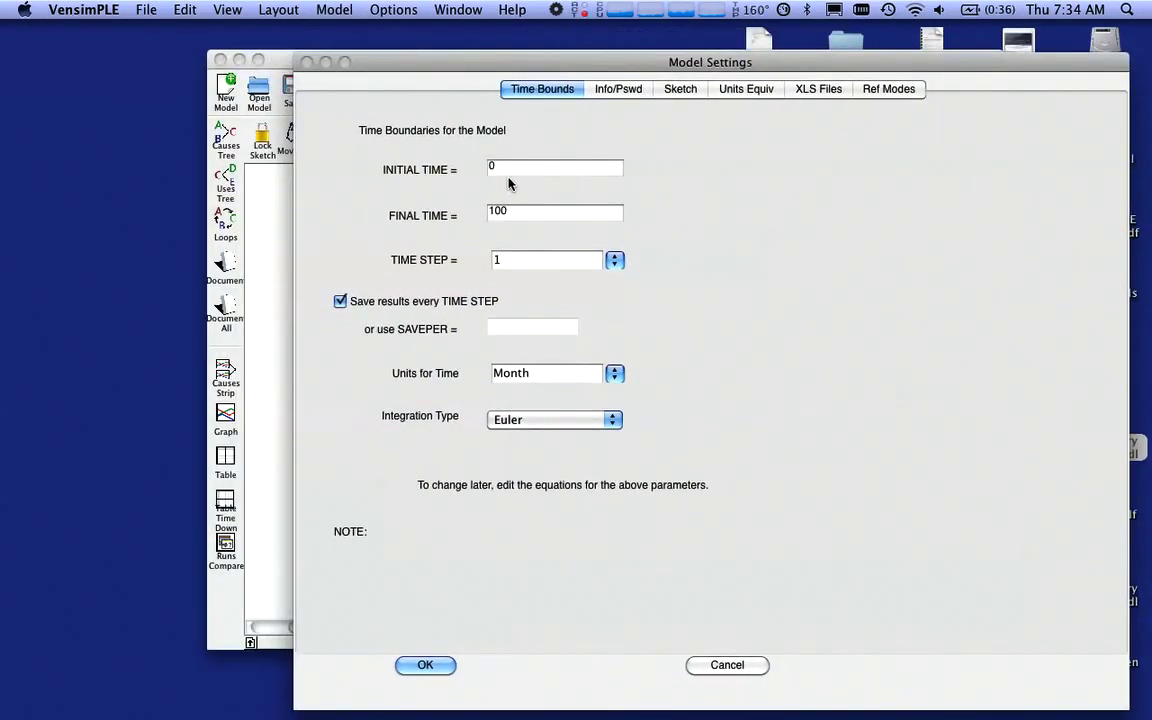
Set FINAL TIME 25, TIME STEP 0.25, units Day and RK4 Auto integration
click(554, 168)
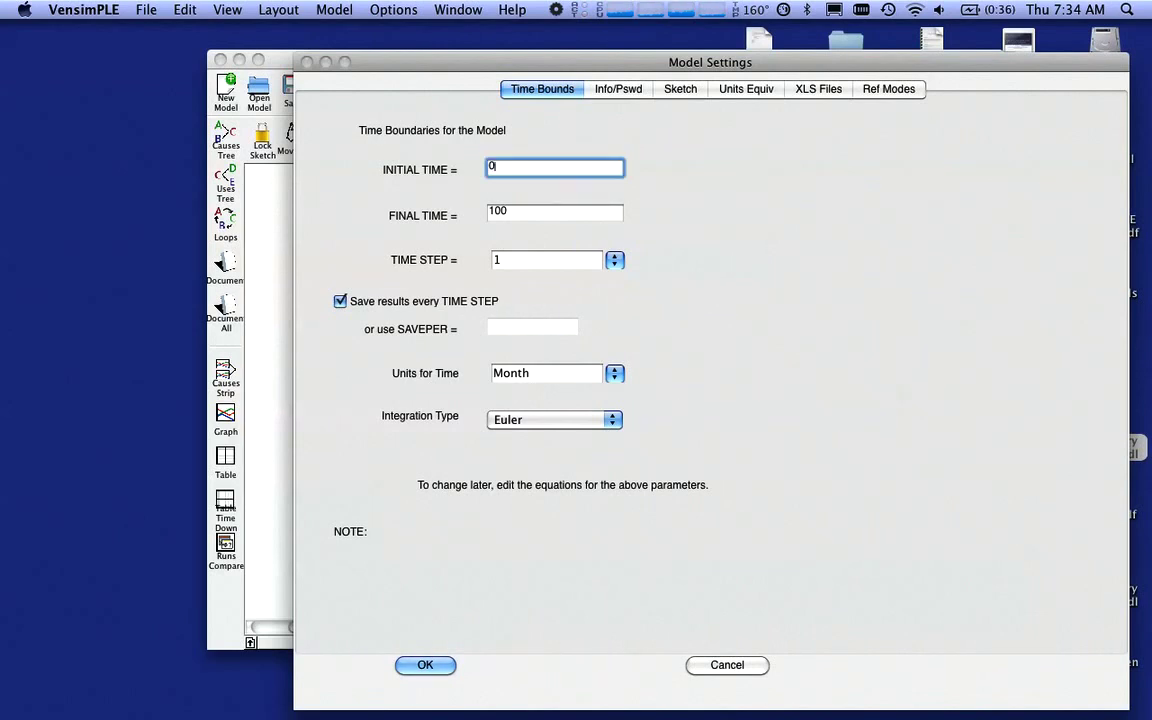
click(555, 211)
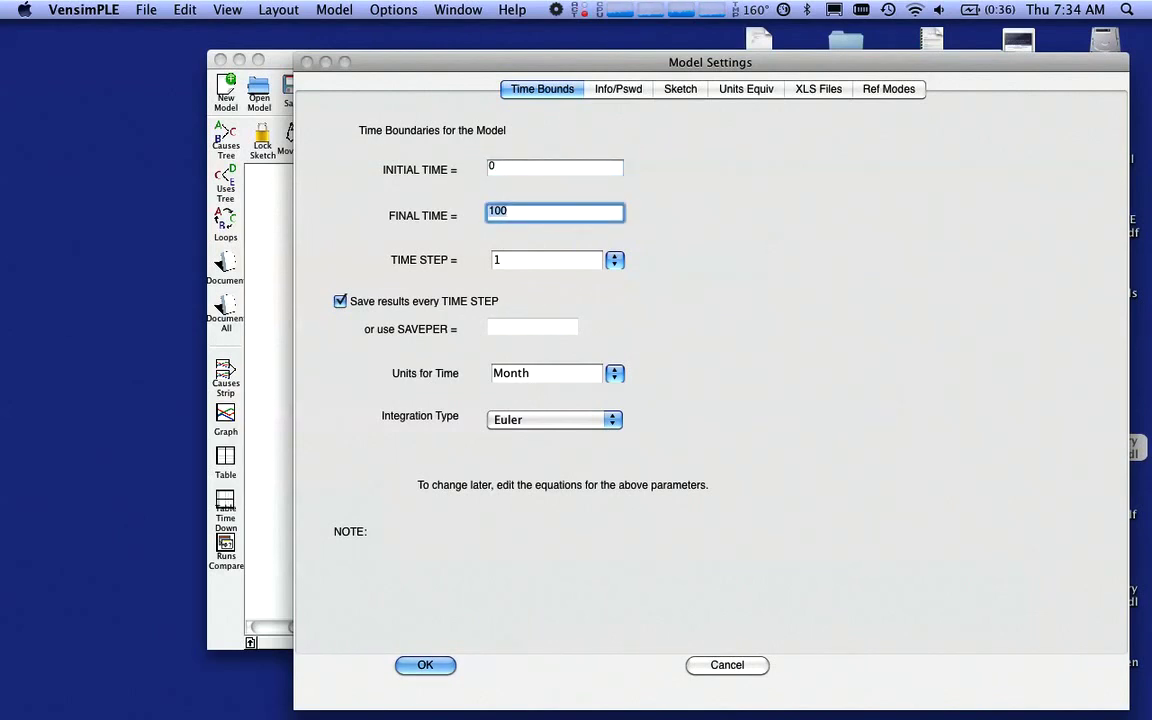
text(25)
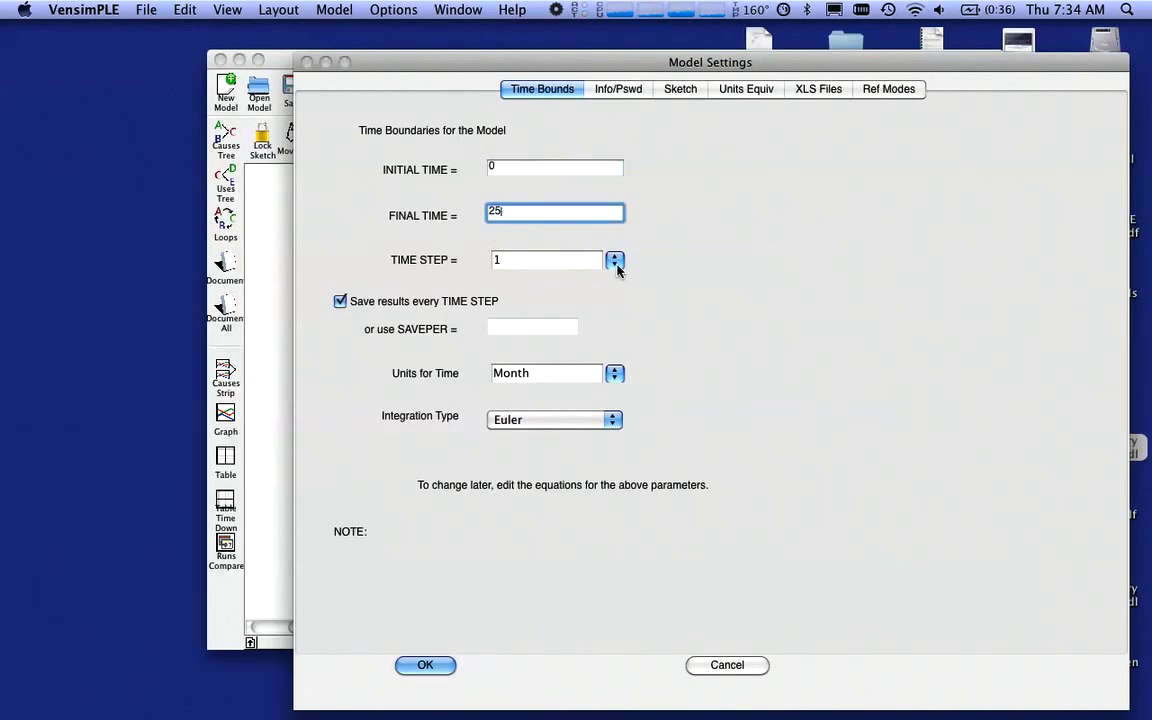
click(615, 260)
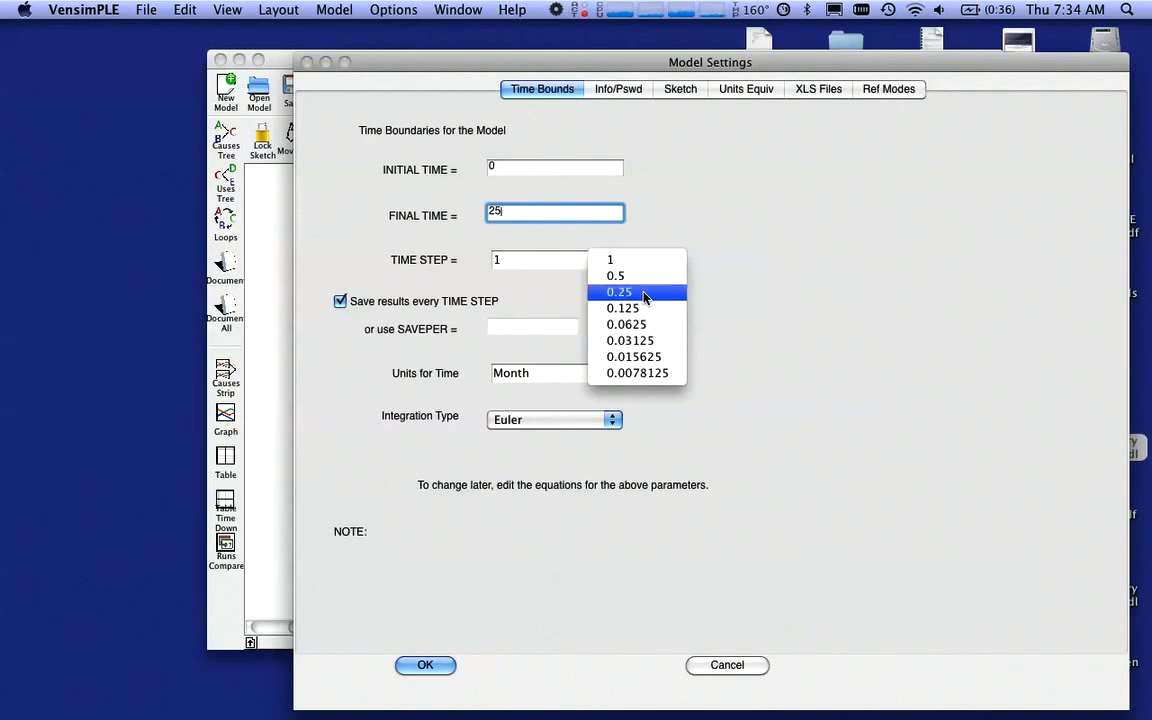
click(618, 292)
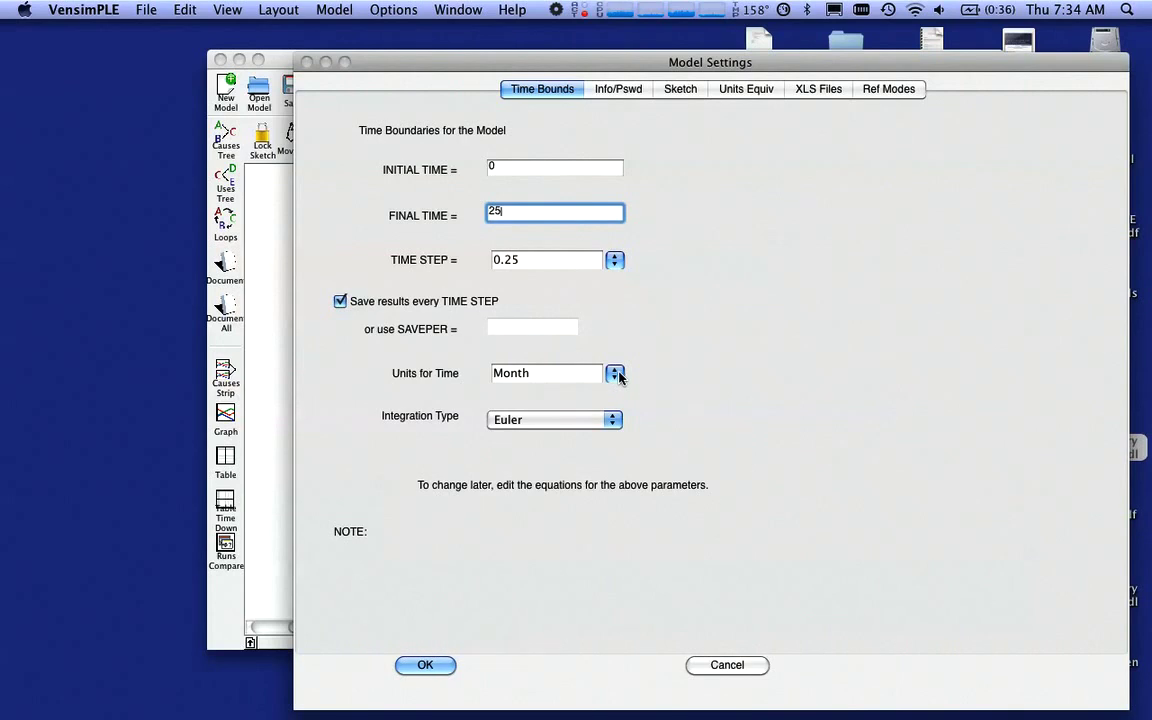
click(615, 373)
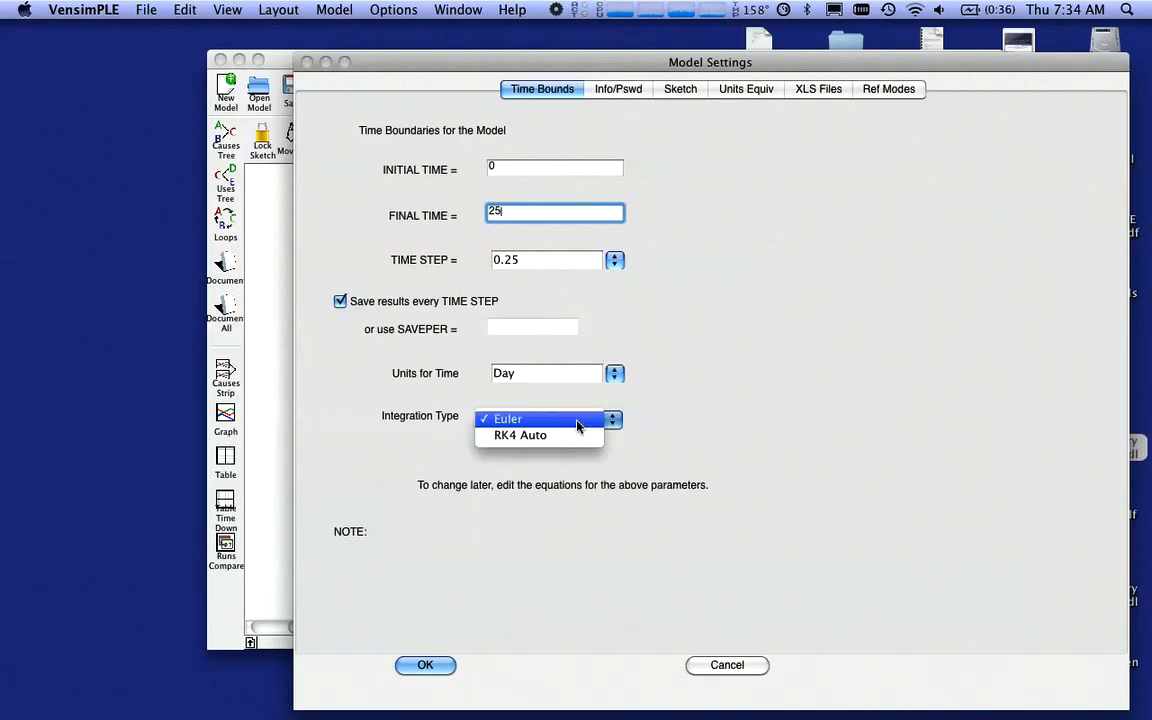
mouse_move(567, 434)
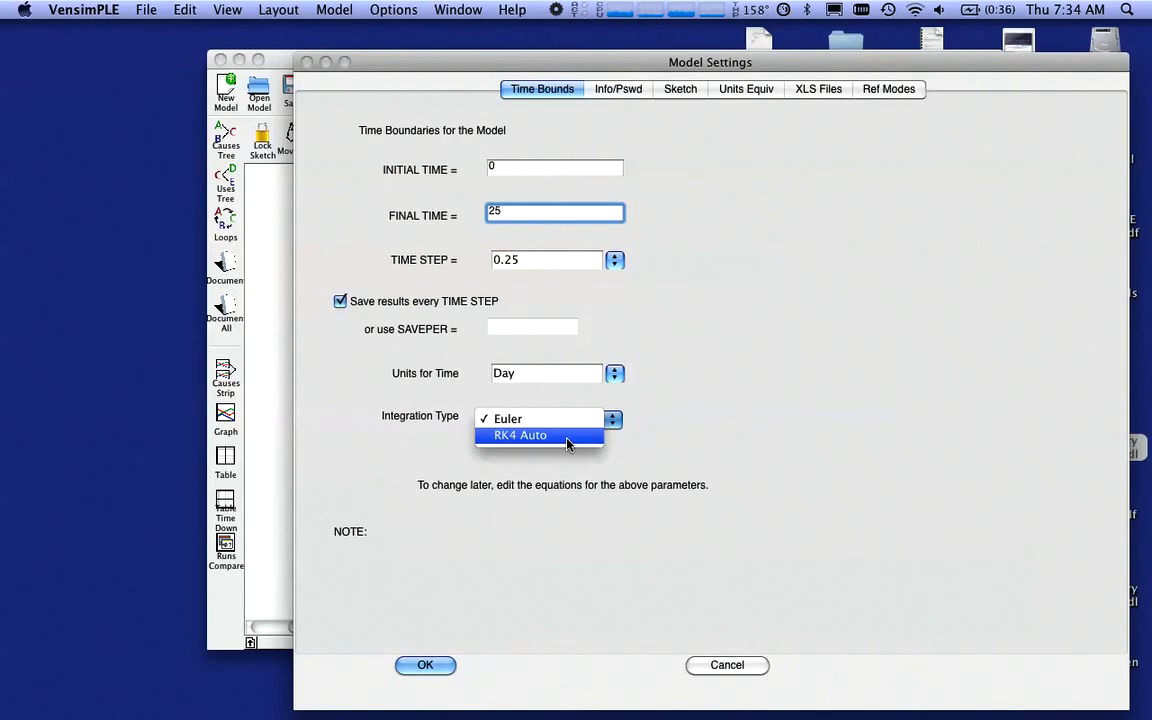
click(520, 435)
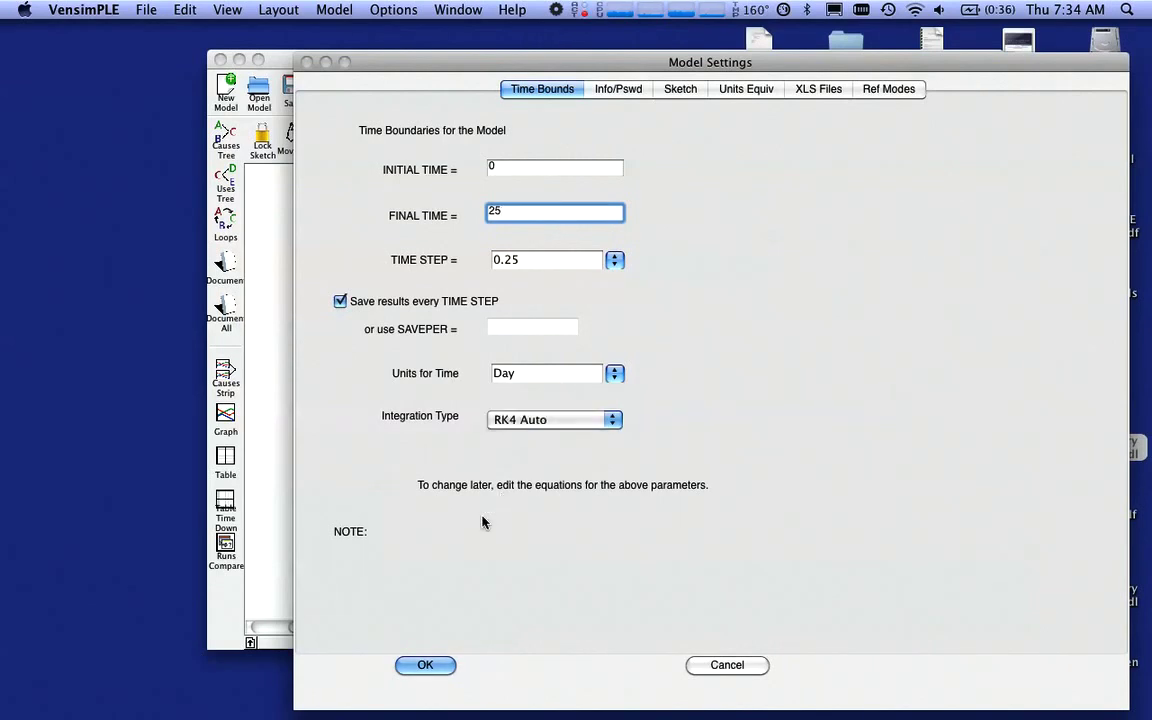
click(424, 665)
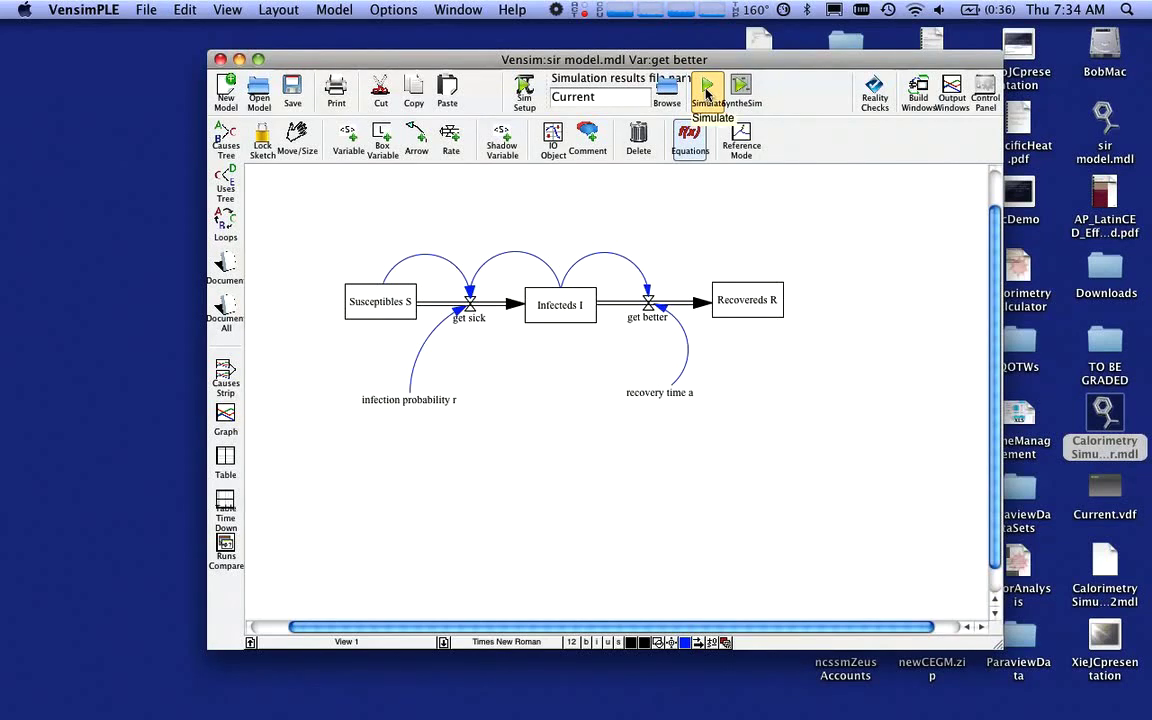
click(707, 85)
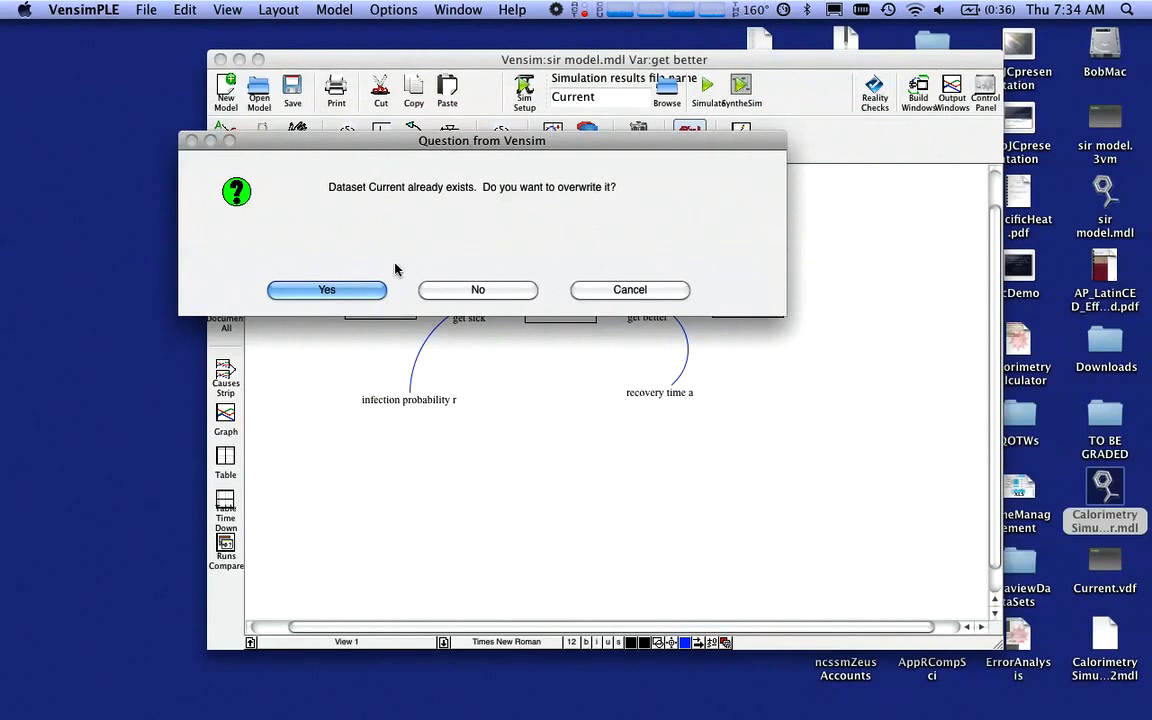
mouse_move(348, 294)
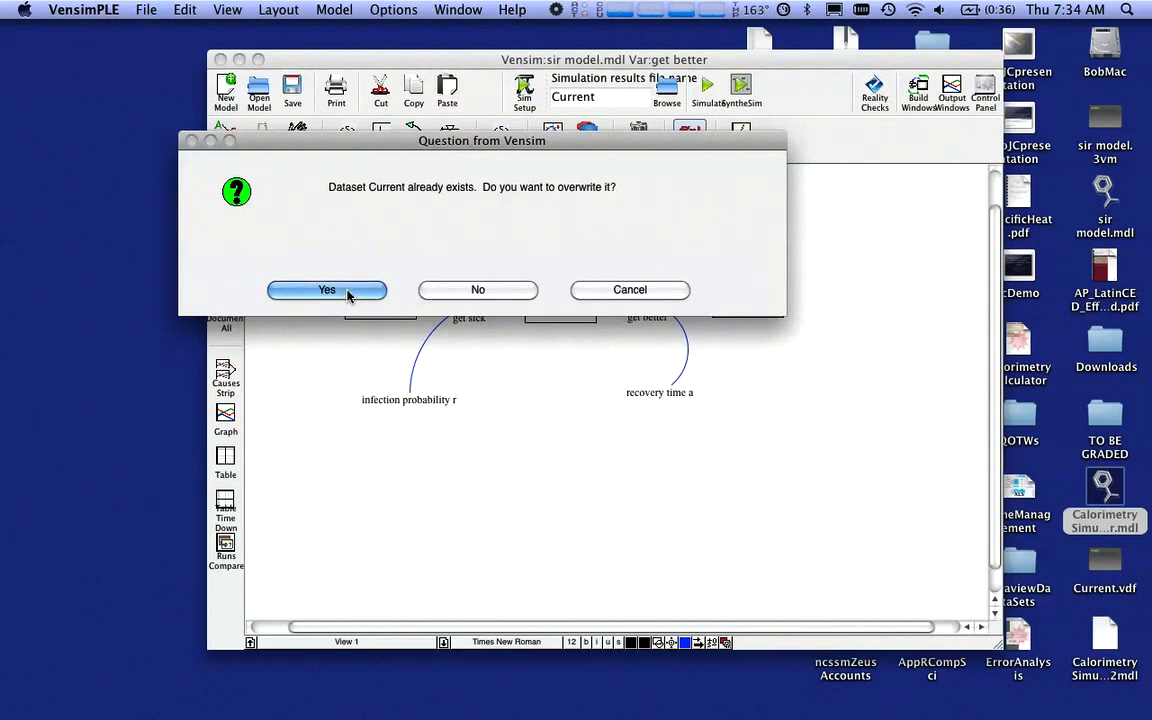
click(326, 289)
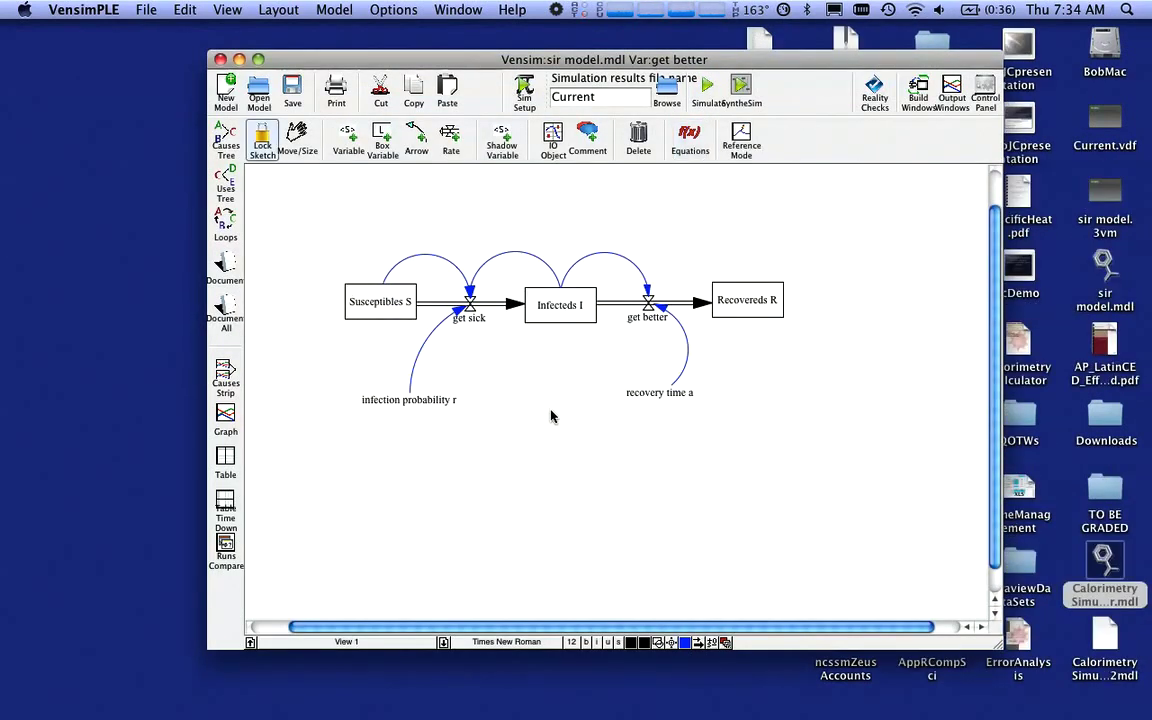
mouse_move(556, 430)
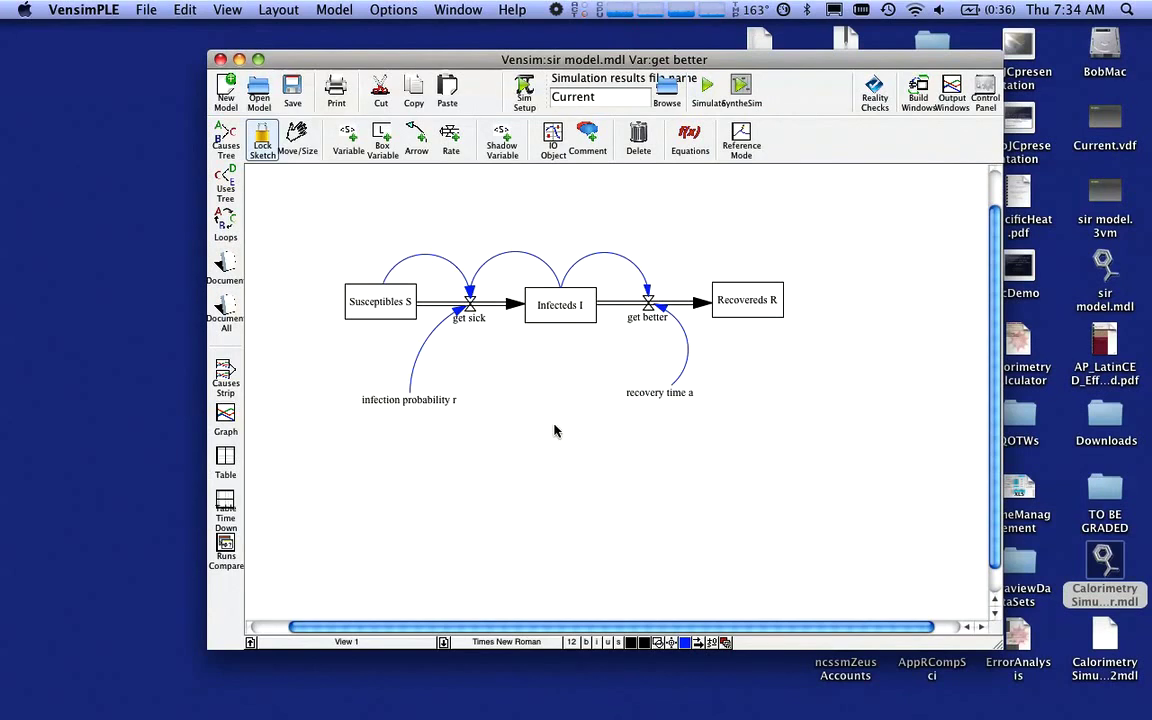
mouse_move(385, 307)
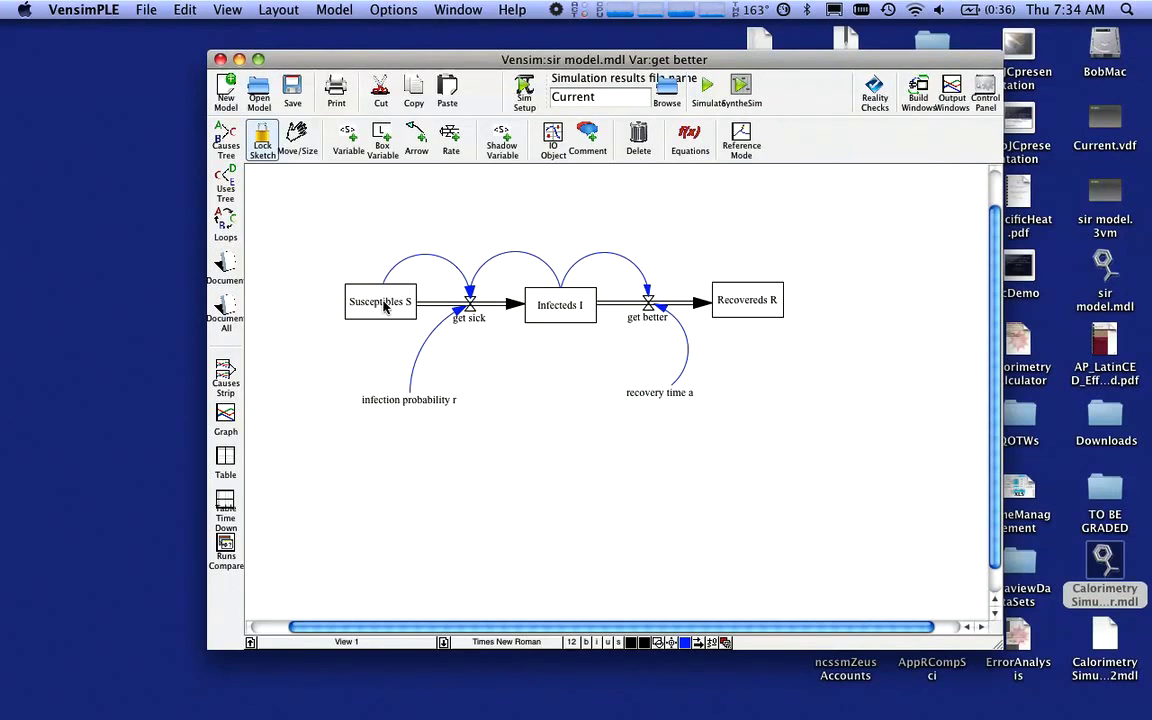
Graph Susceptibles S alone, then Infecteds I and Recovereds R together over 25 days
click(380, 301)
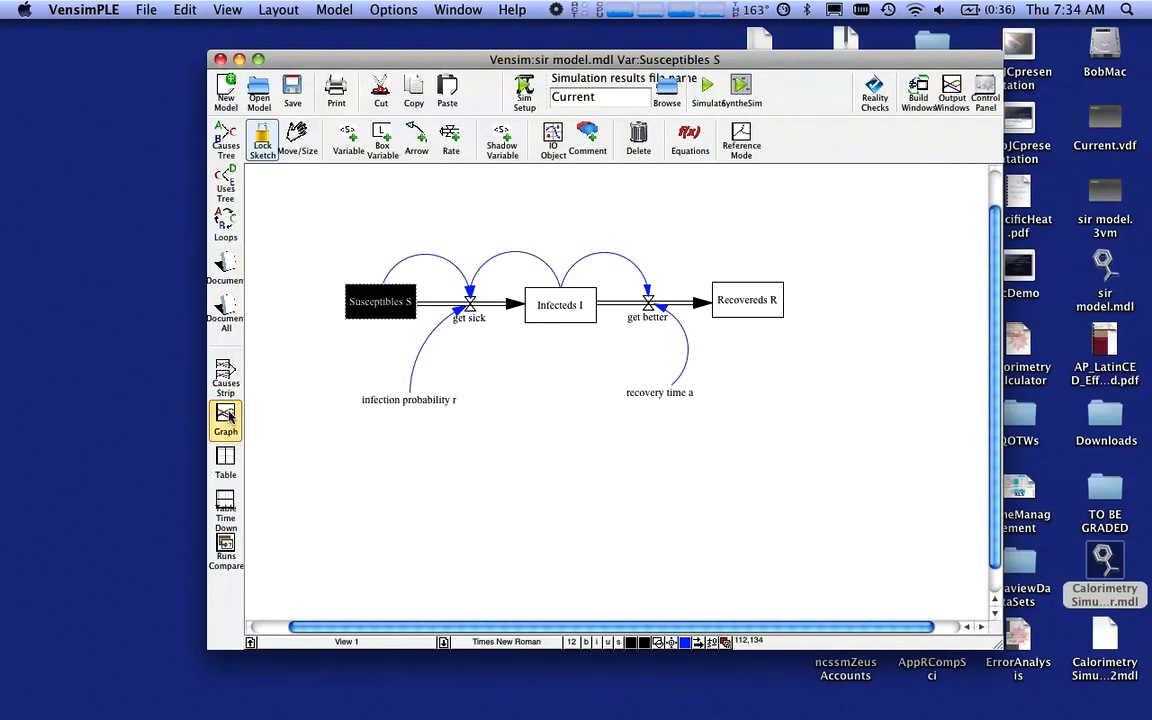
click(225, 420)
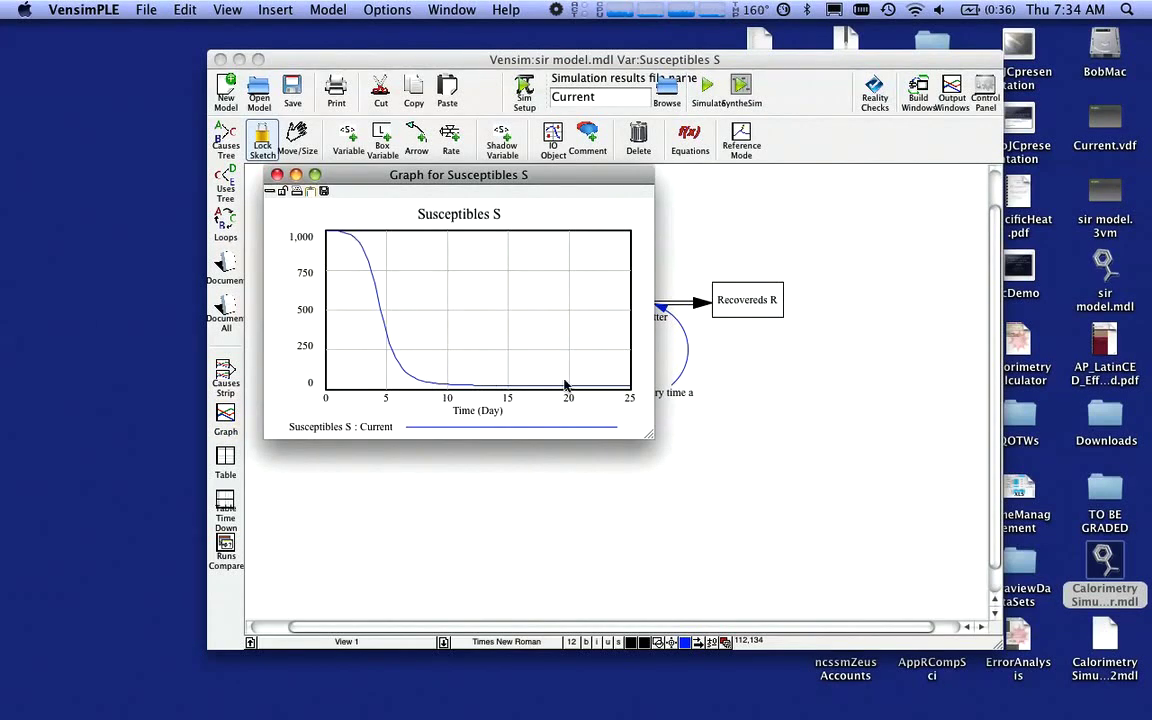
click(278, 175)
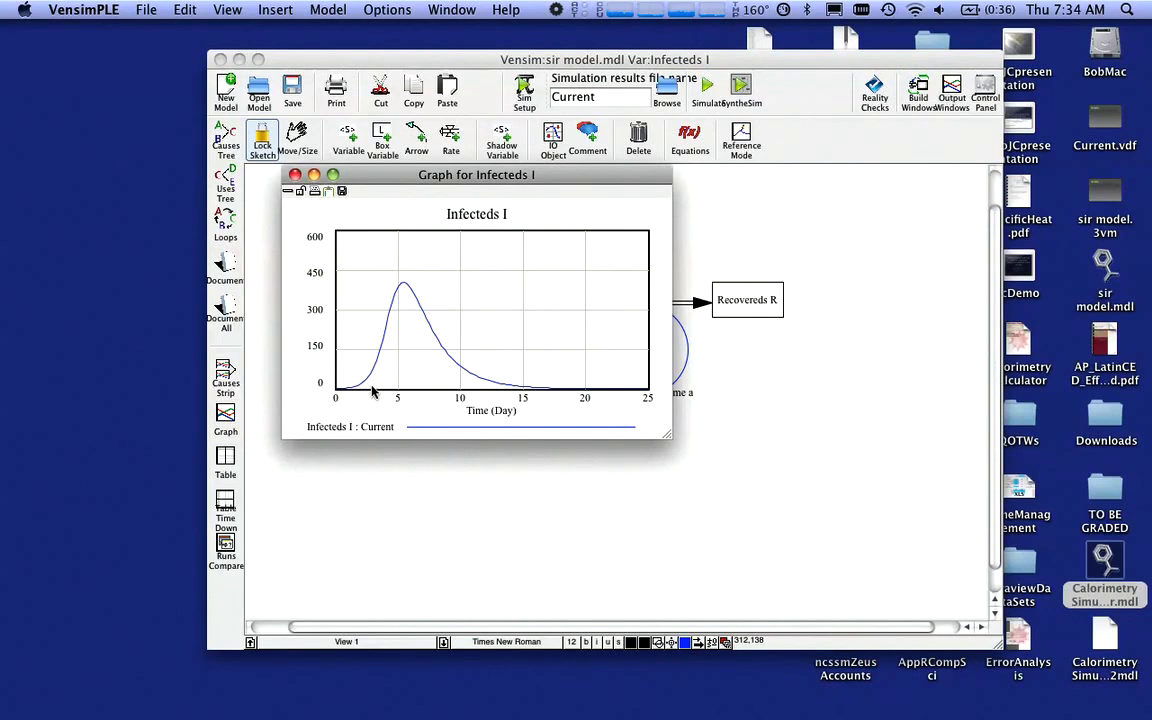
mouse_move(411, 320)
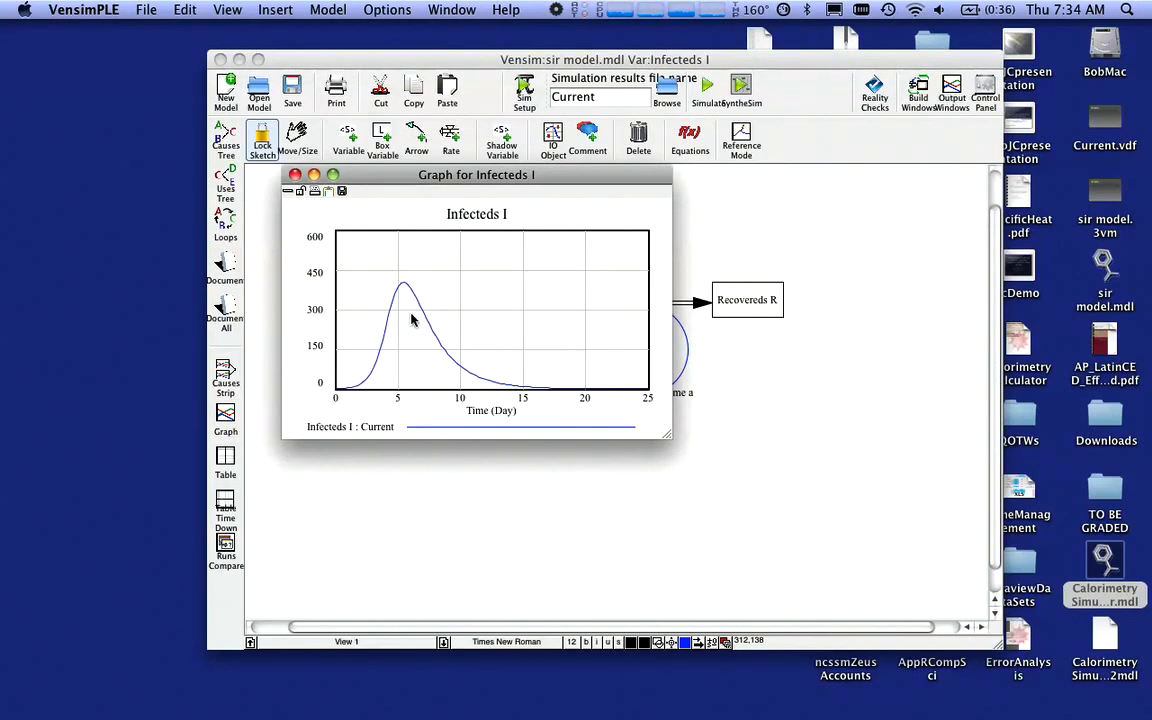
click(295, 175)
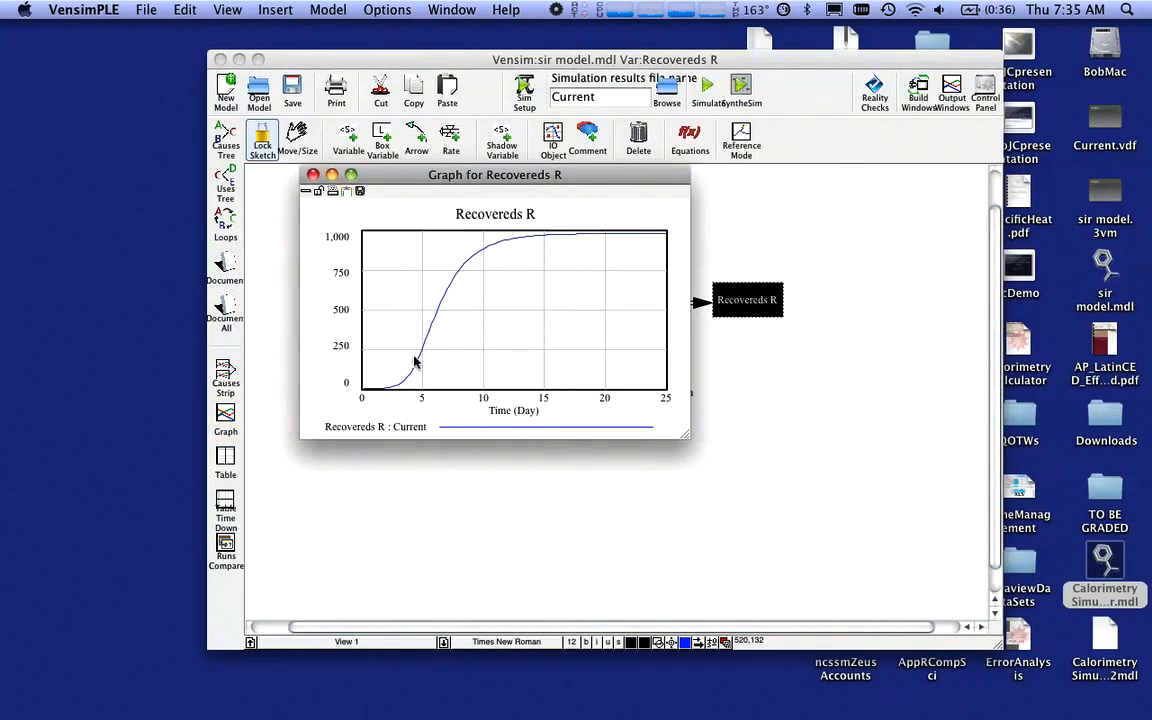
mouse_move(599, 254)
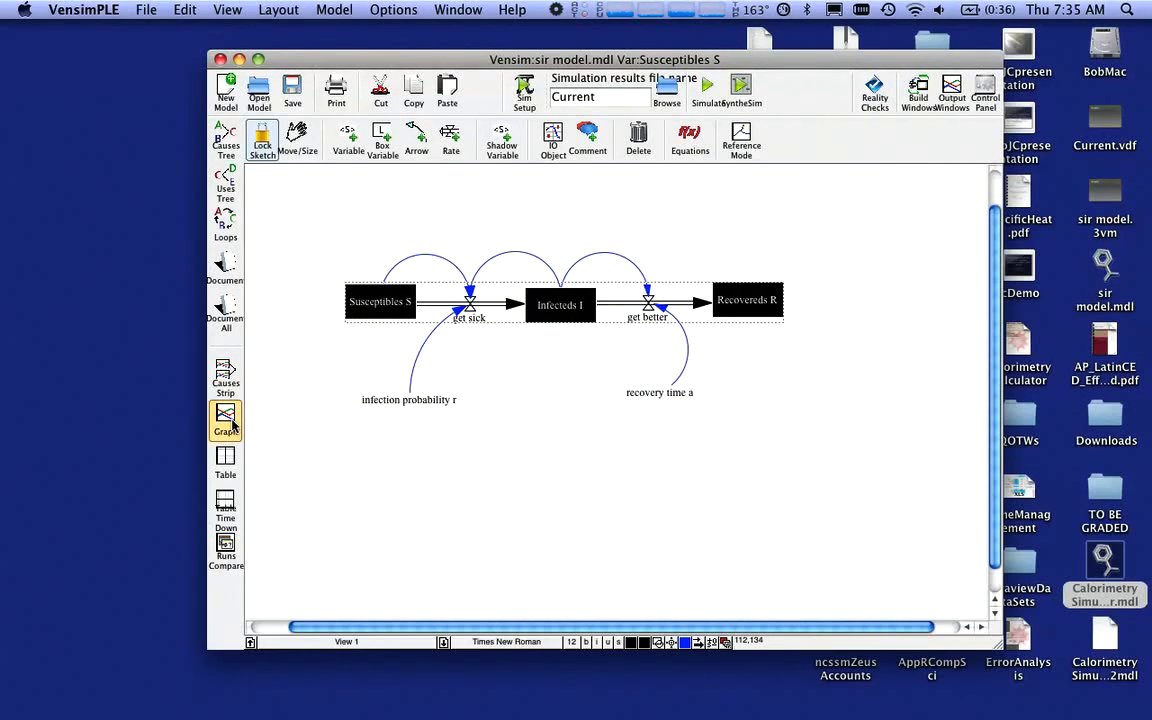
click(225, 420)
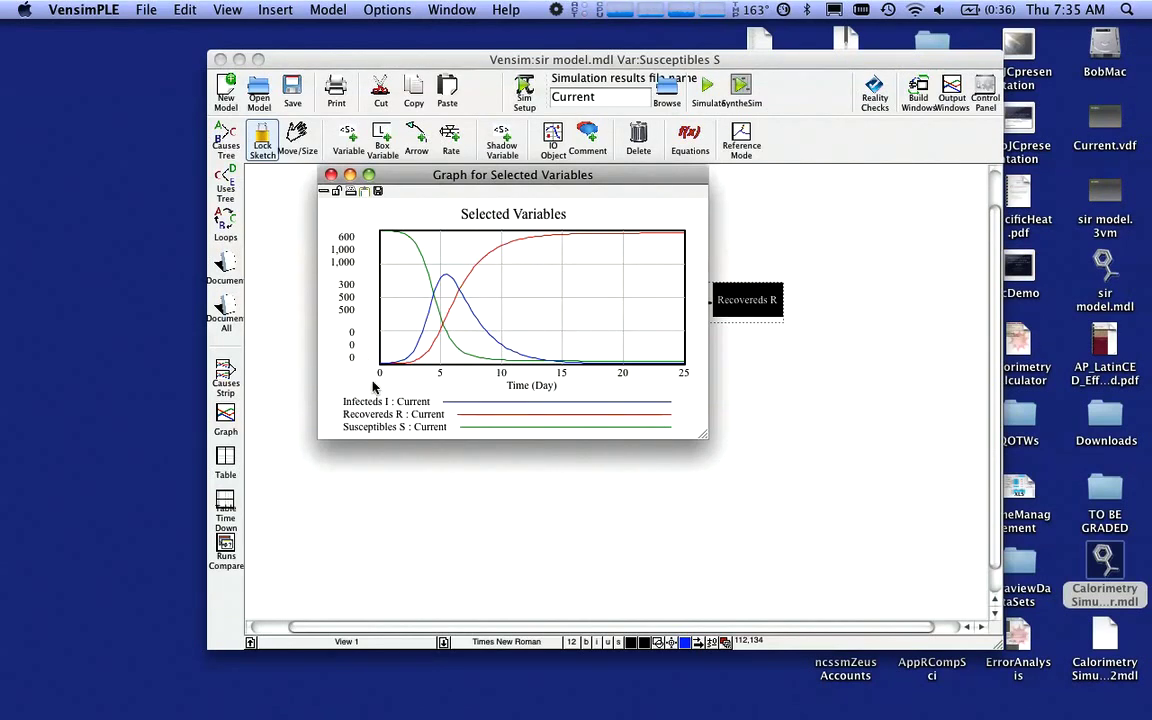
mouse_move(350, 340)
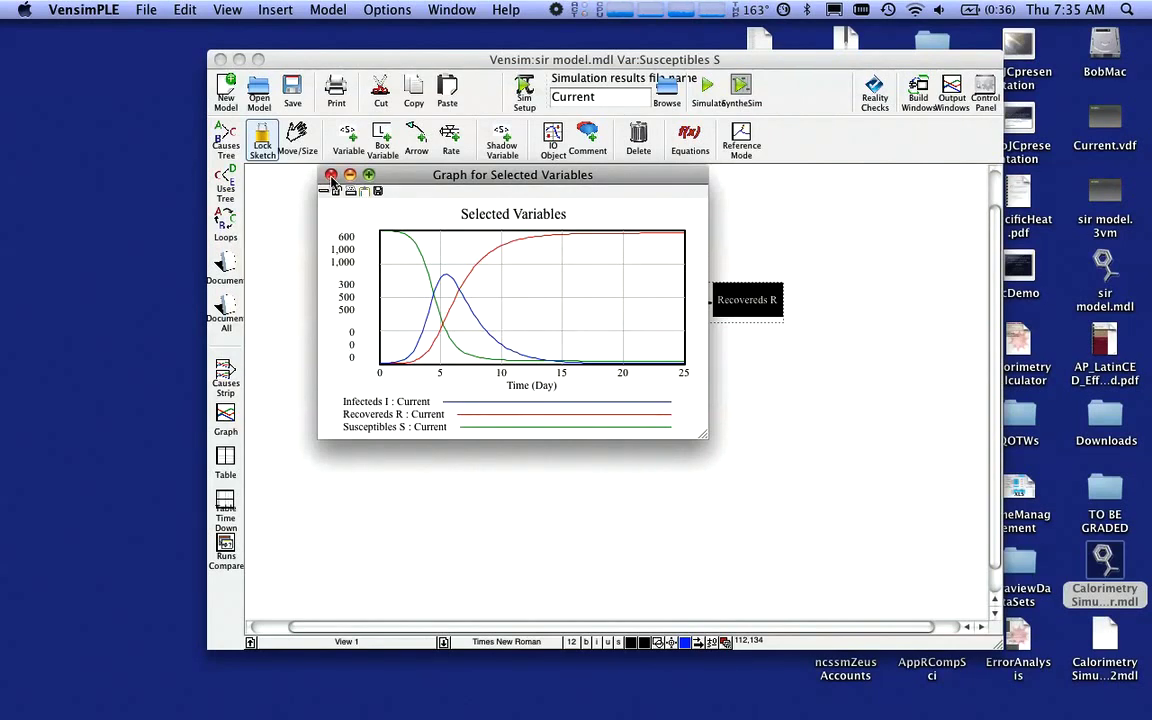
Close the combined Susceptibles, Infecteds and Recovereds graph to return to the SIR diagram
click(332, 175)
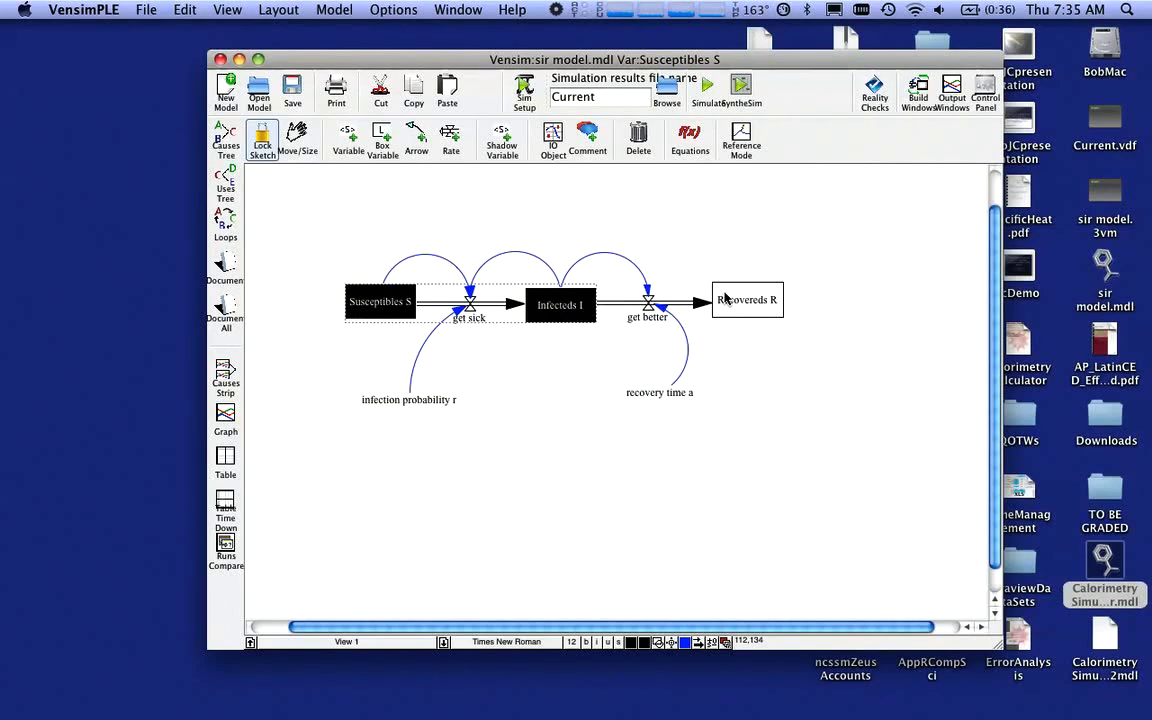
View the stocks in a Table, then a Table Time Down scrolled to day 25, and close it
click(225, 460)
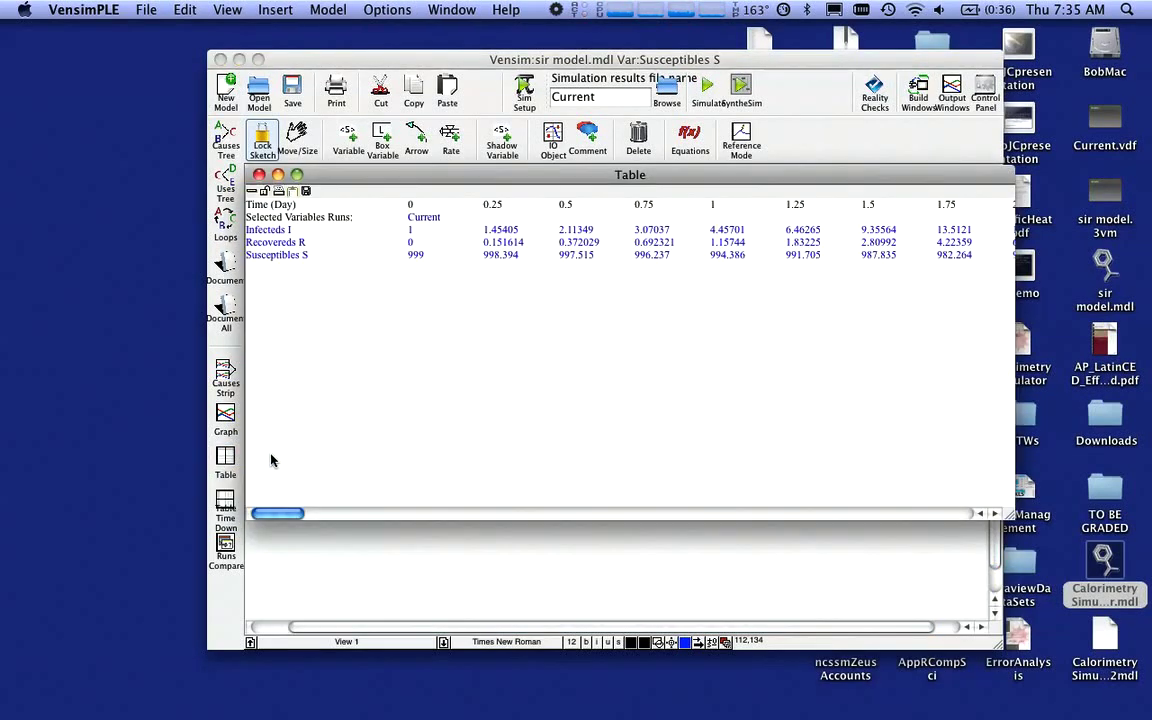
mouse_move(317, 492)
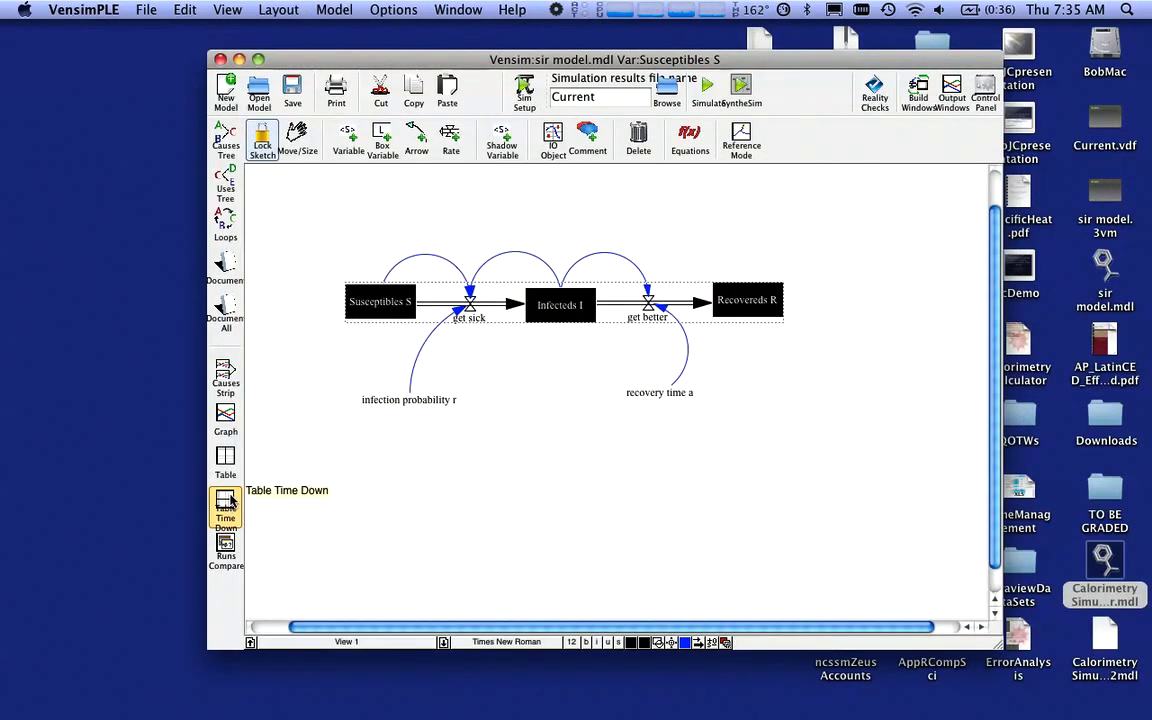
click(225, 505)
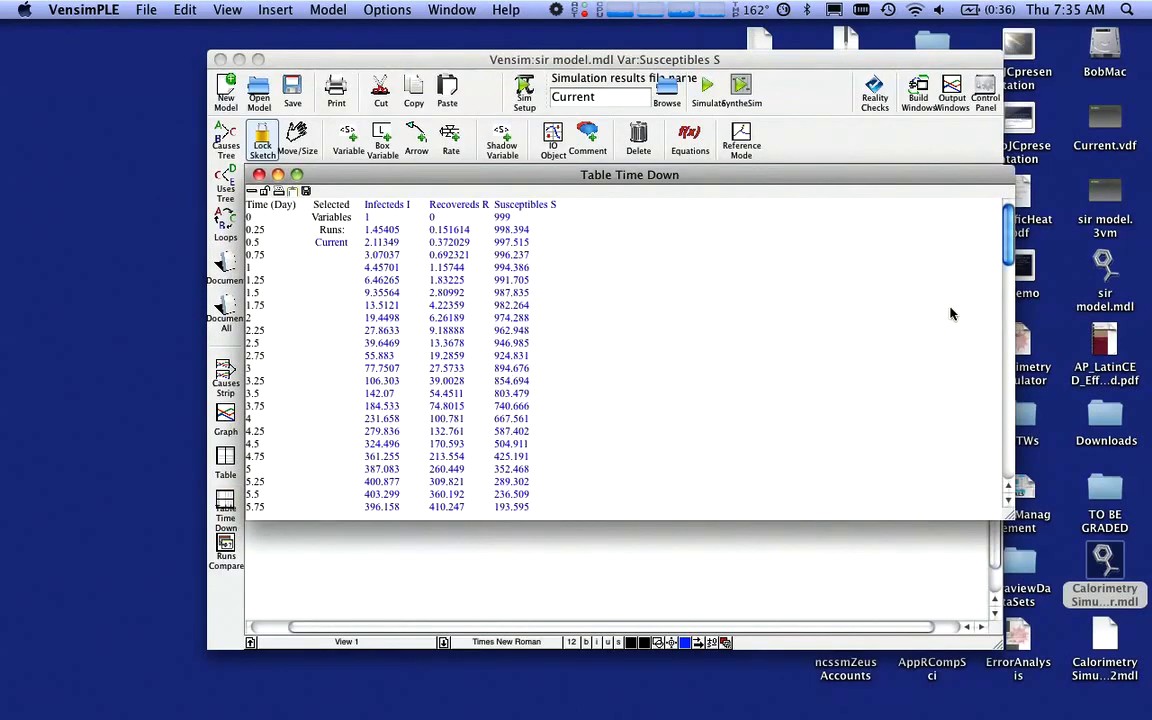
scroll(down, 3)
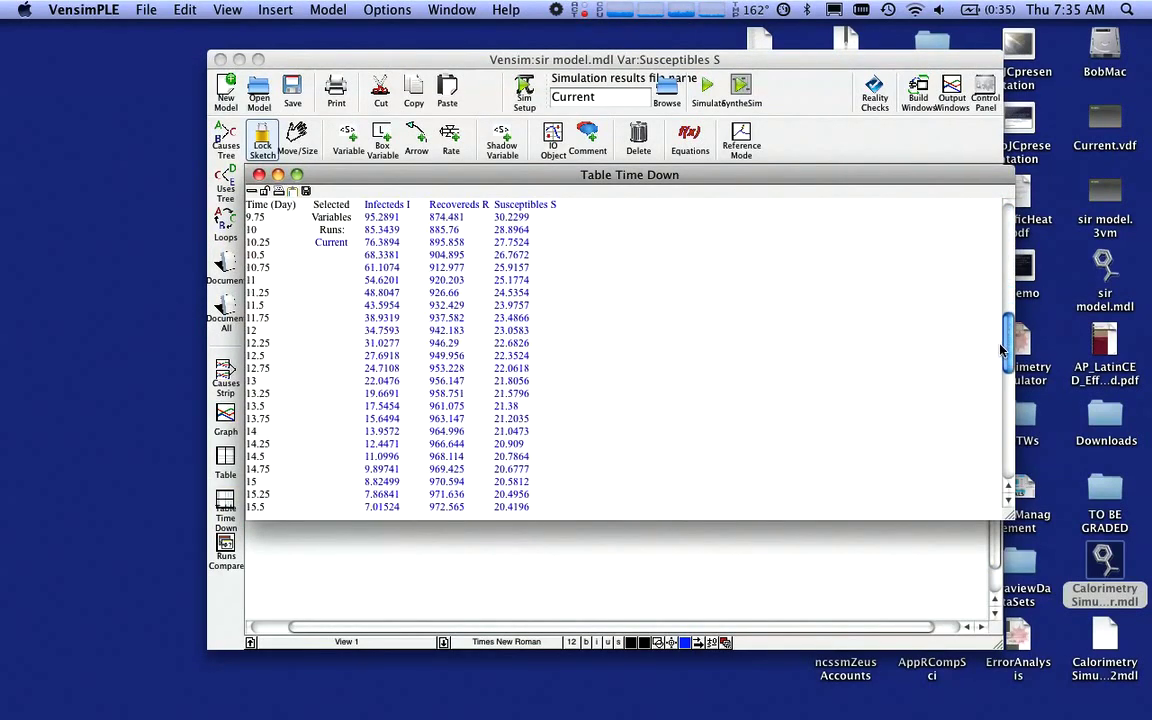
scroll(down, 3)
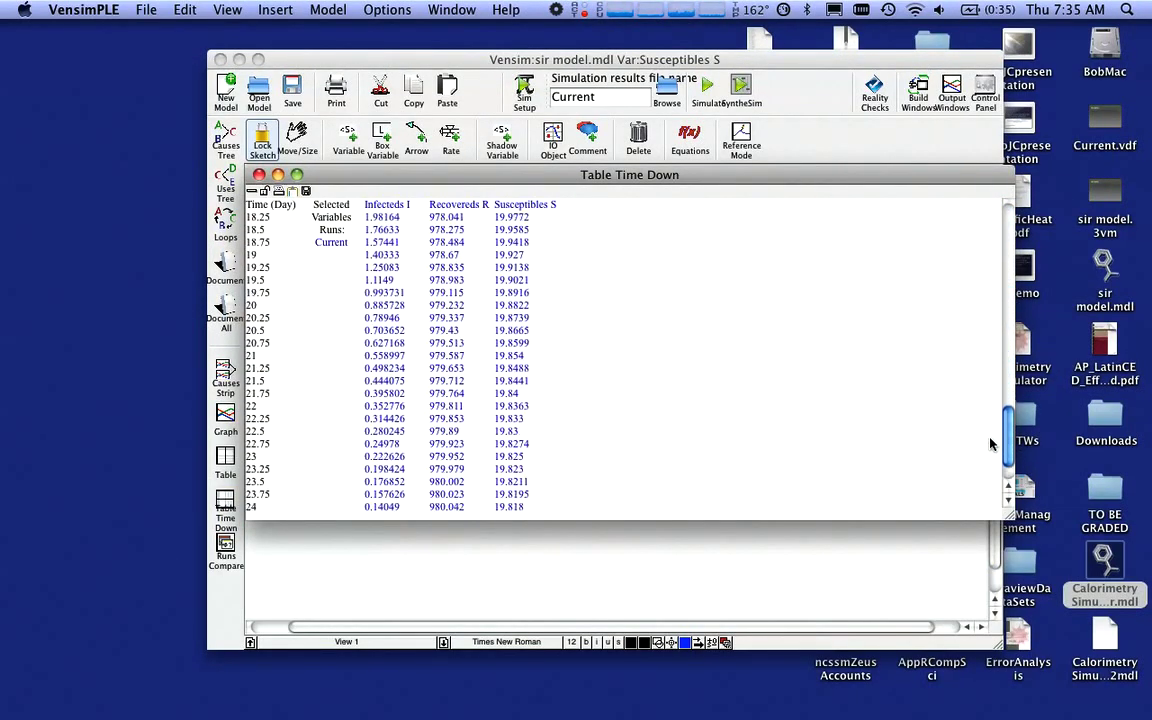
scroll(down, 3)
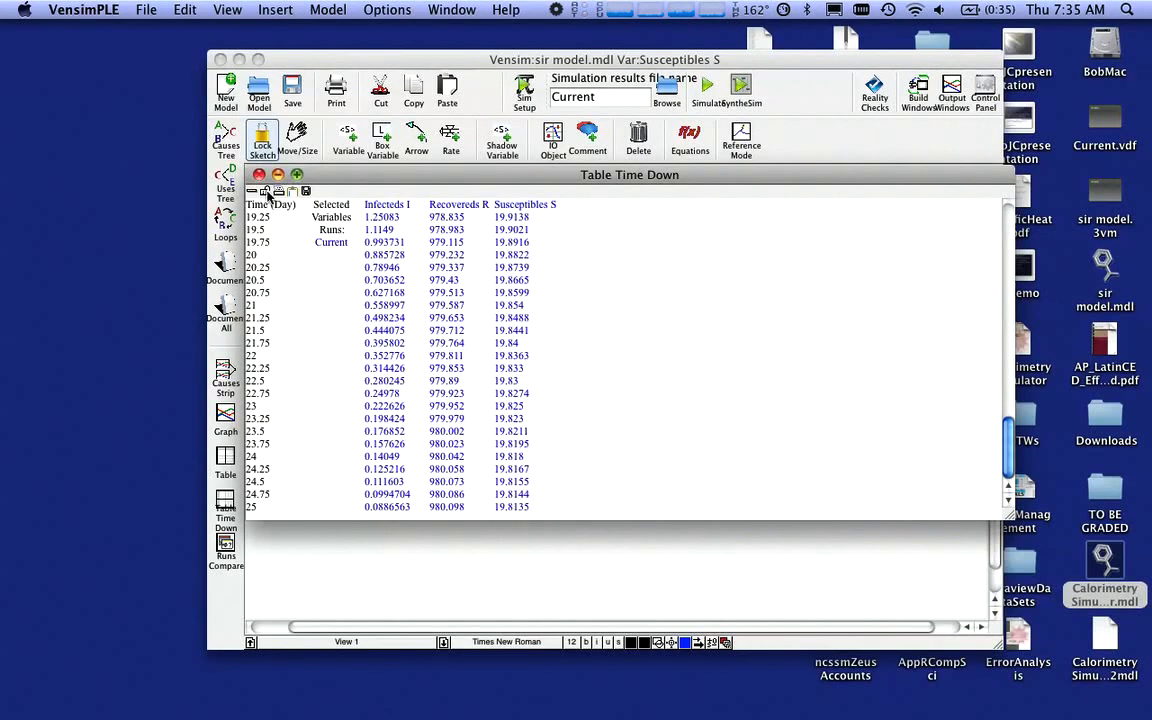
click(259, 175)
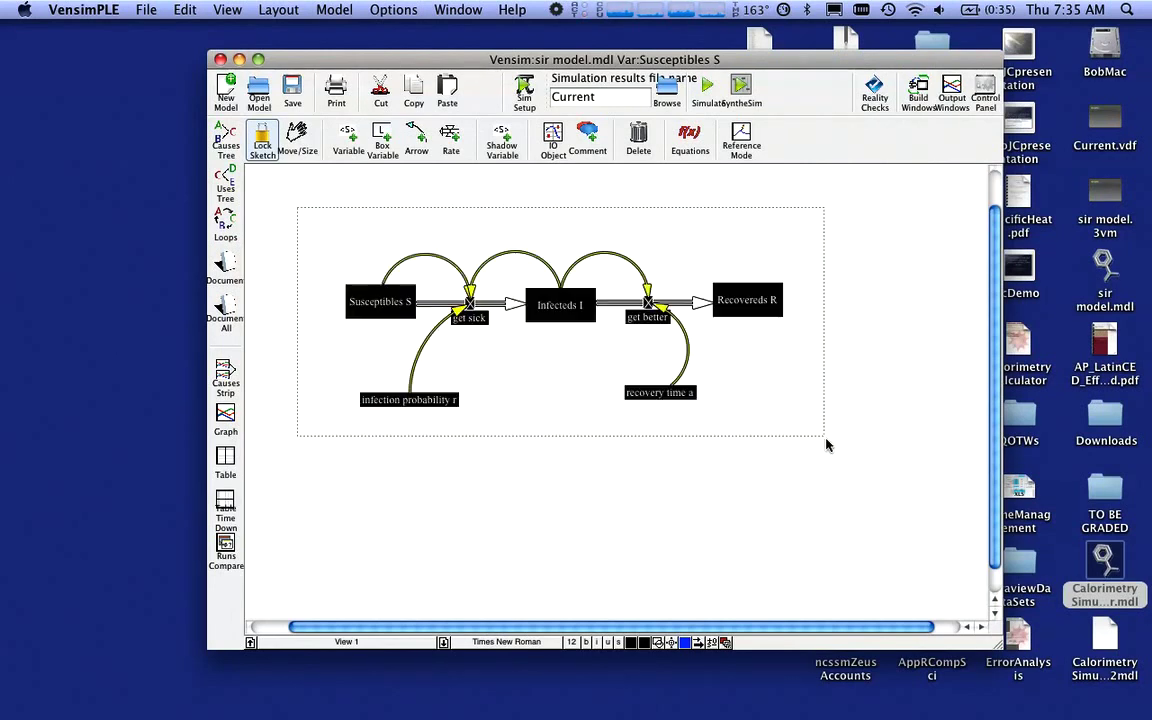
mouse_move(735, 287)
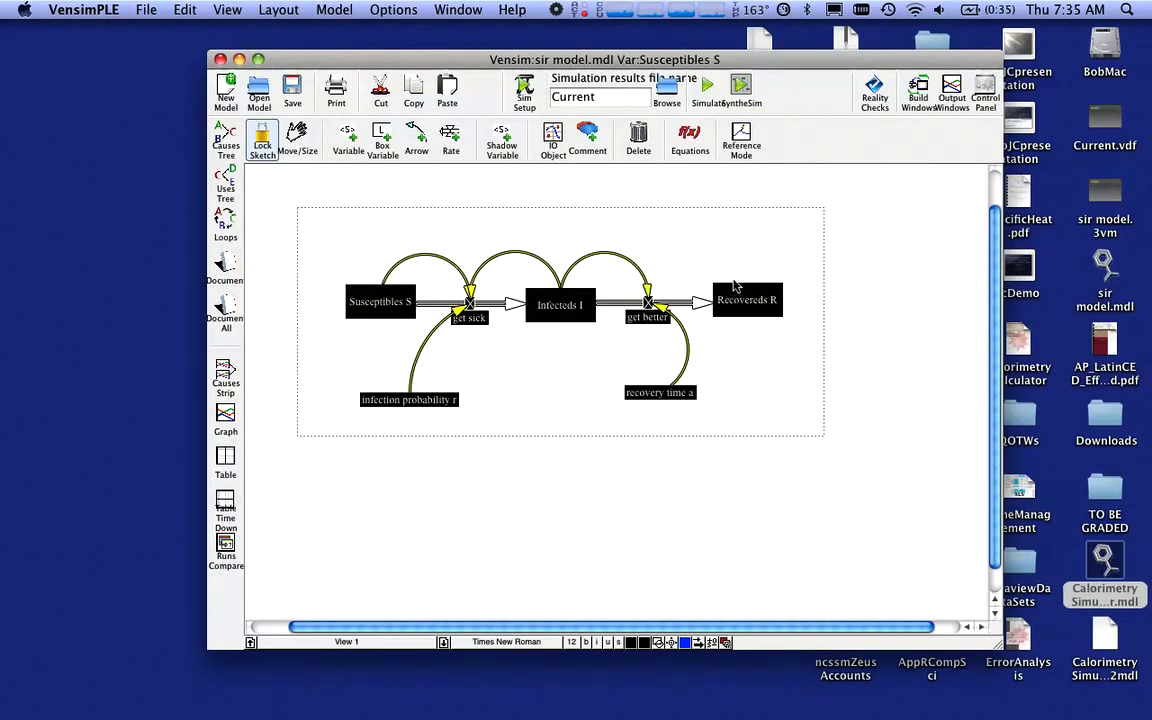
Shift the selected SIR diagram up and left with Move/Size, then open the Window menu
click(297, 135)
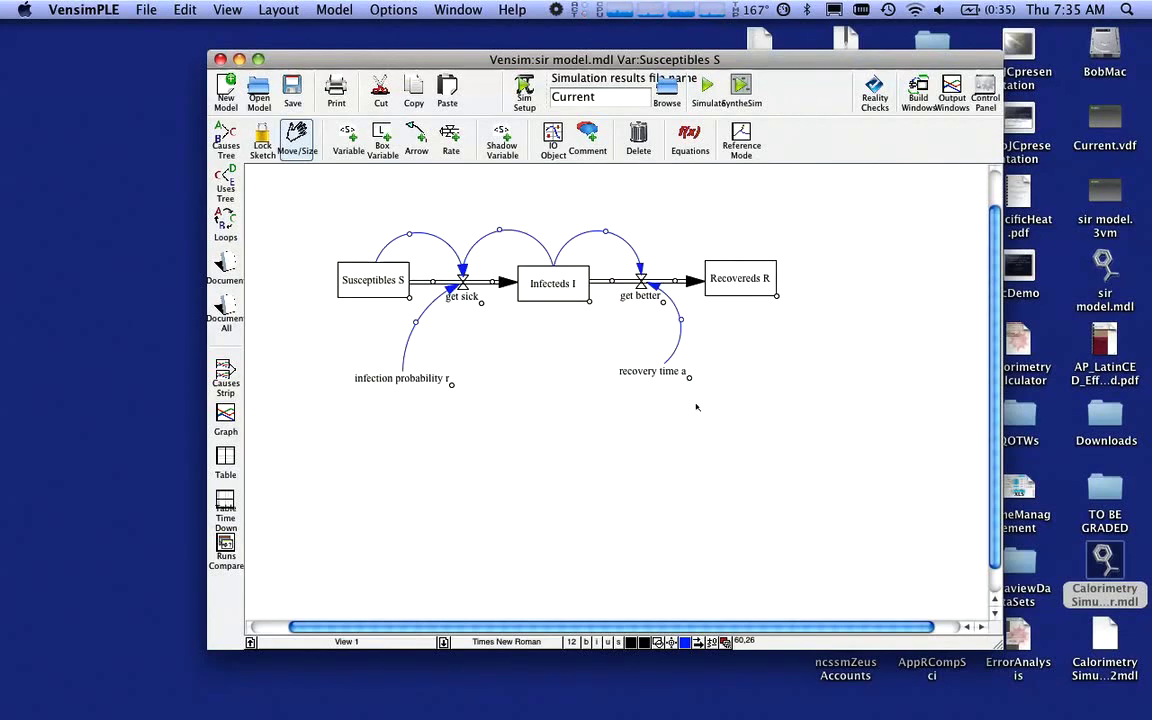
click(458, 9)
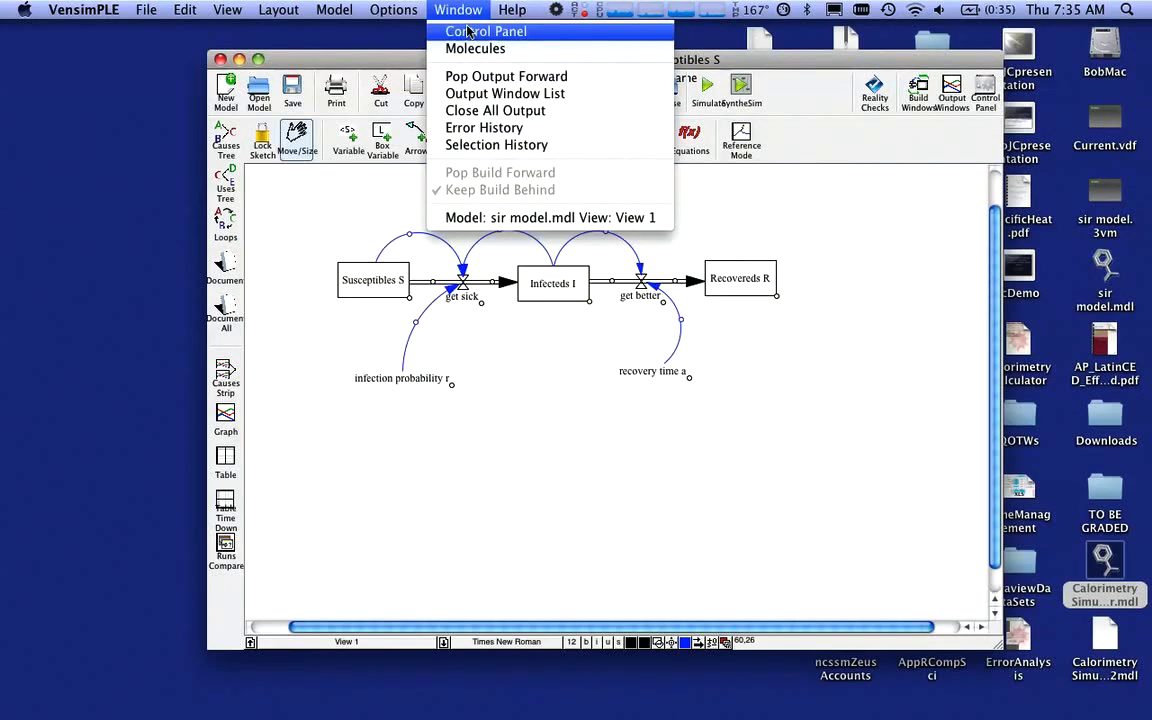
Create a new custom graph 'populations' titled 'Graph of suscepibles, infecteds and recovereds'
click(485, 31)
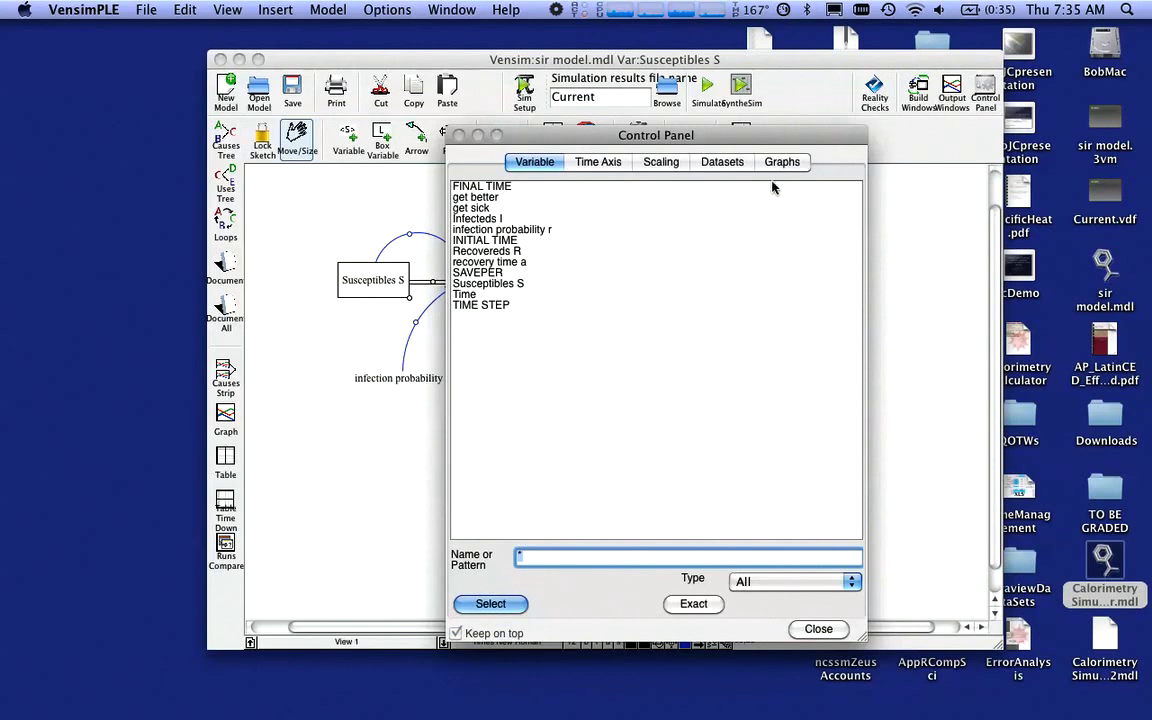
click(782, 161)
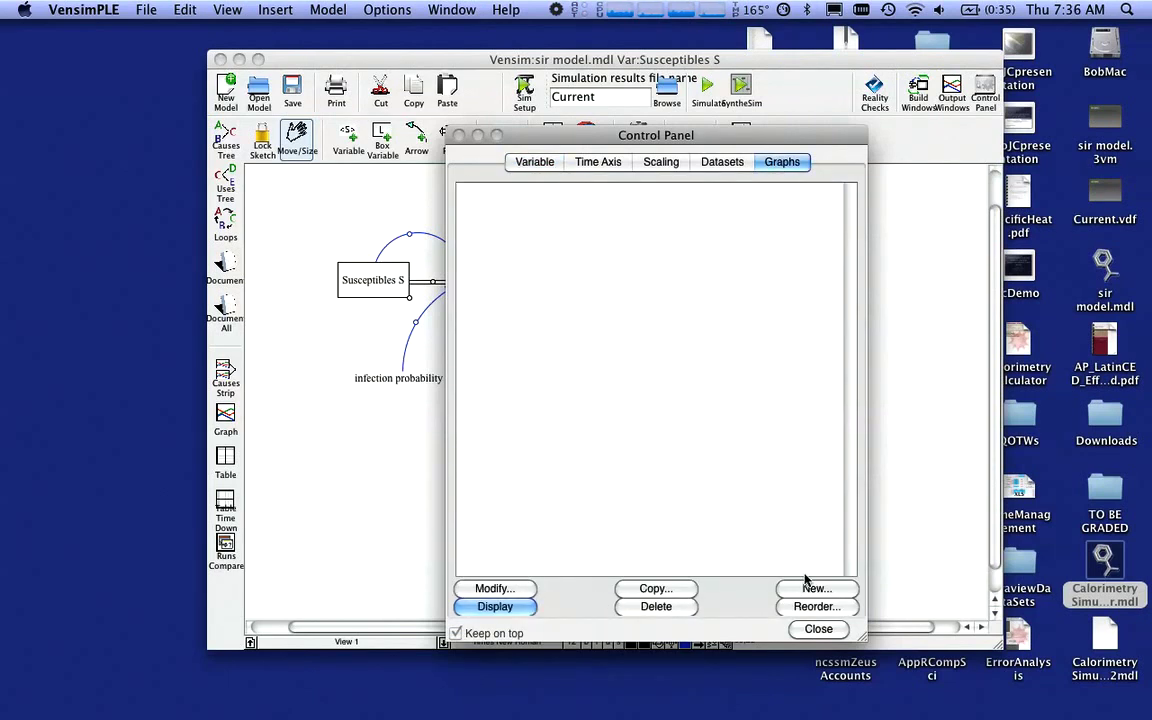
click(816, 588)
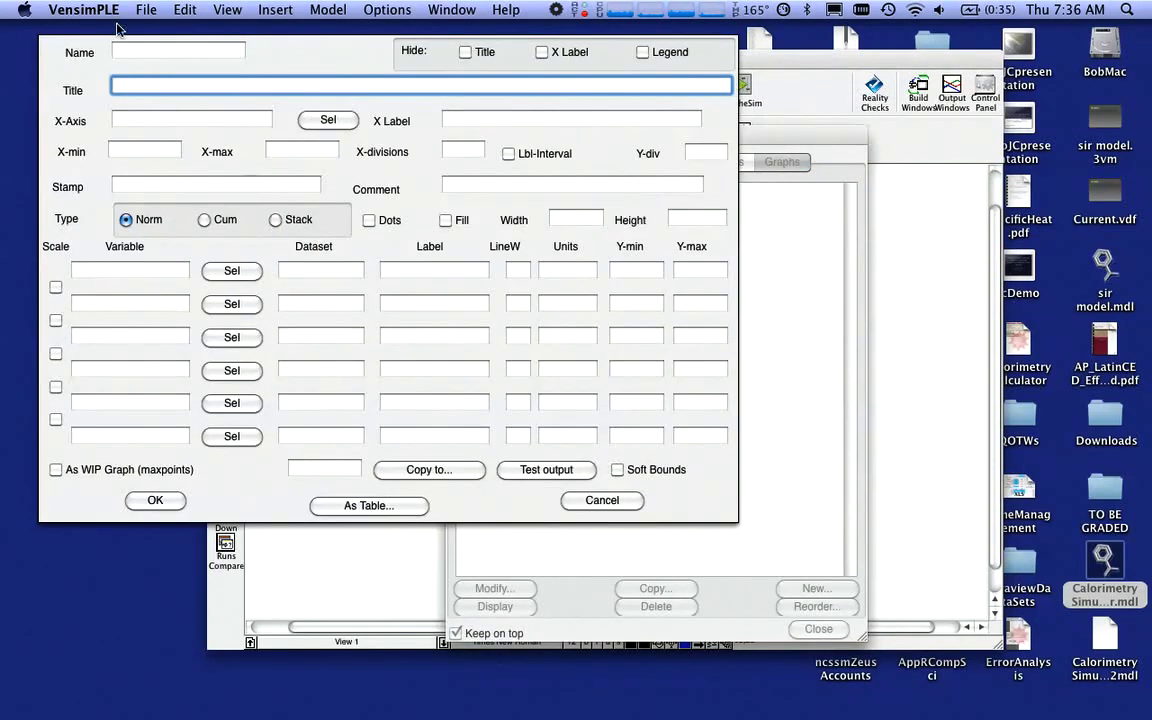
text(populations)
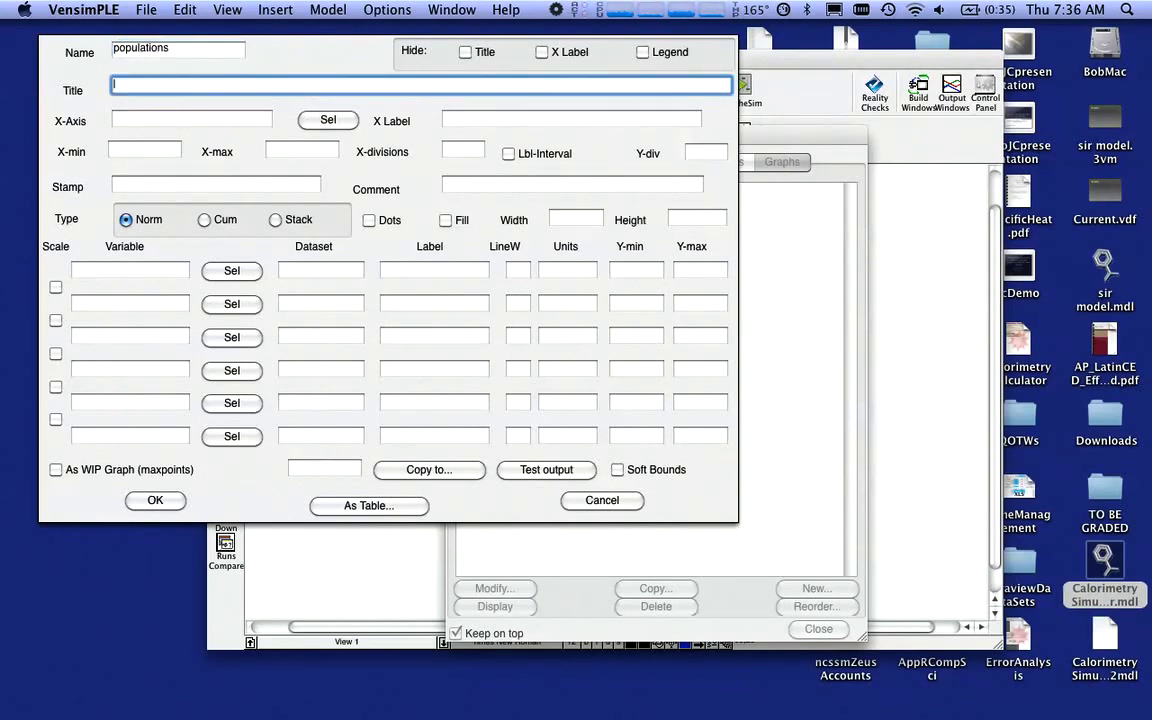
text(Graph of)
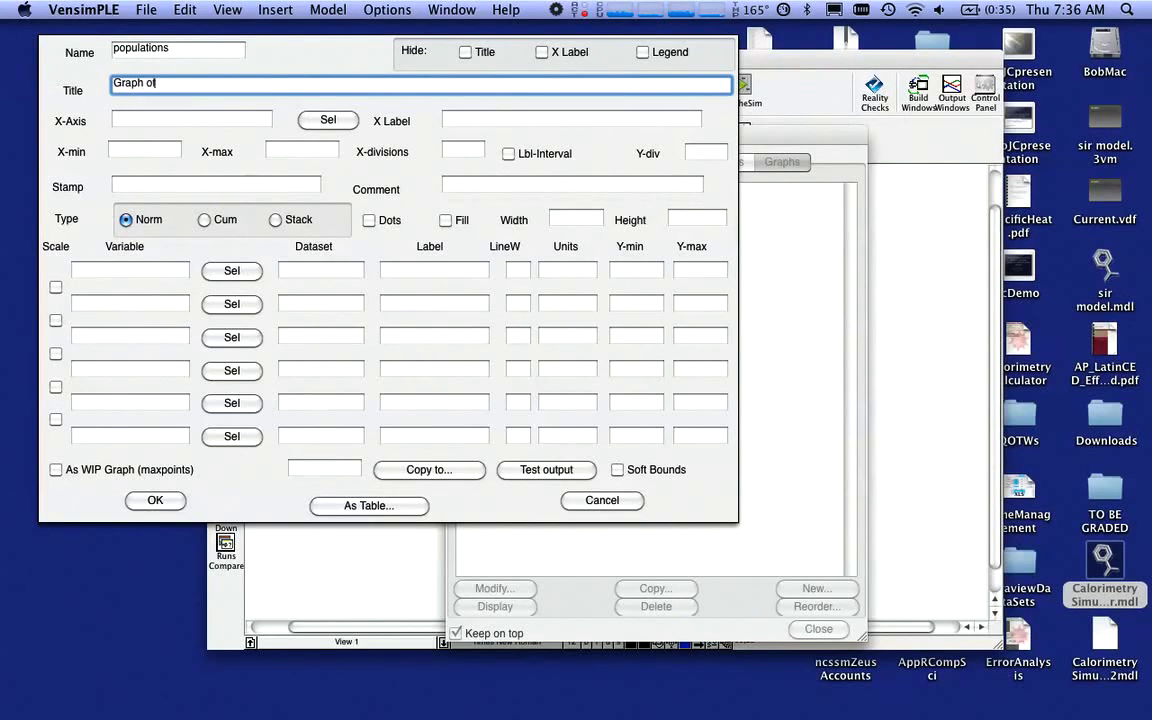
text(suscep)
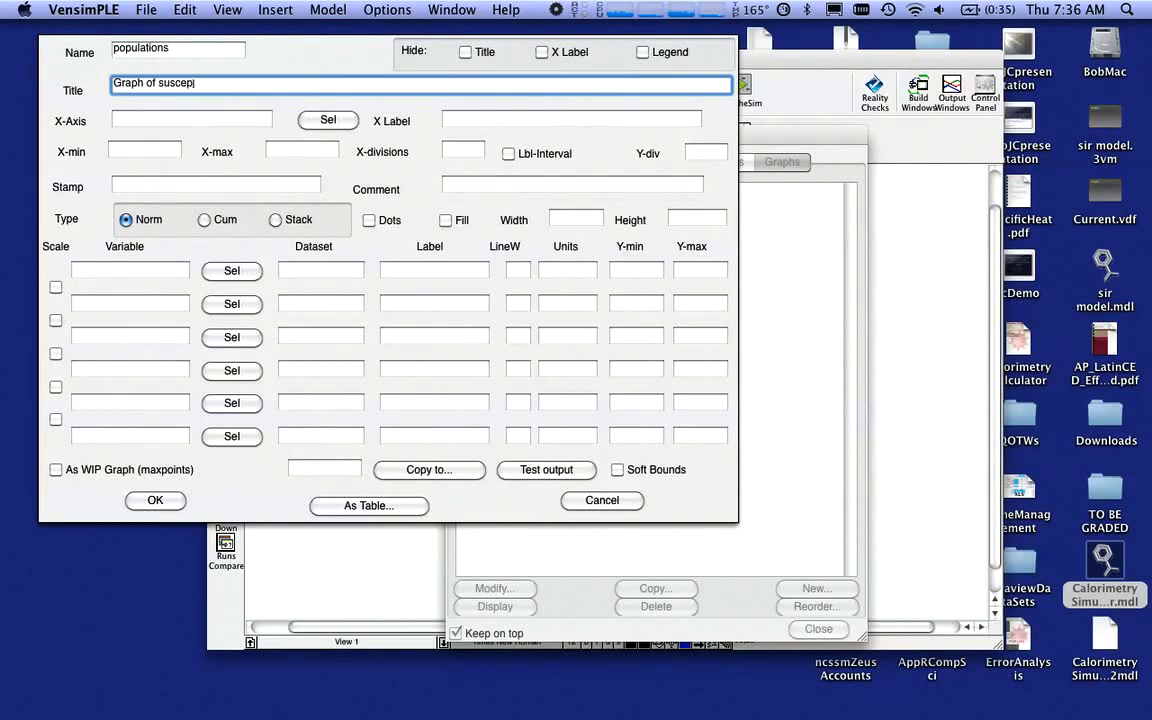
text(ibles, infecte)
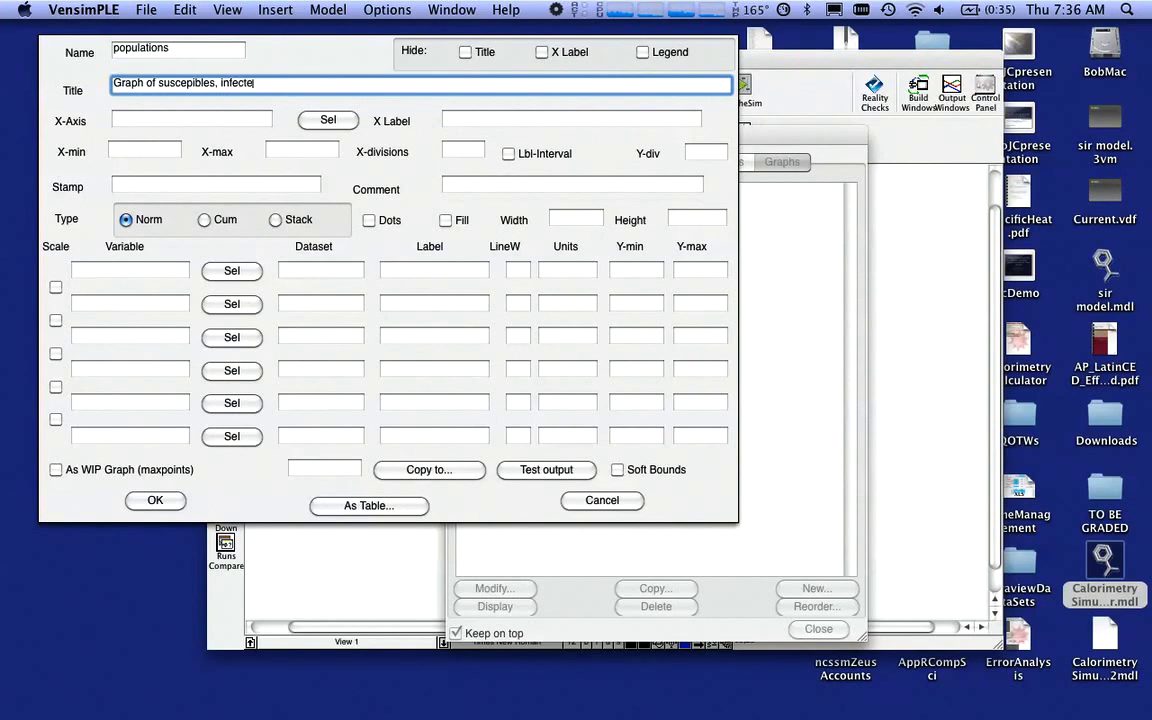
text(ds and recovereds)
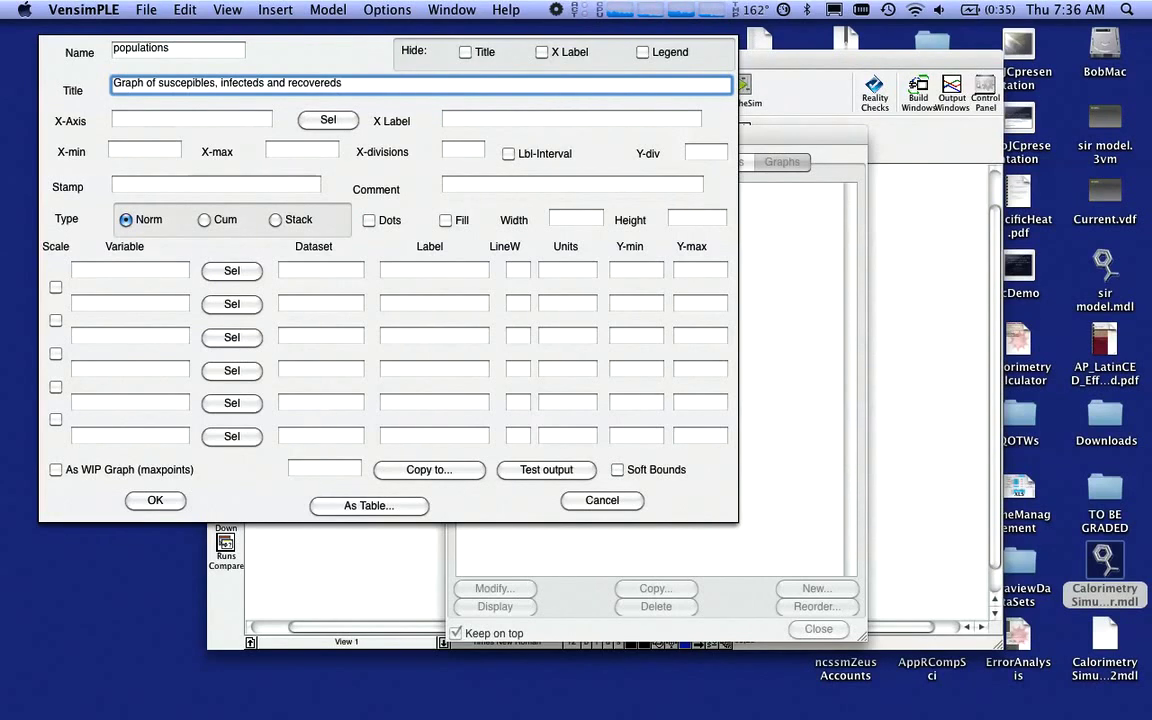
click(191, 119)
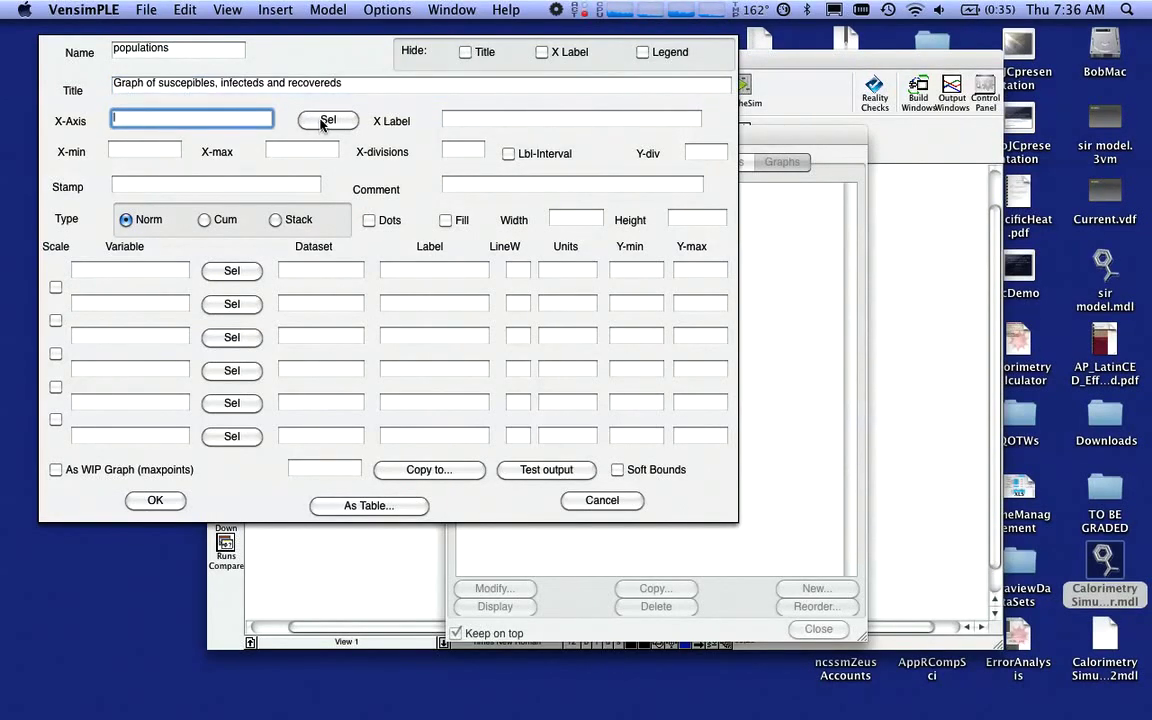
Set Time as X-axis and add Susceptibles S, Infecteds I and Recovereds R as plotted variables
click(327, 120)
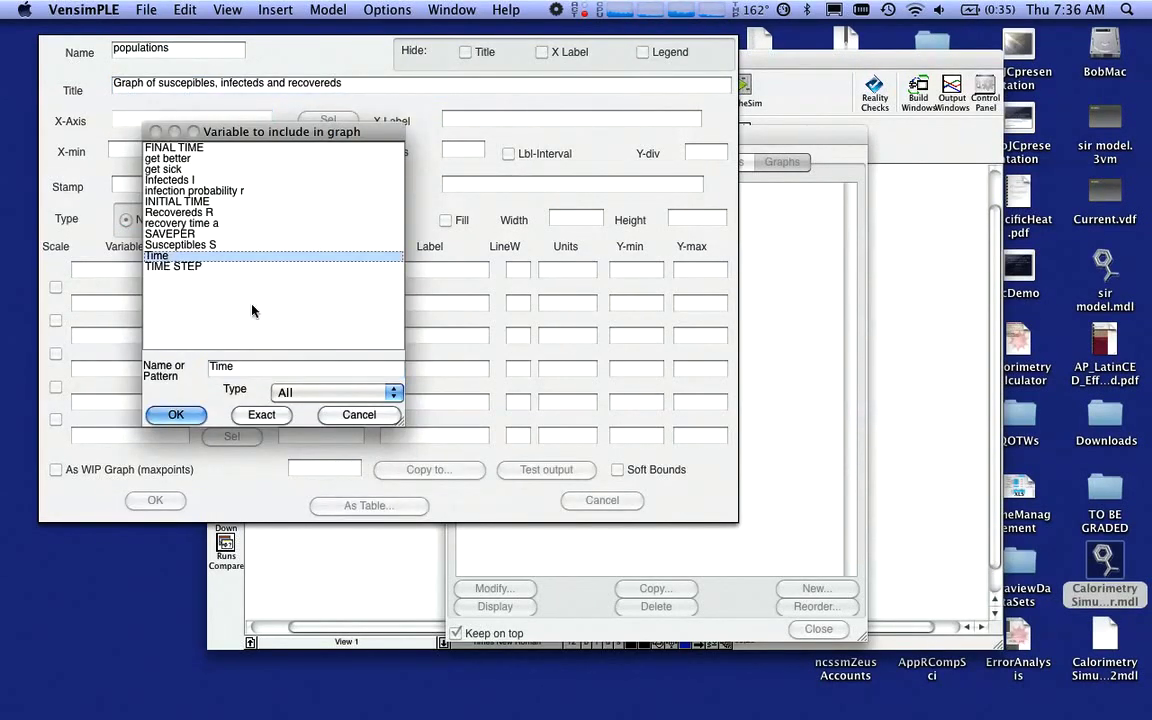
click(176, 414)
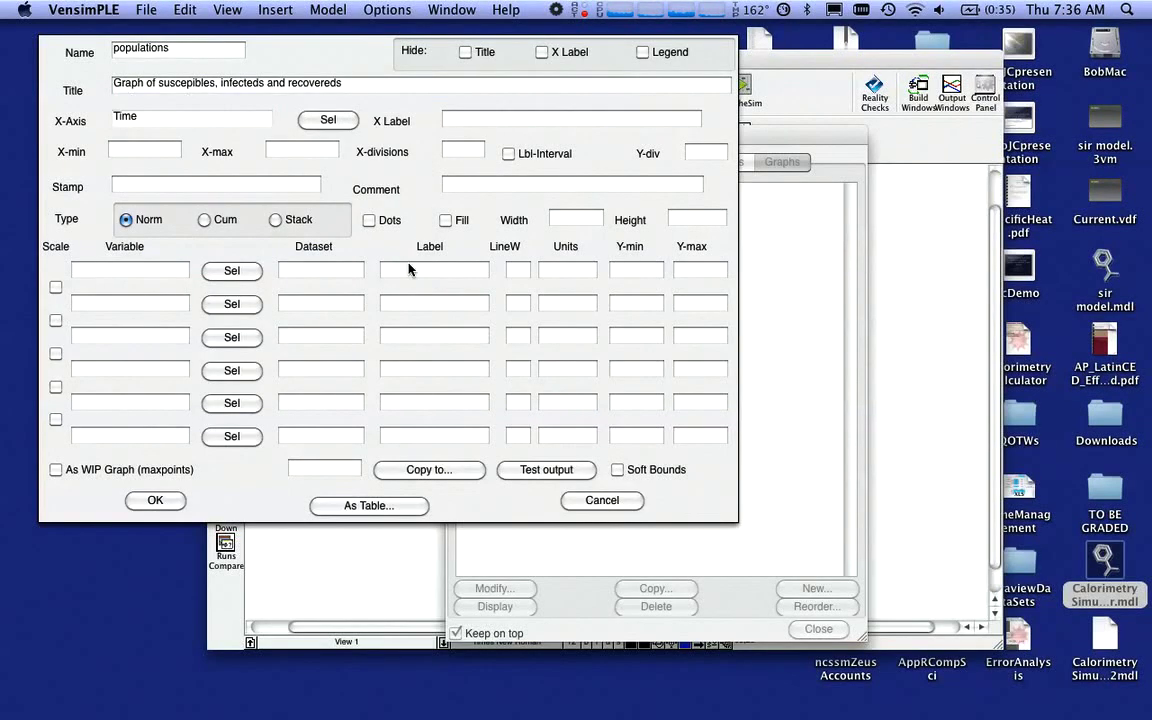
click(231, 270)
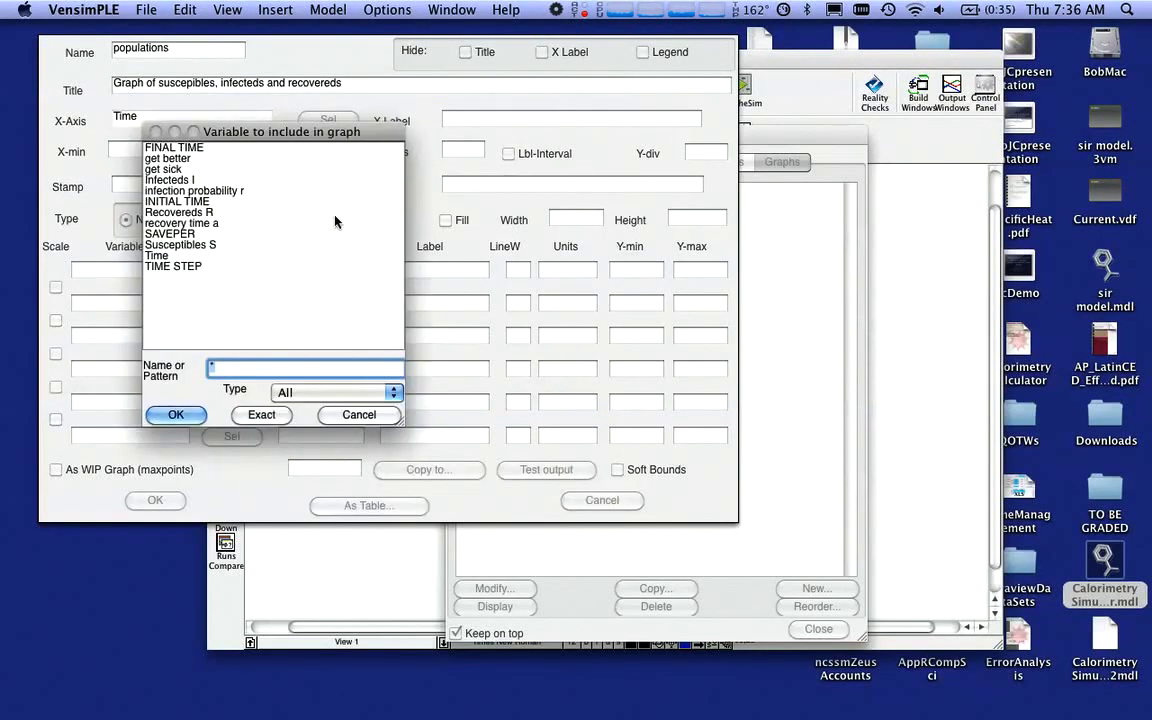
mouse_move(200, 247)
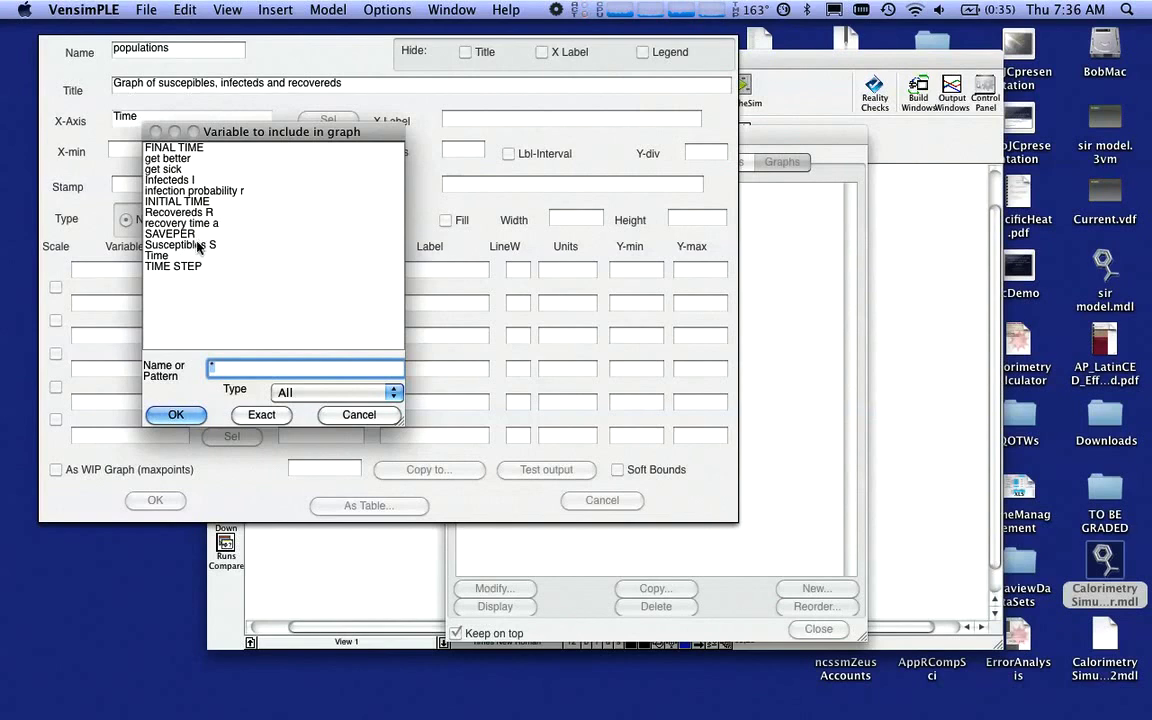
click(180, 245)
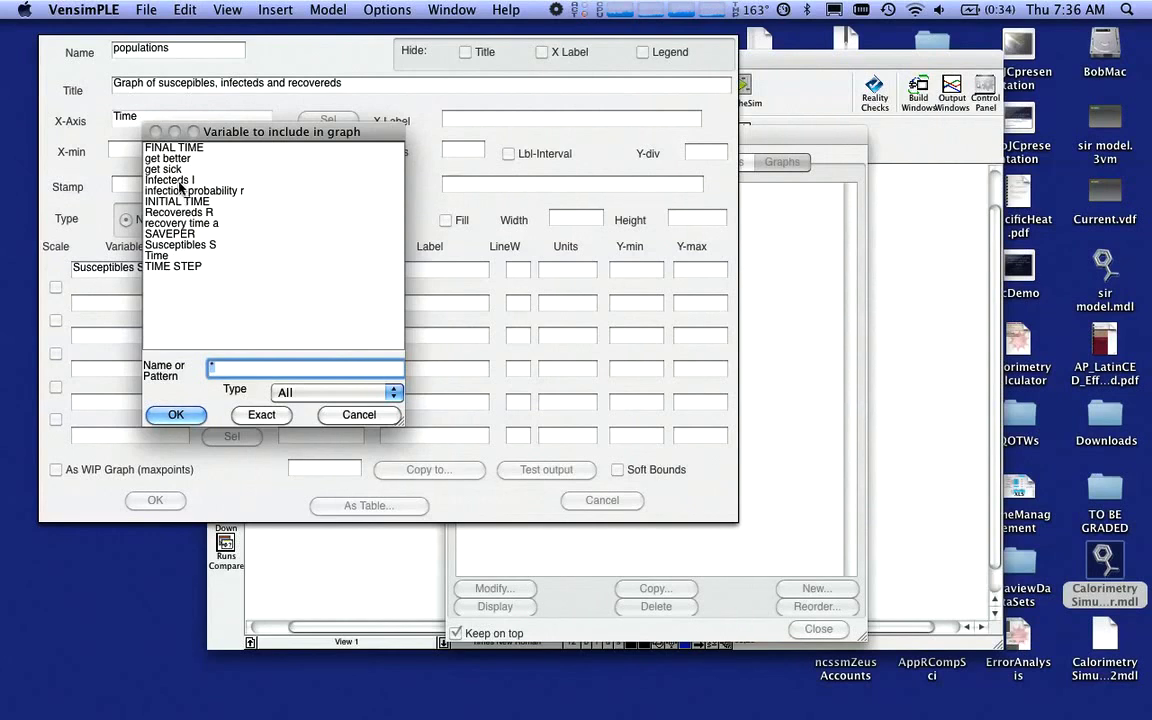
click(175, 414)
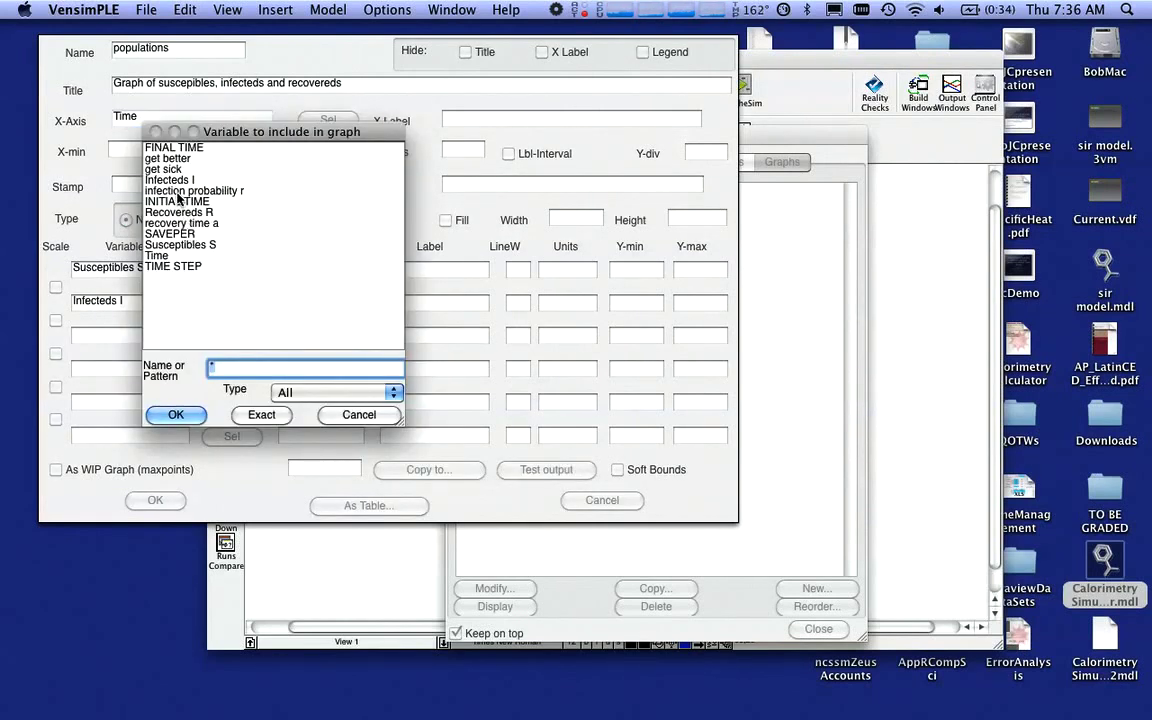
click(176, 414)
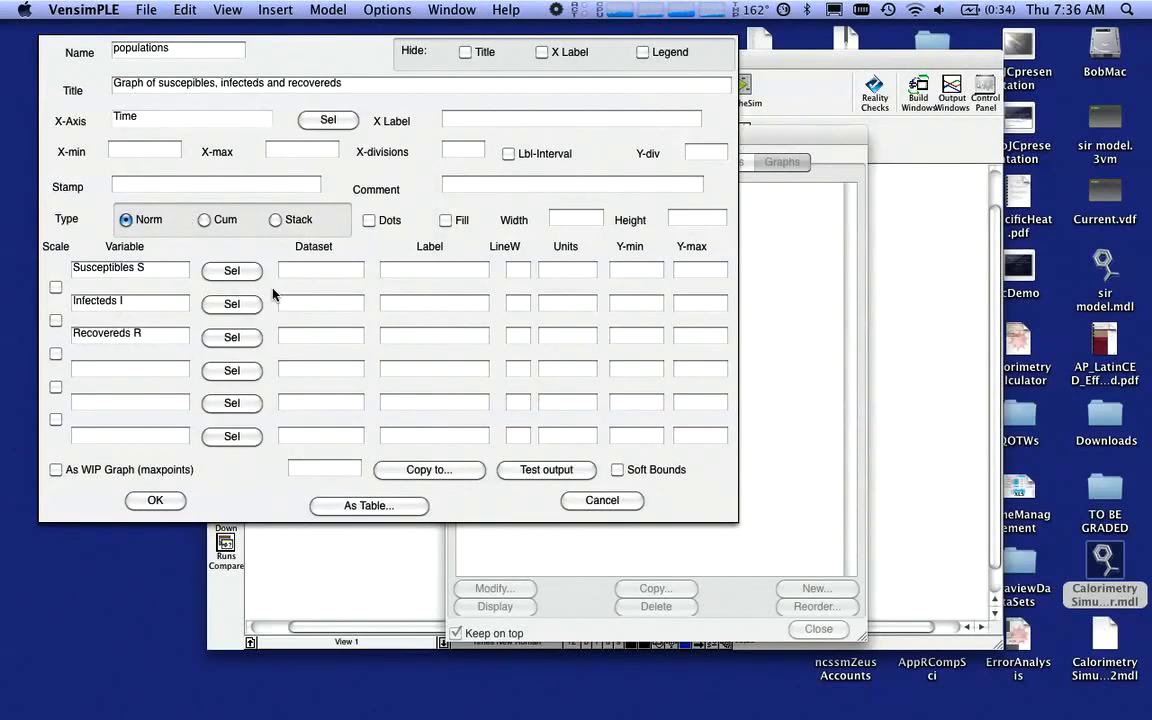
click(636, 270)
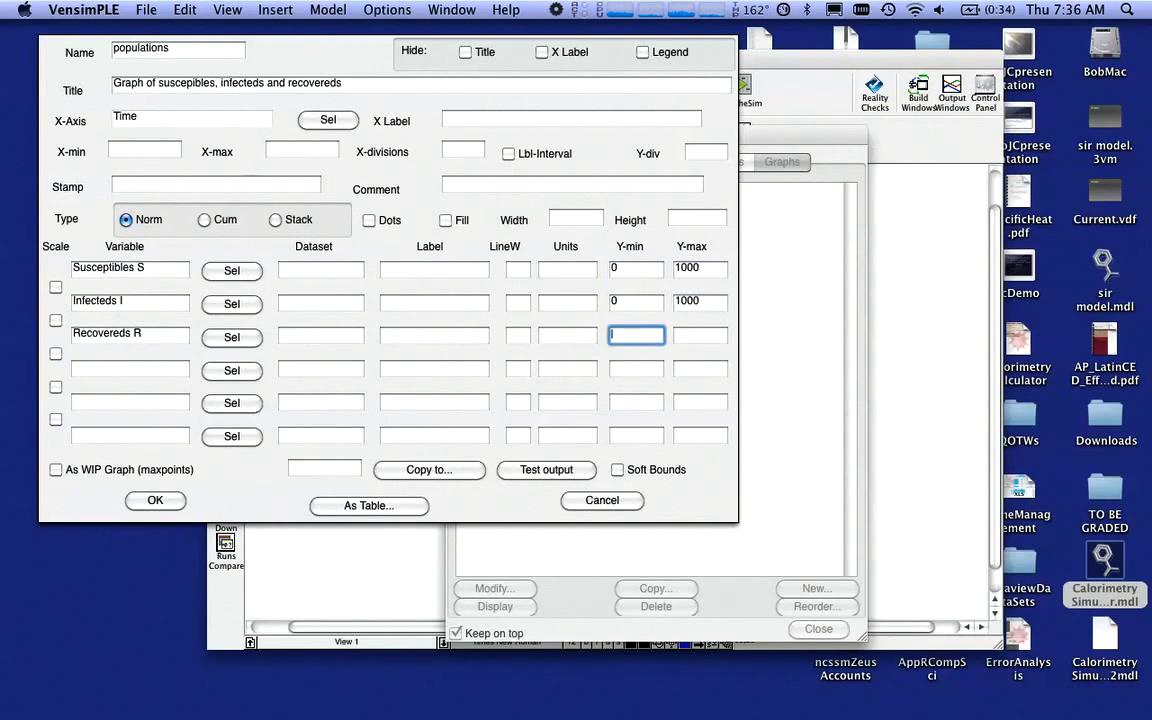
Scale the populations graph 0 to 1000, save and preview it, then close the Control Panel
text(0)
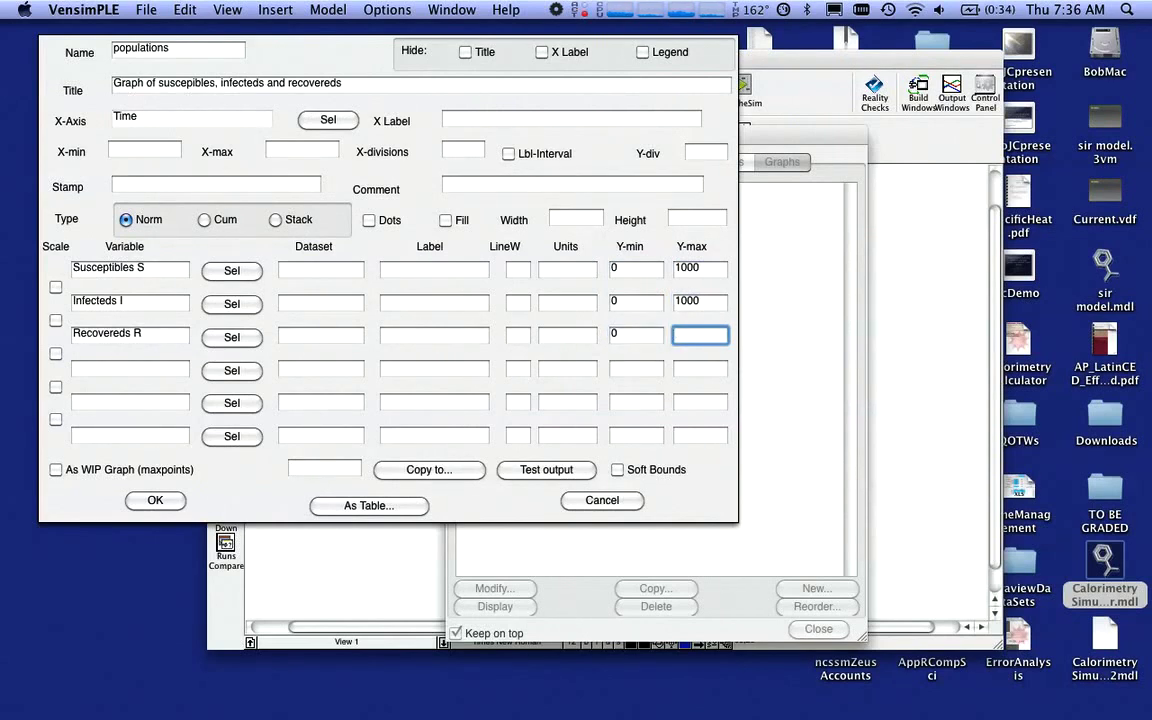
text(1000)
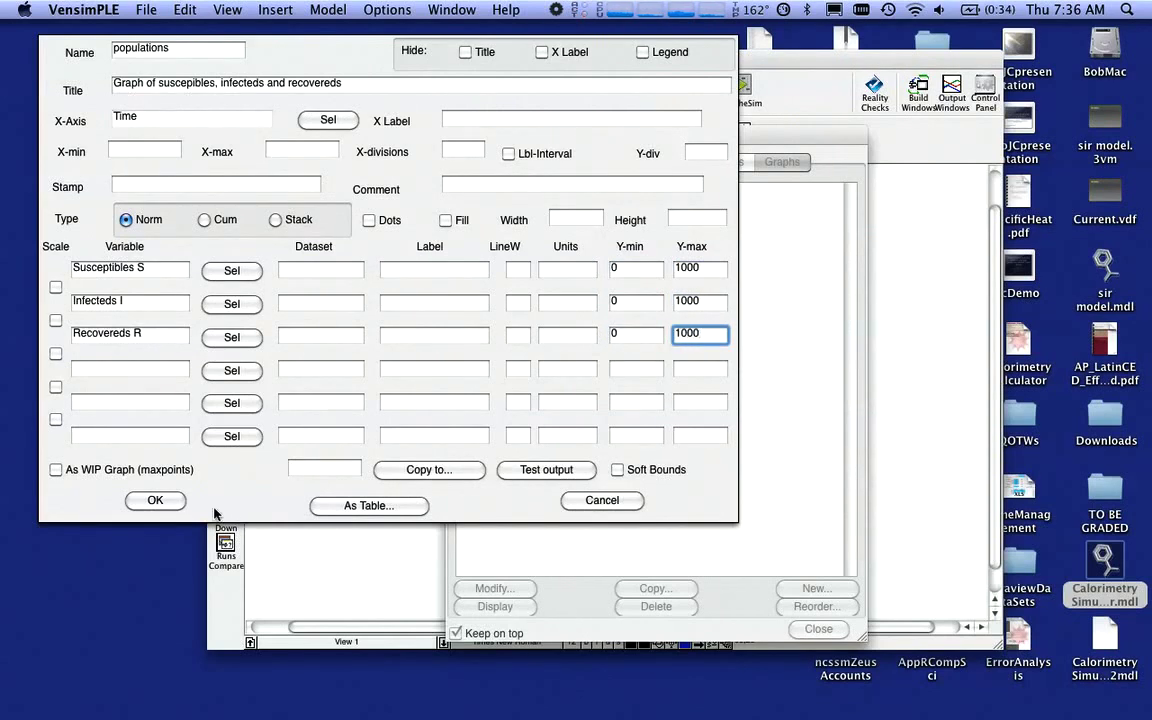
click(155, 500)
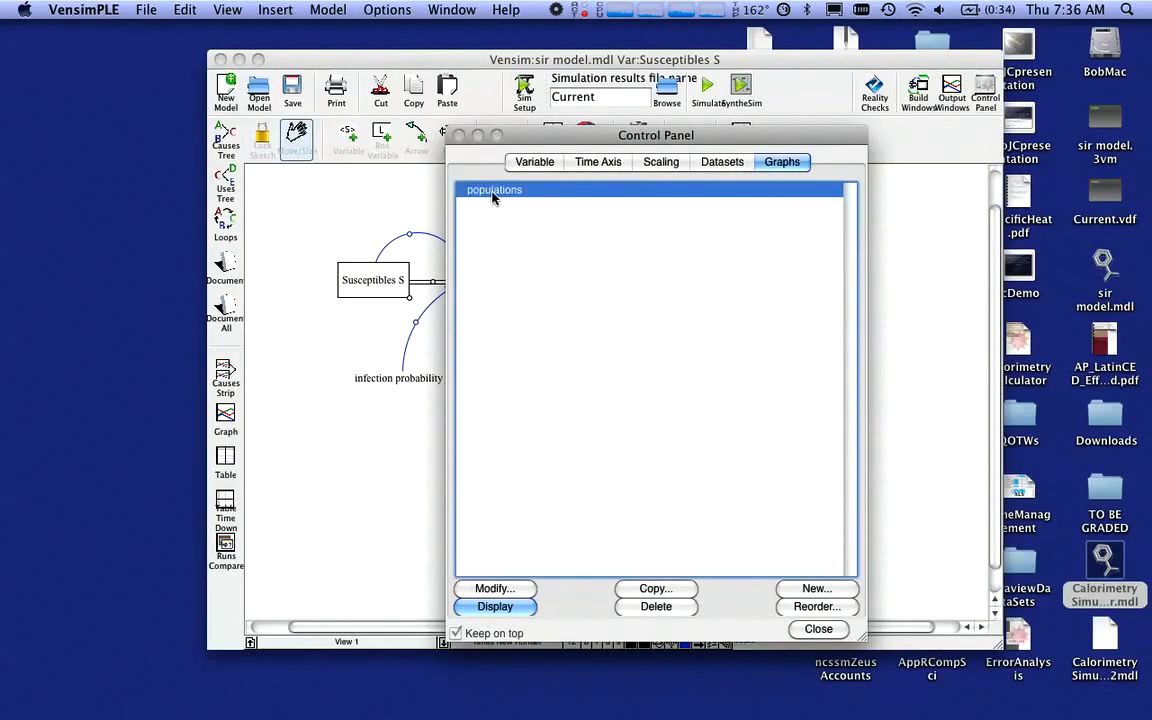
click(494, 606)
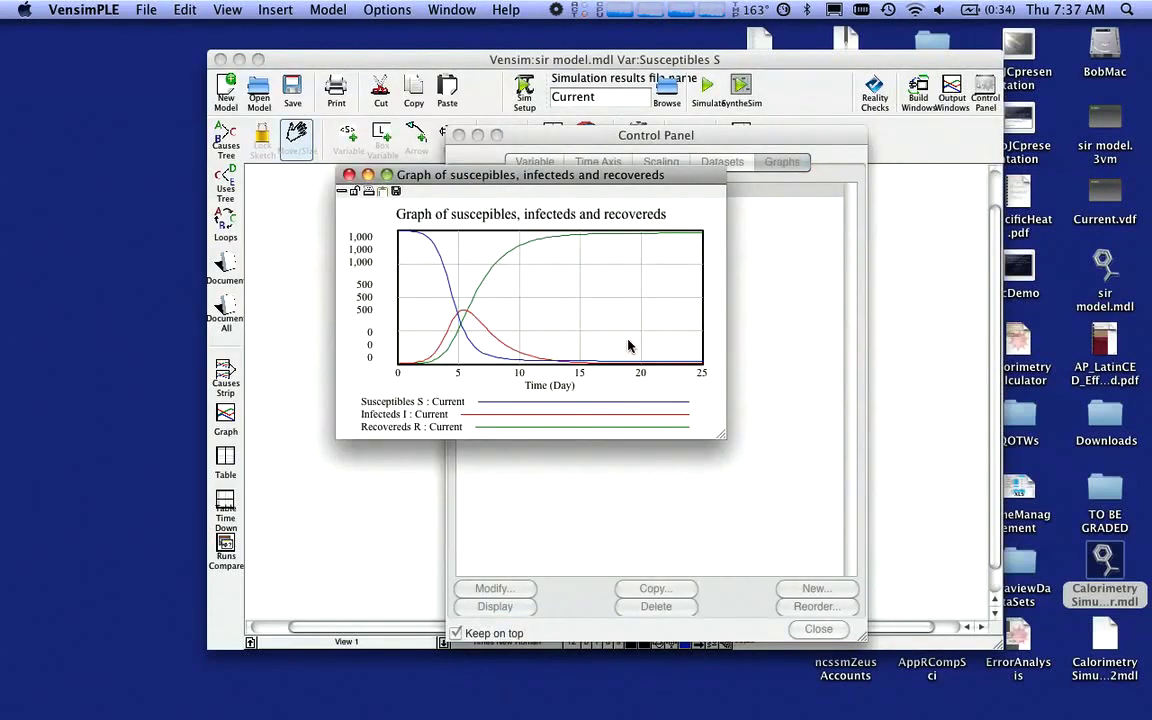
mouse_move(518, 302)
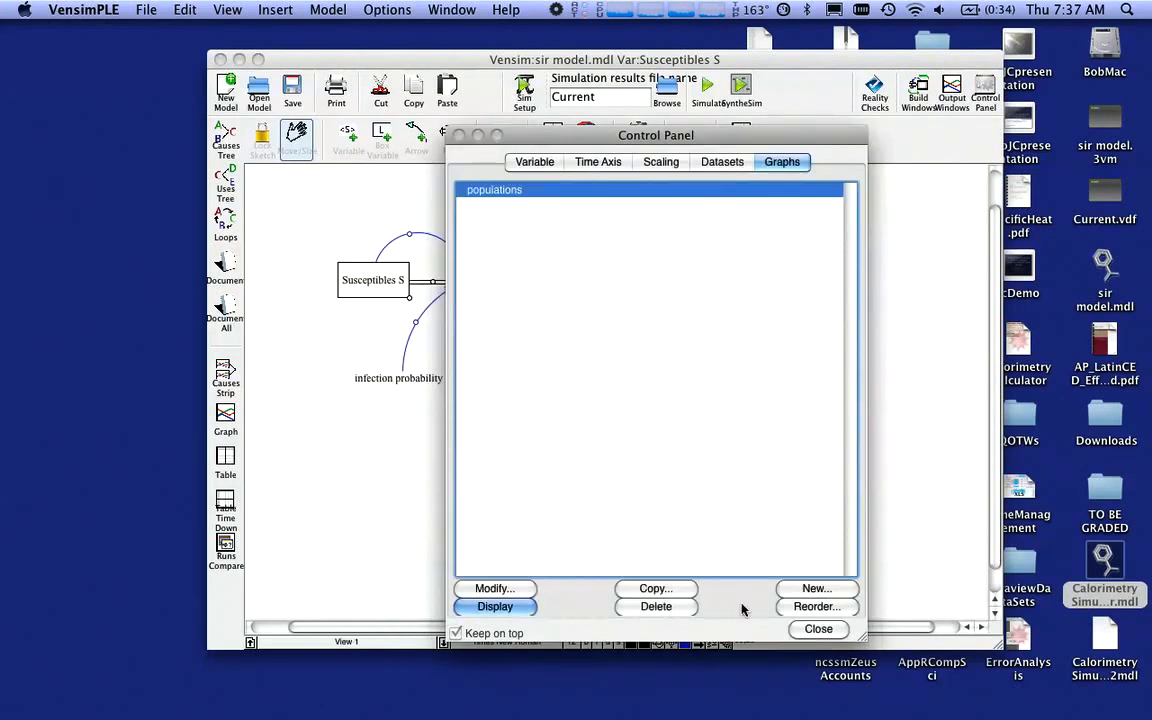
click(818, 628)
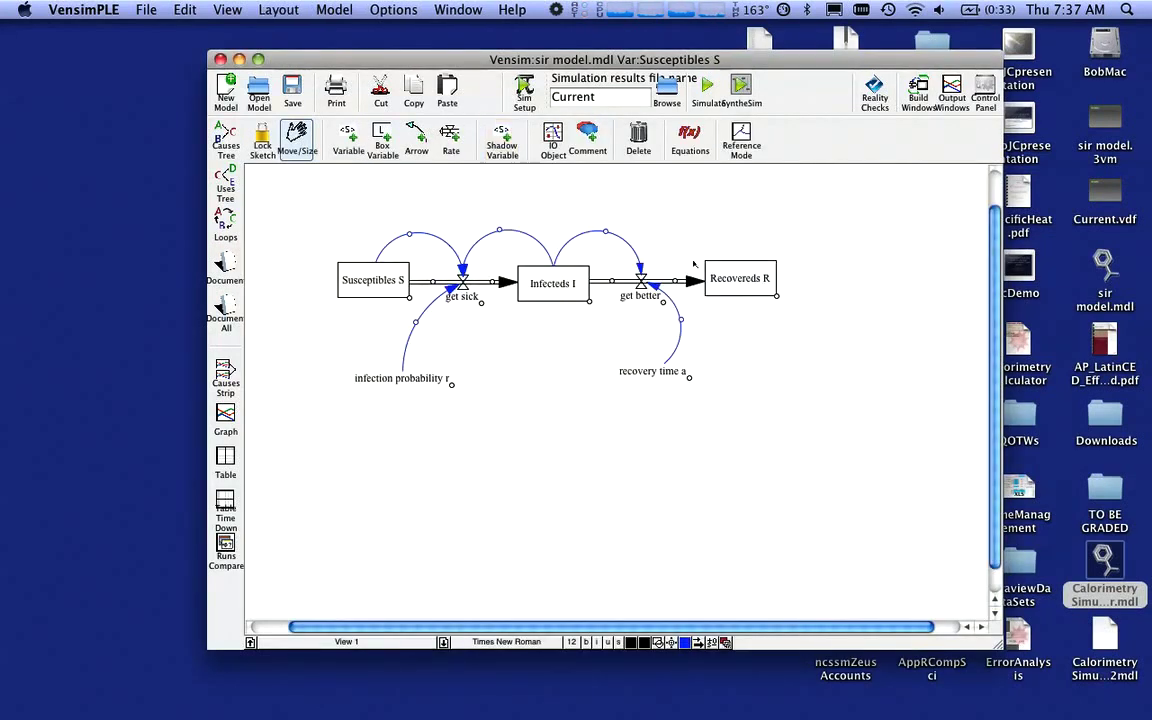
mouse_move(687, 512)
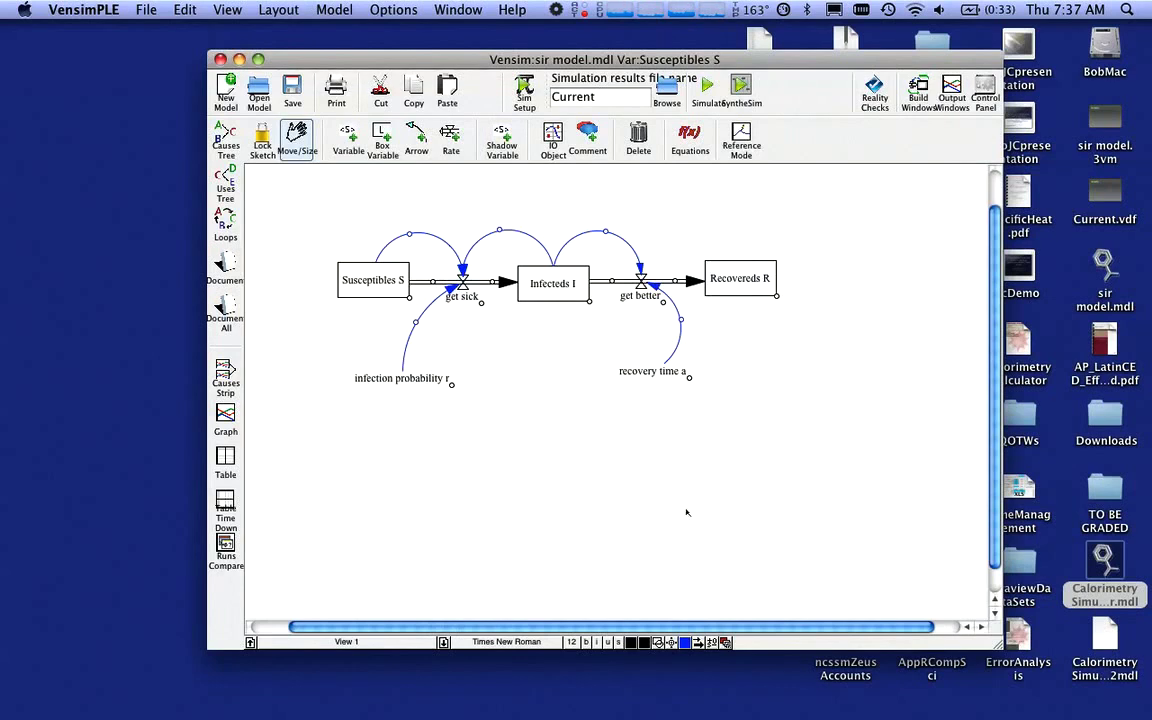
Add an IO output object to the diagram showing the 'populations' custom graph
click(553, 138)
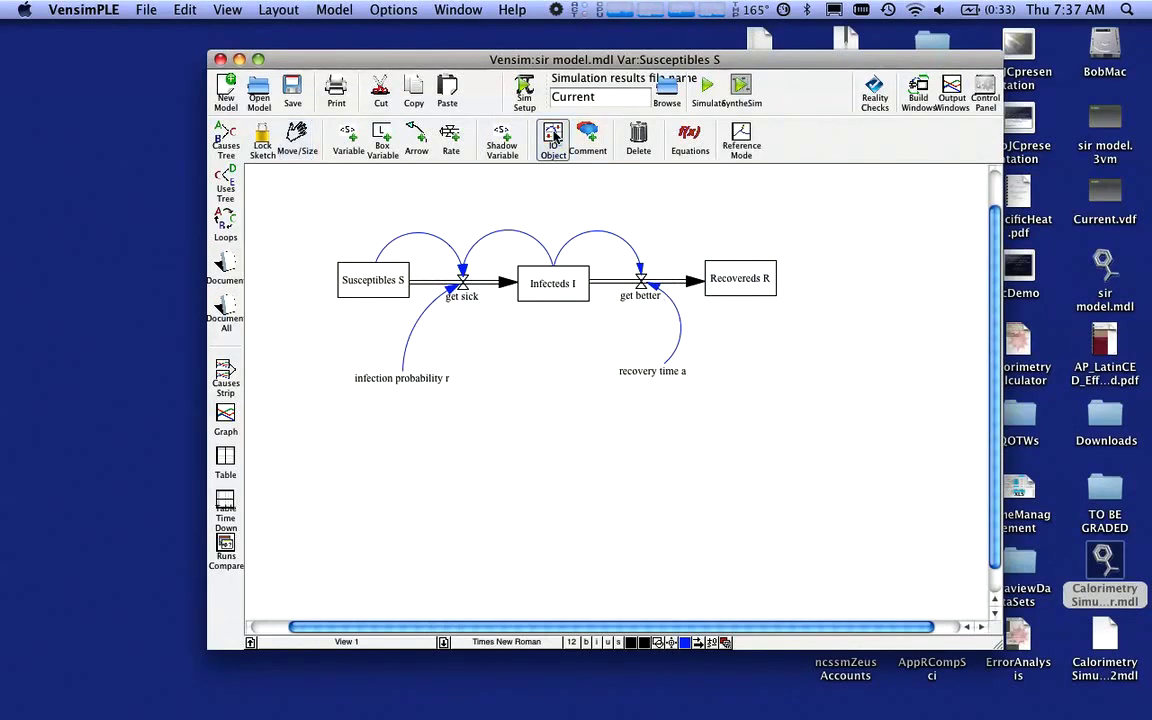
click(553, 140)
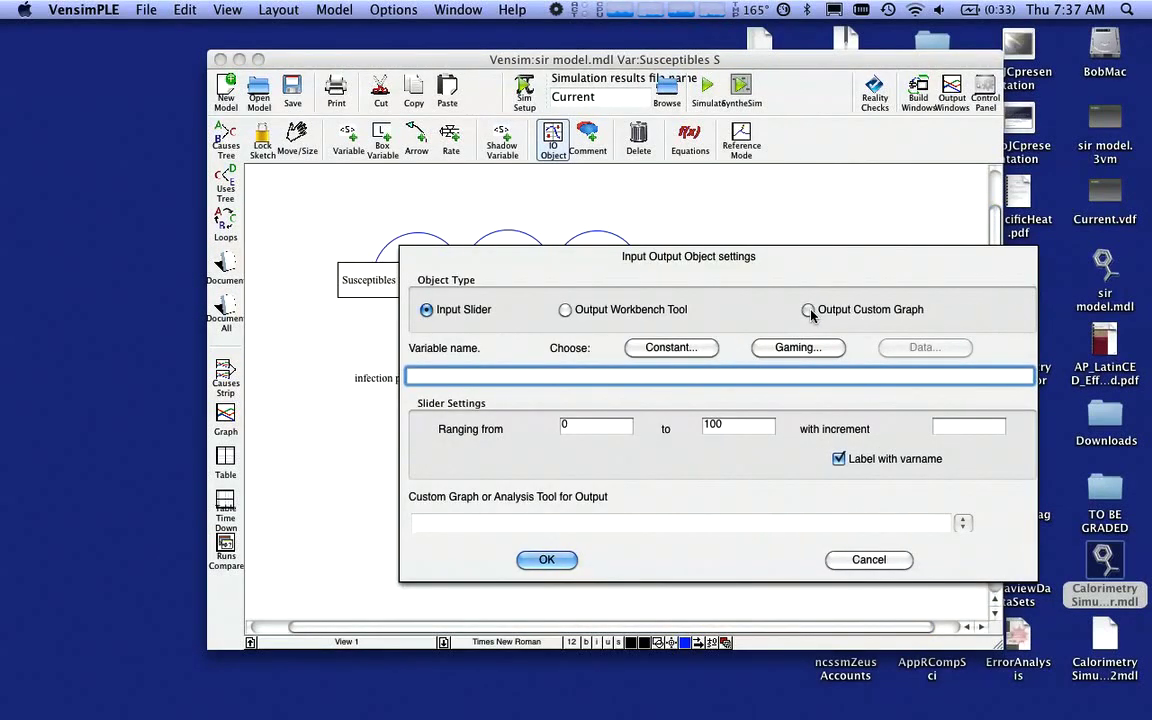
click(808, 309)
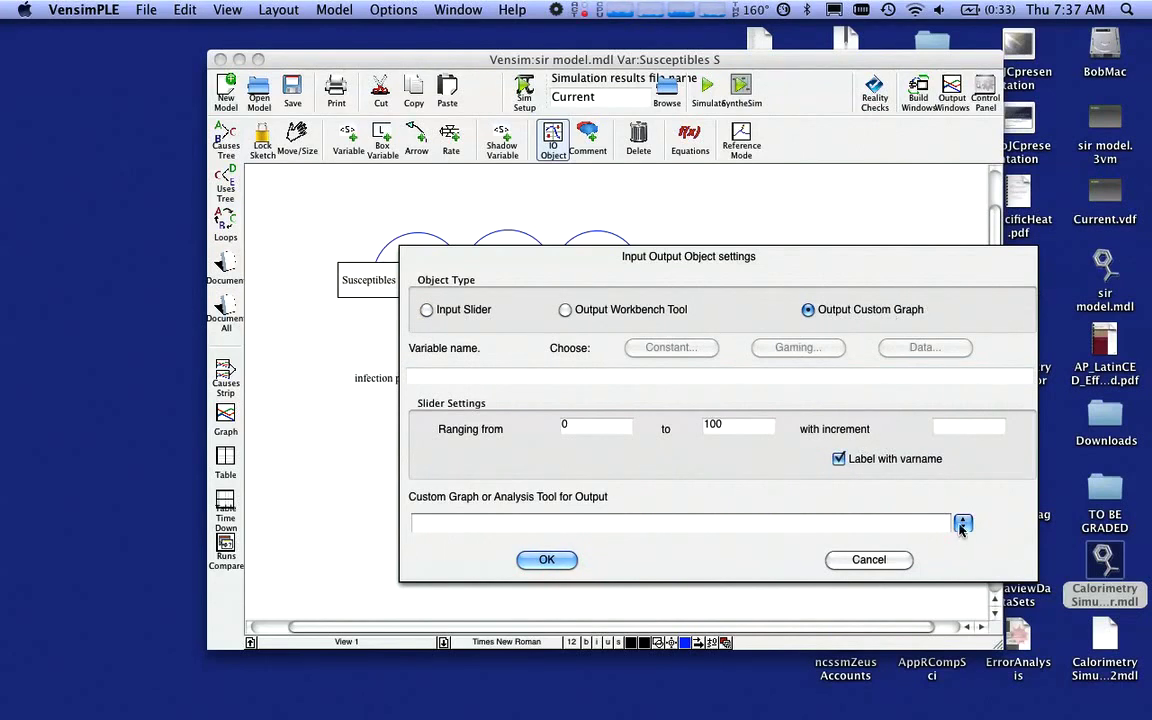
click(963, 523)
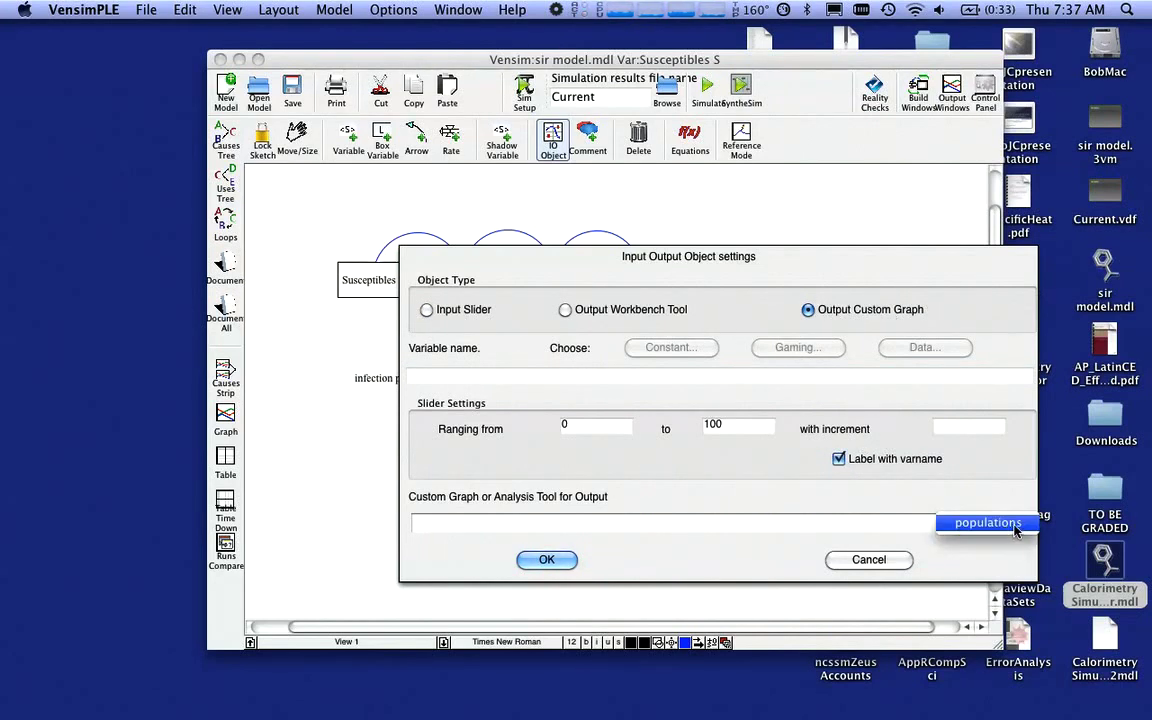
click(986, 522)
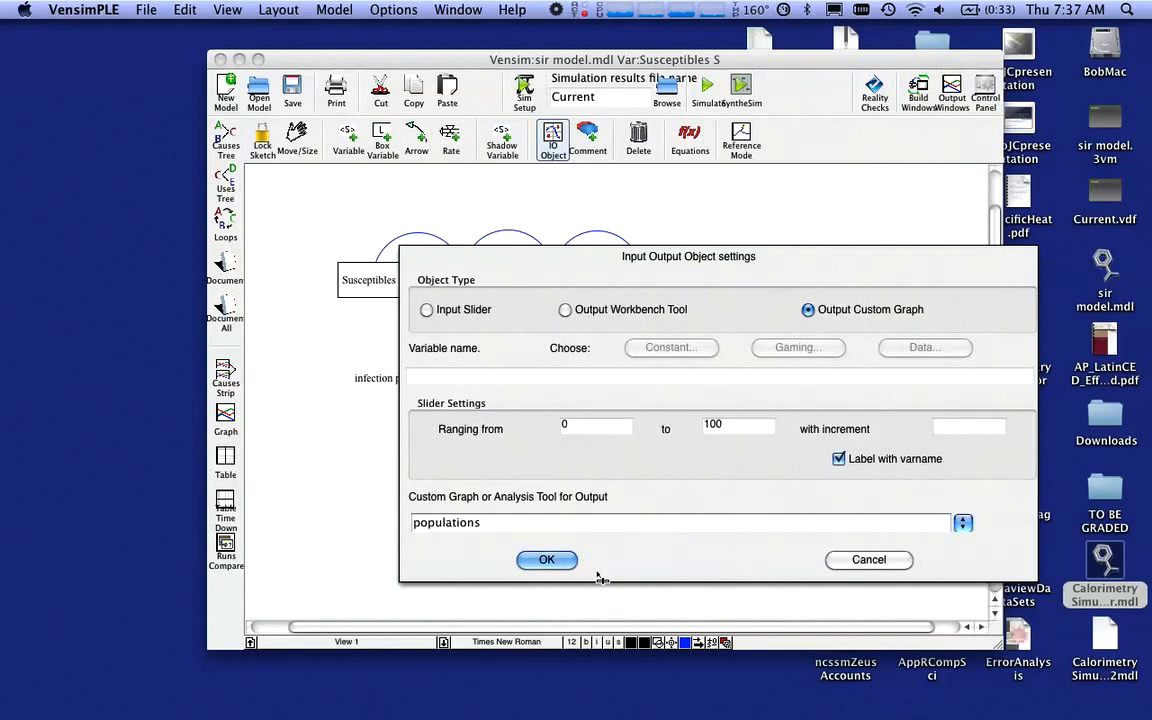
click(547, 559)
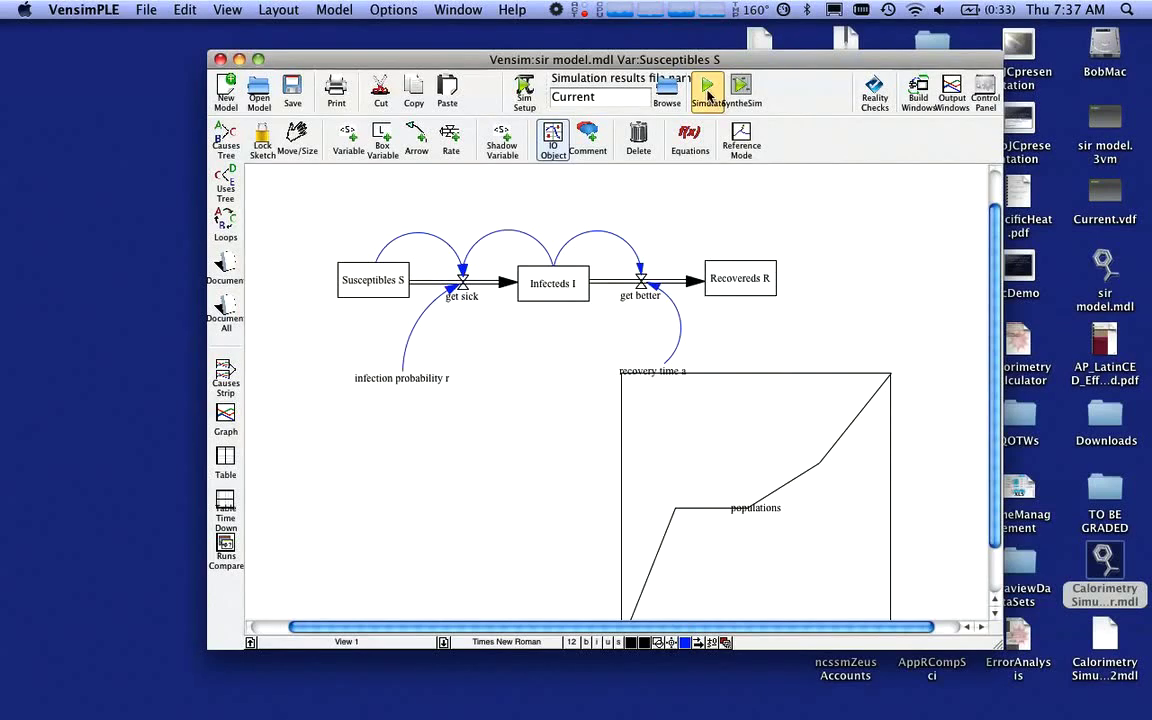
Rerun the simulation overwriting Current, then drag recovery time a up beside Recovereds R
click(707, 90)
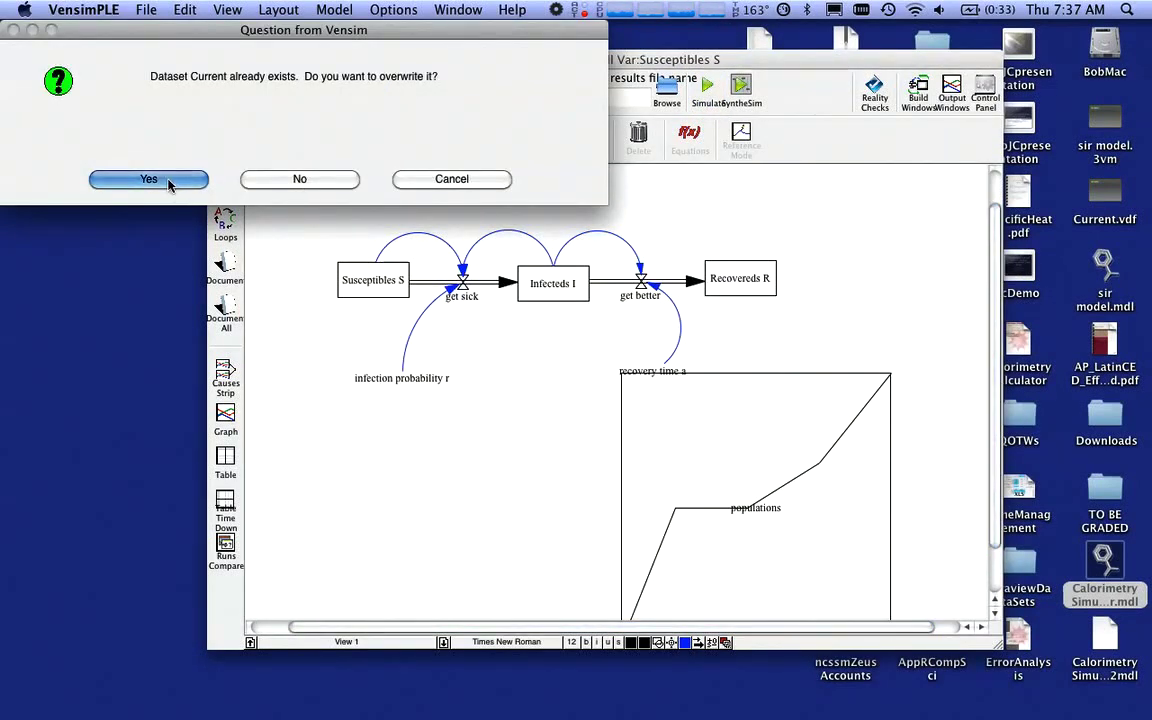
click(148, 179)
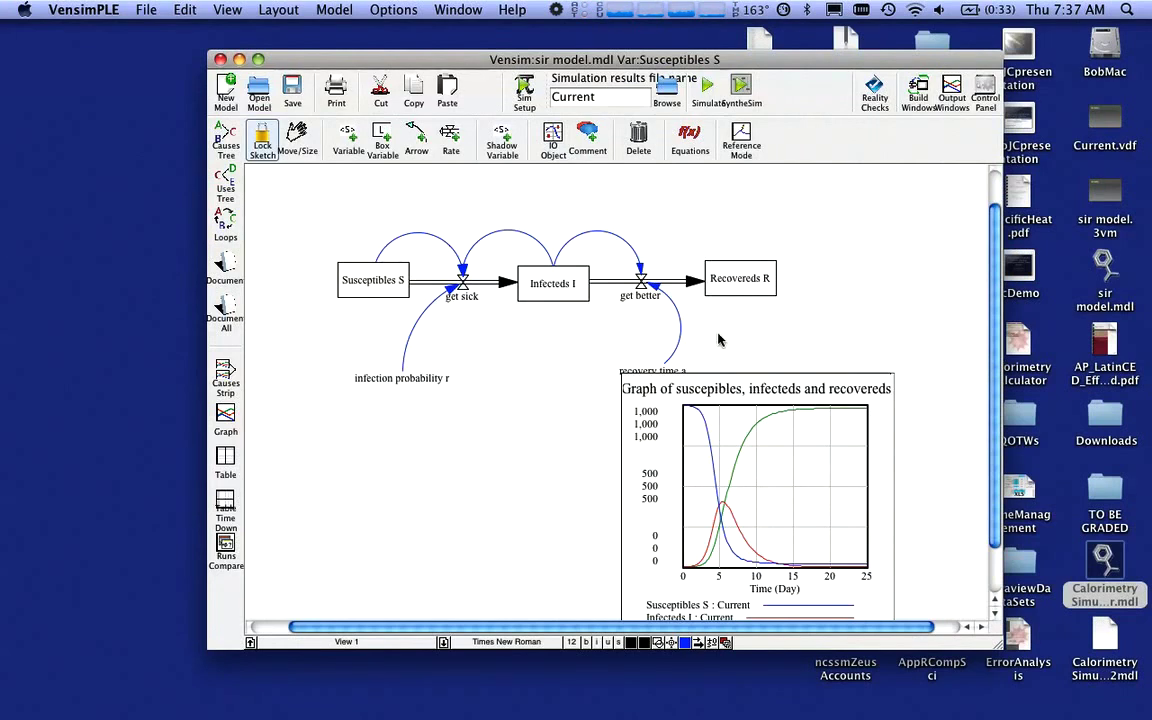
click(297, 138)
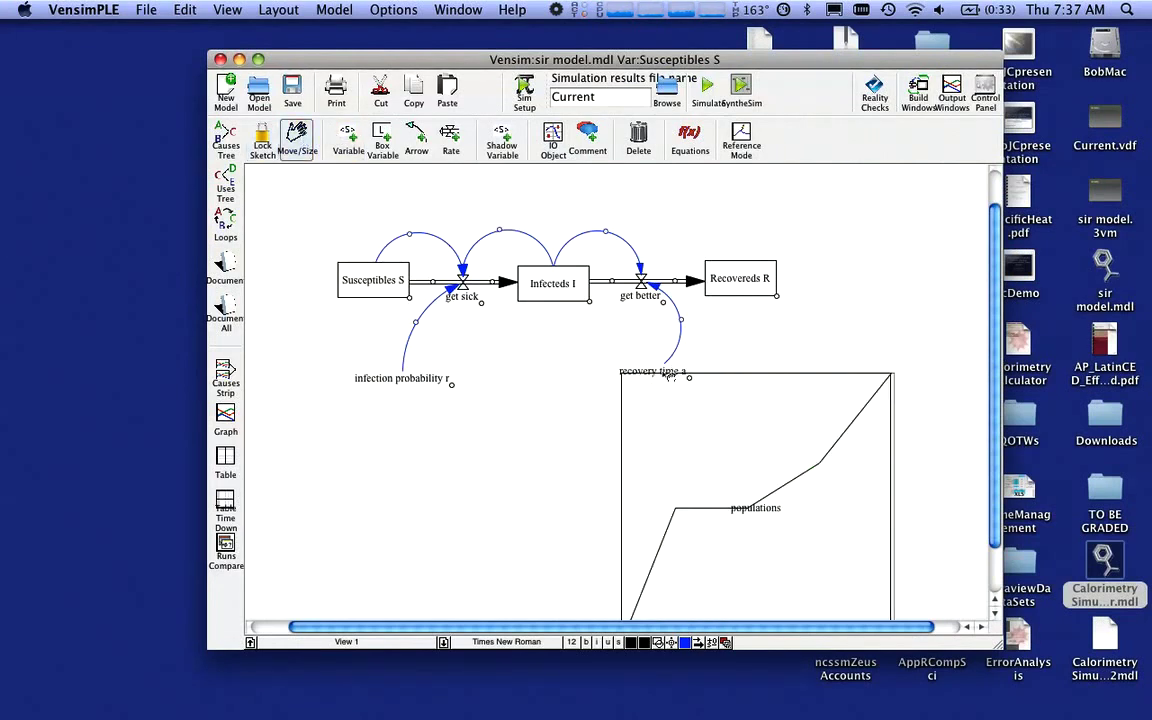
drag(655, 371, 755, 345)
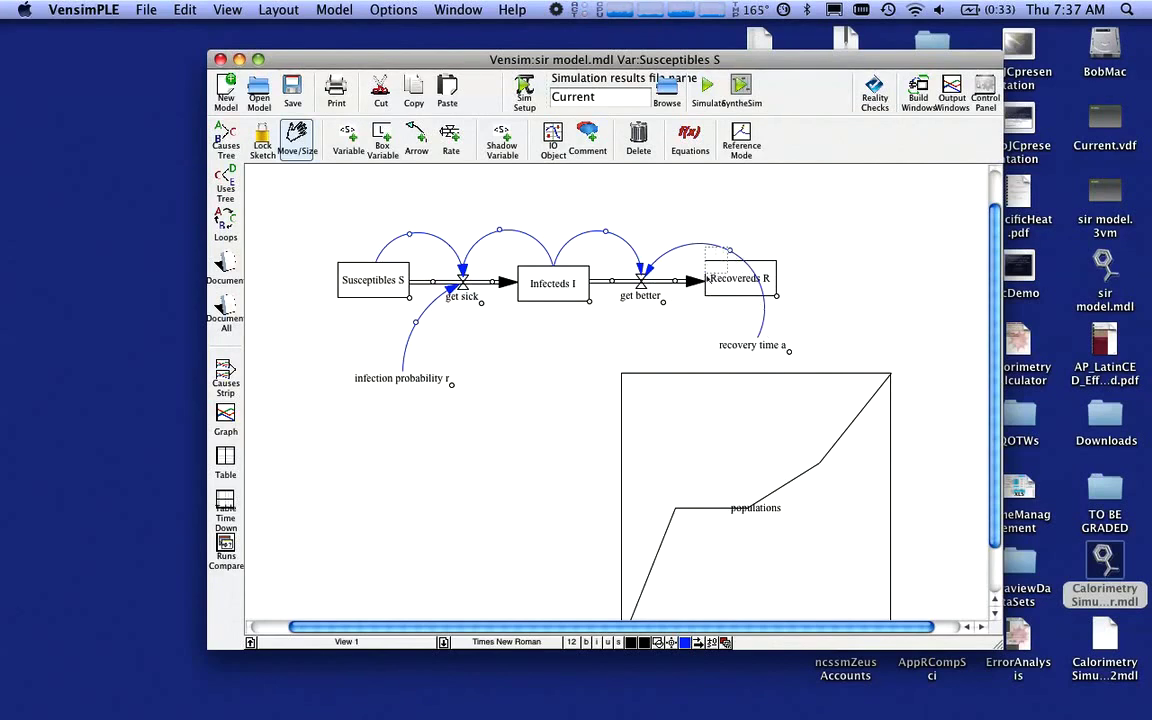
click(740, 278)
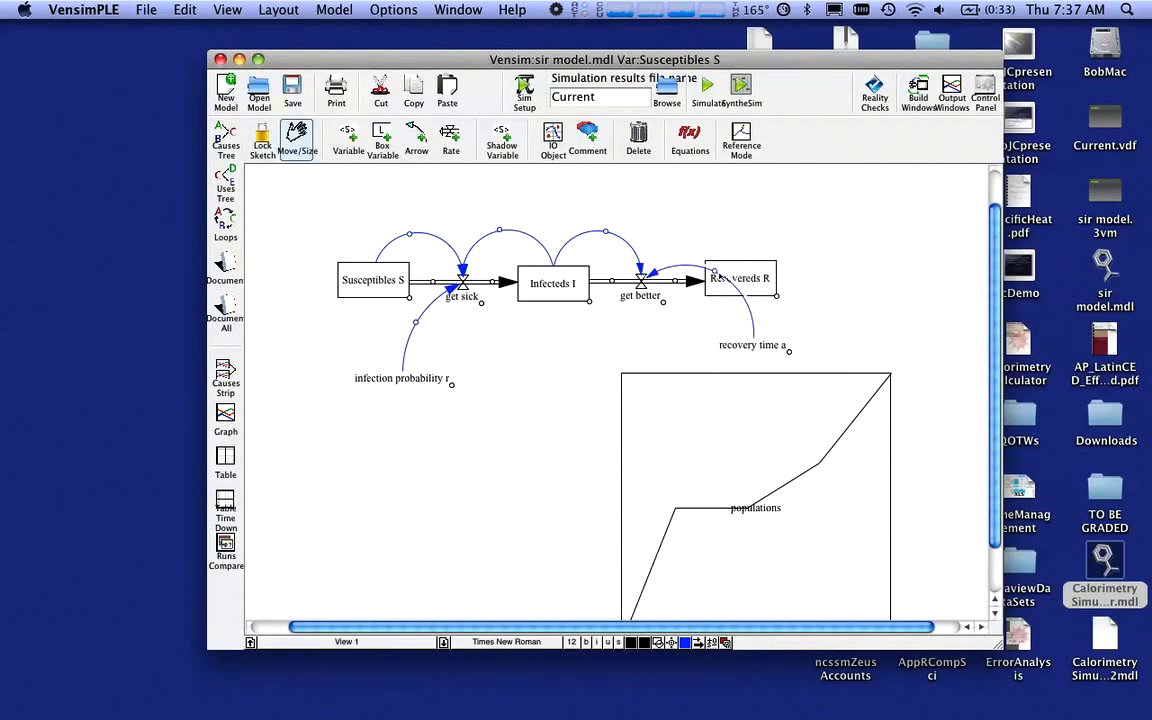